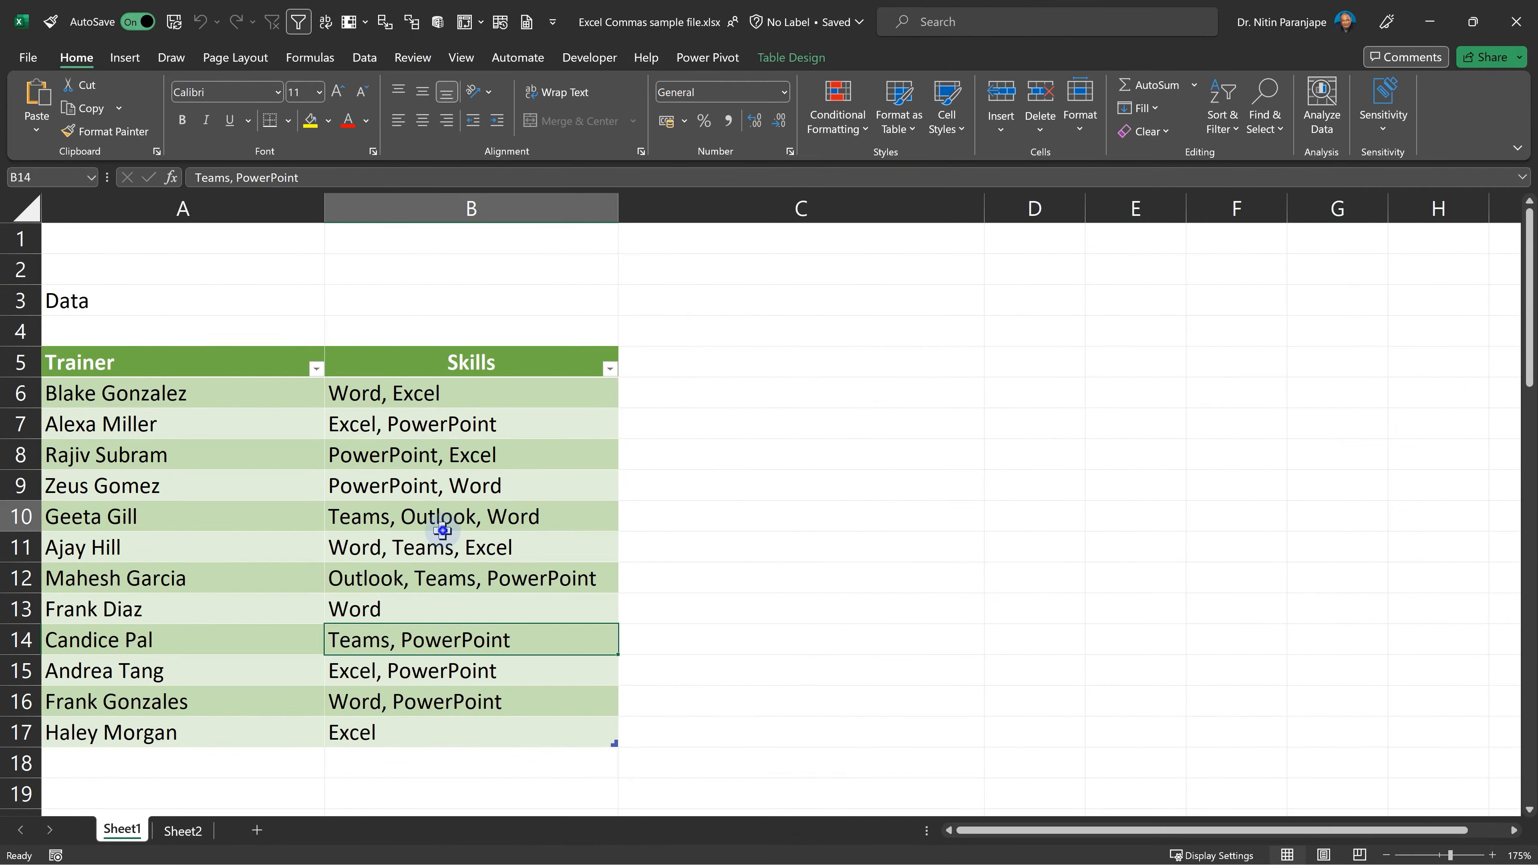
Start a blank workbook and import Excel Commas sample file.xlsx via Get Data > From Workbook
click(471, 515)
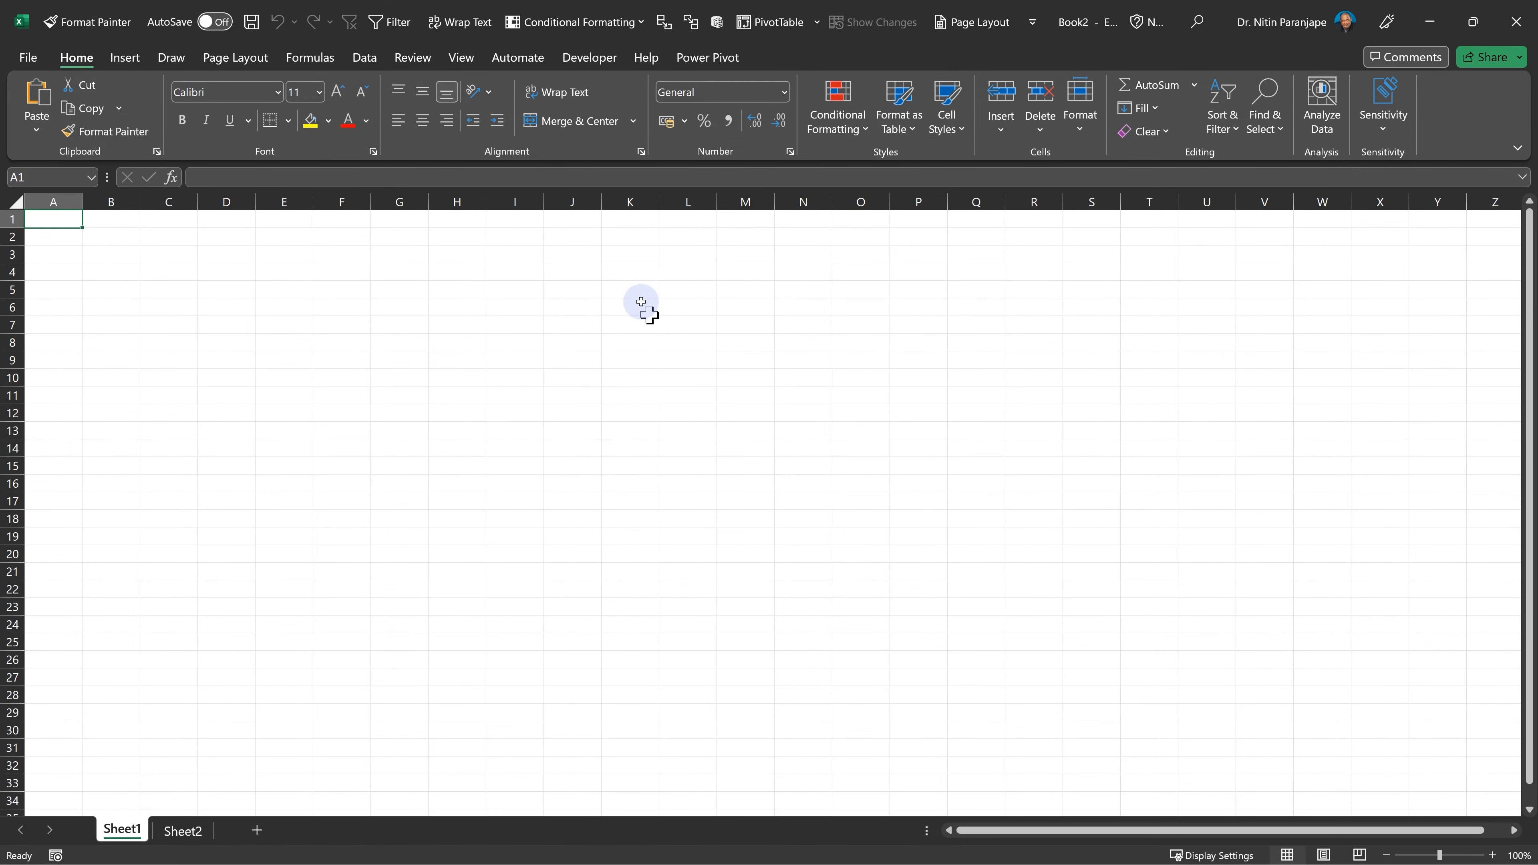
click(364, 57)
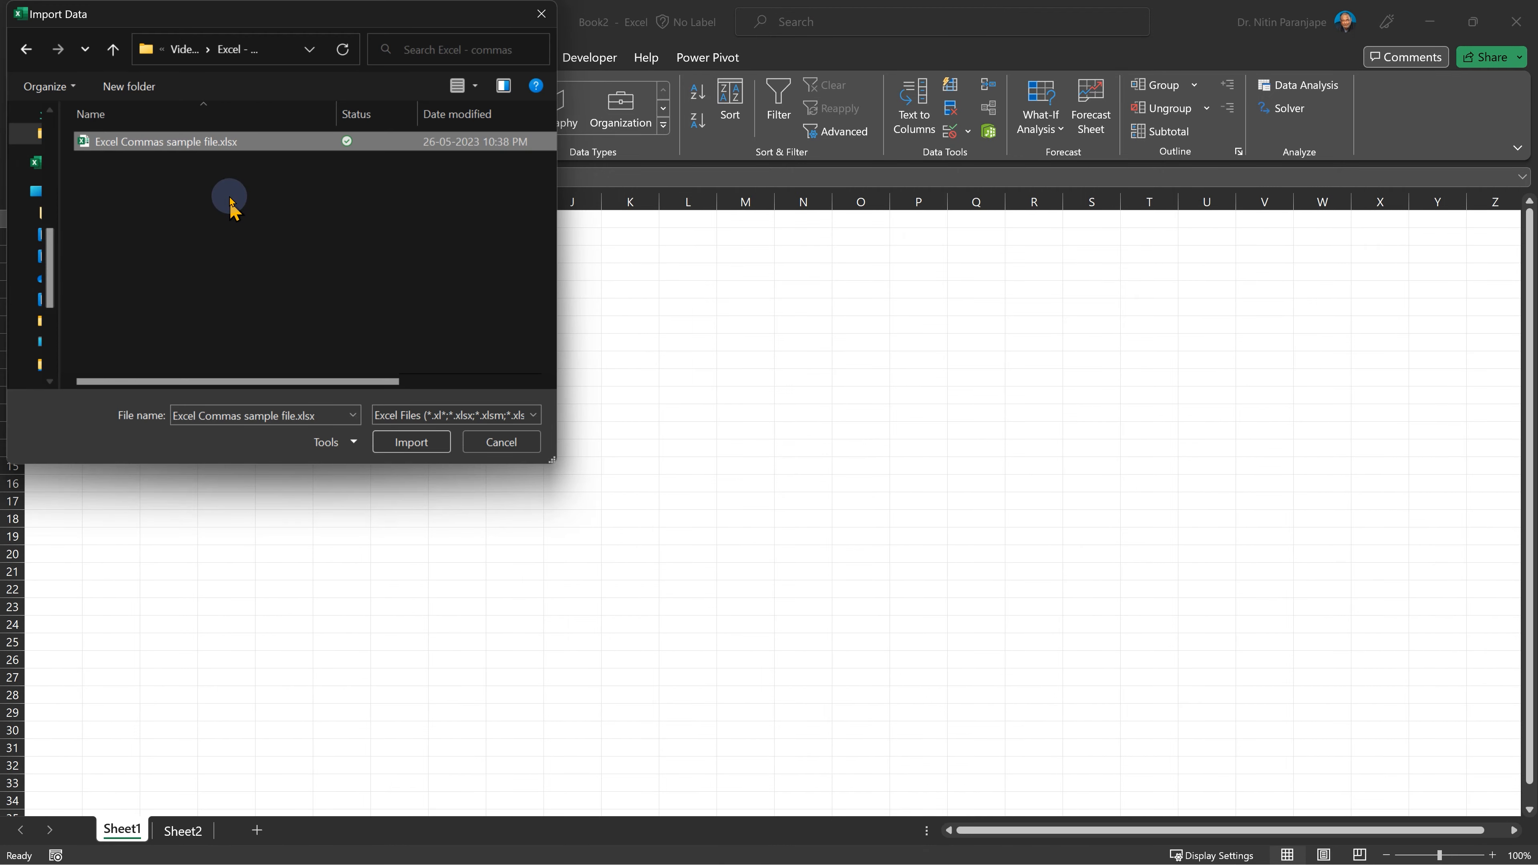
click(411, 441)
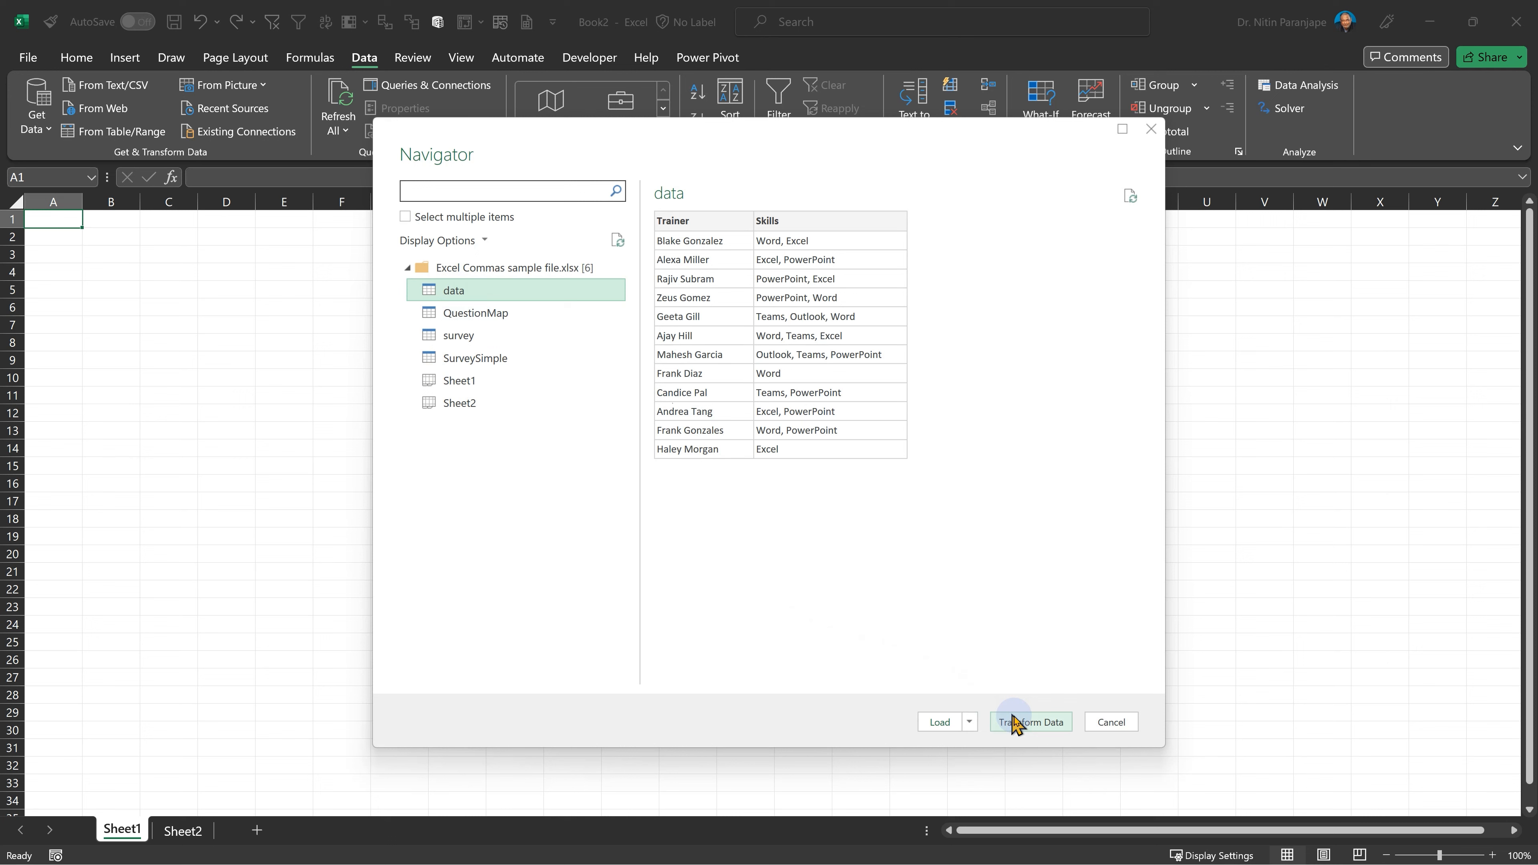
Transform the data table and add an Index column counting from 1
click(1031, 722)
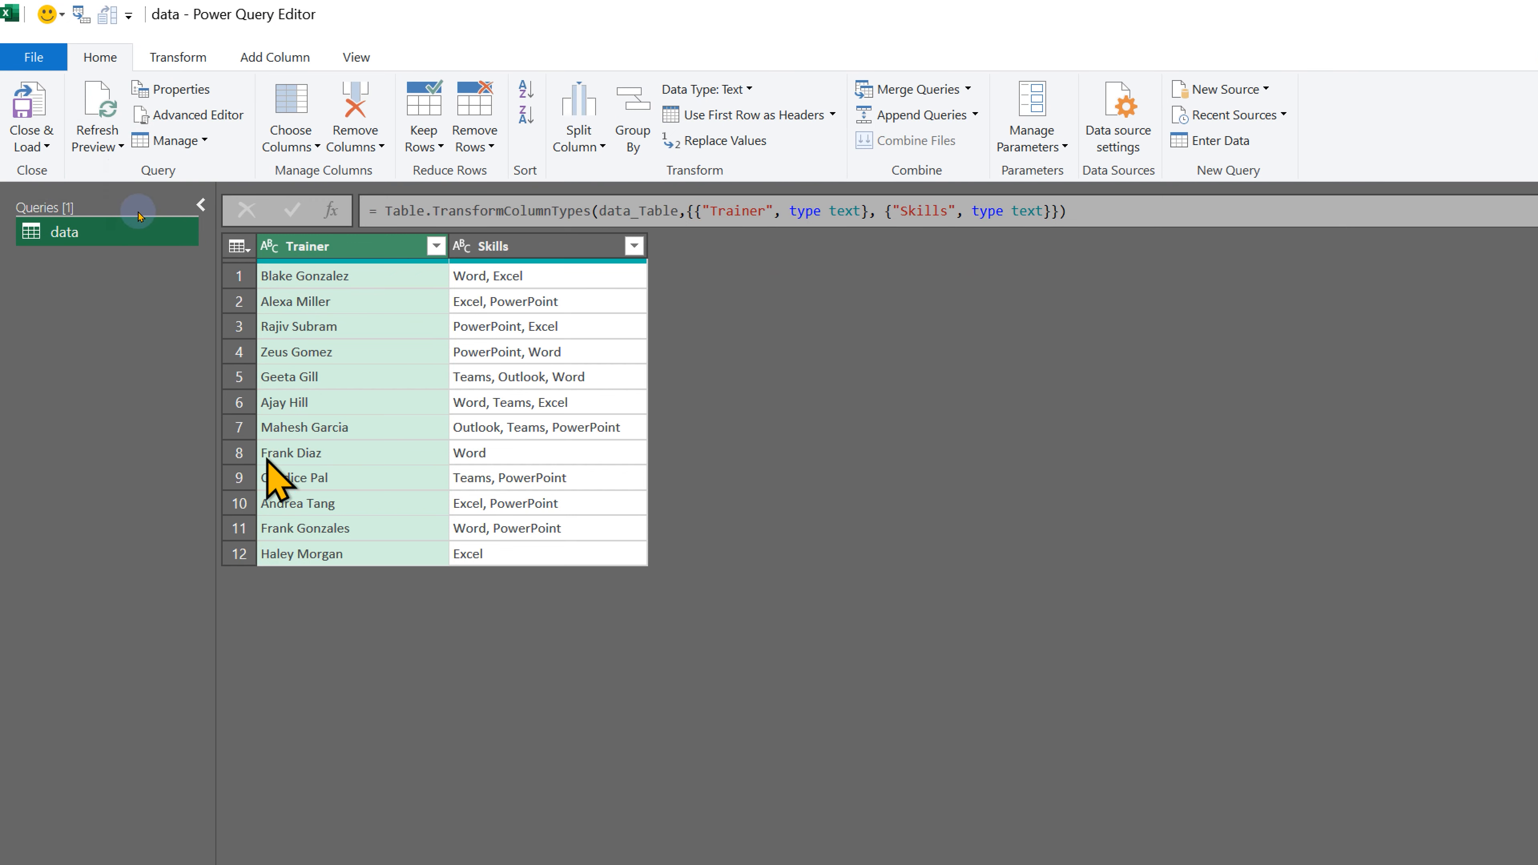
mouse_move(312, 302)
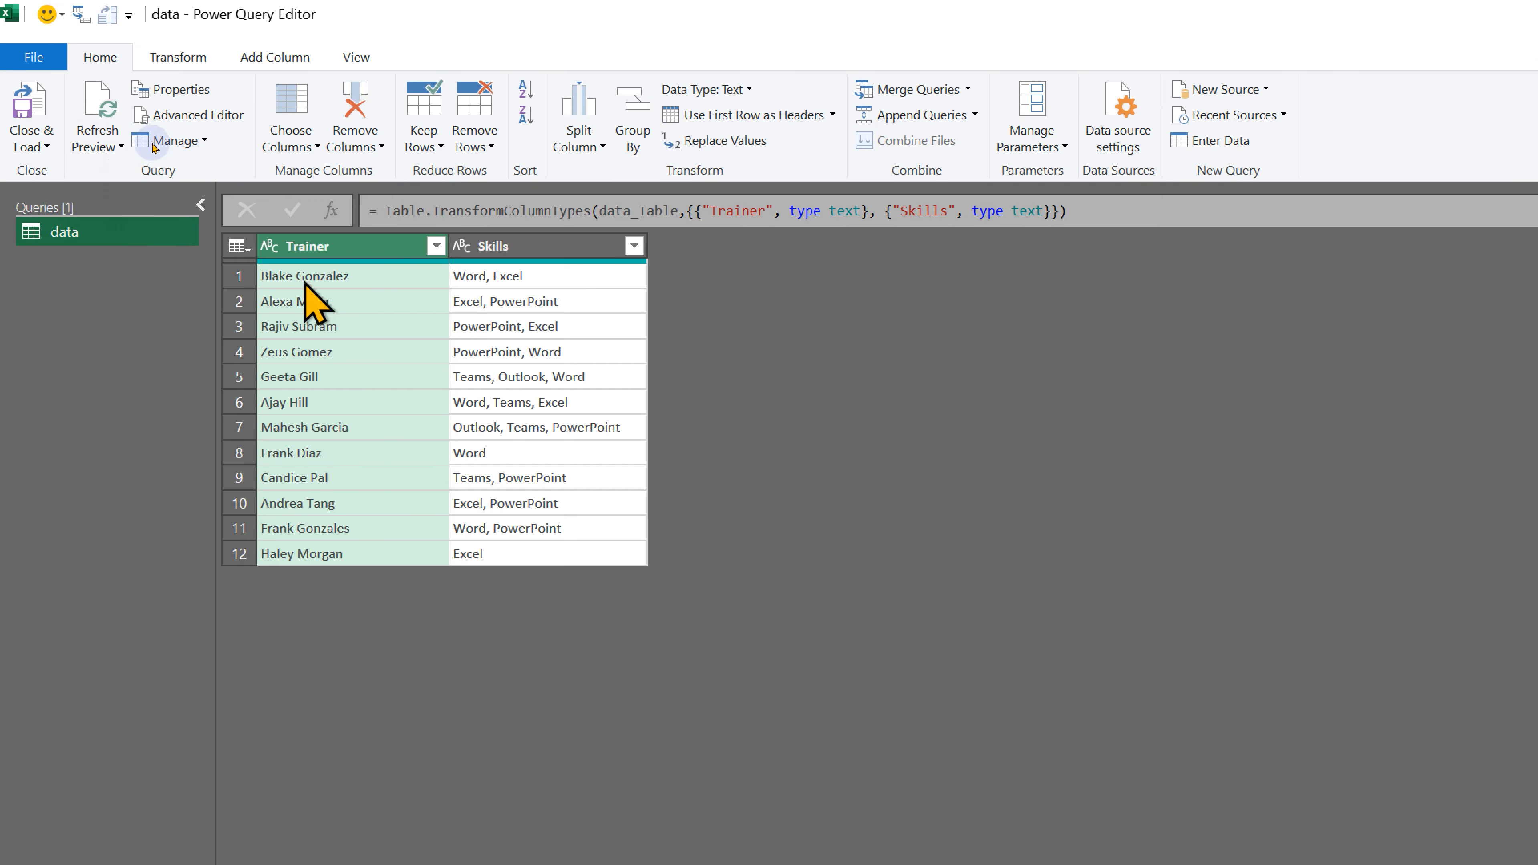
click(275, 57)
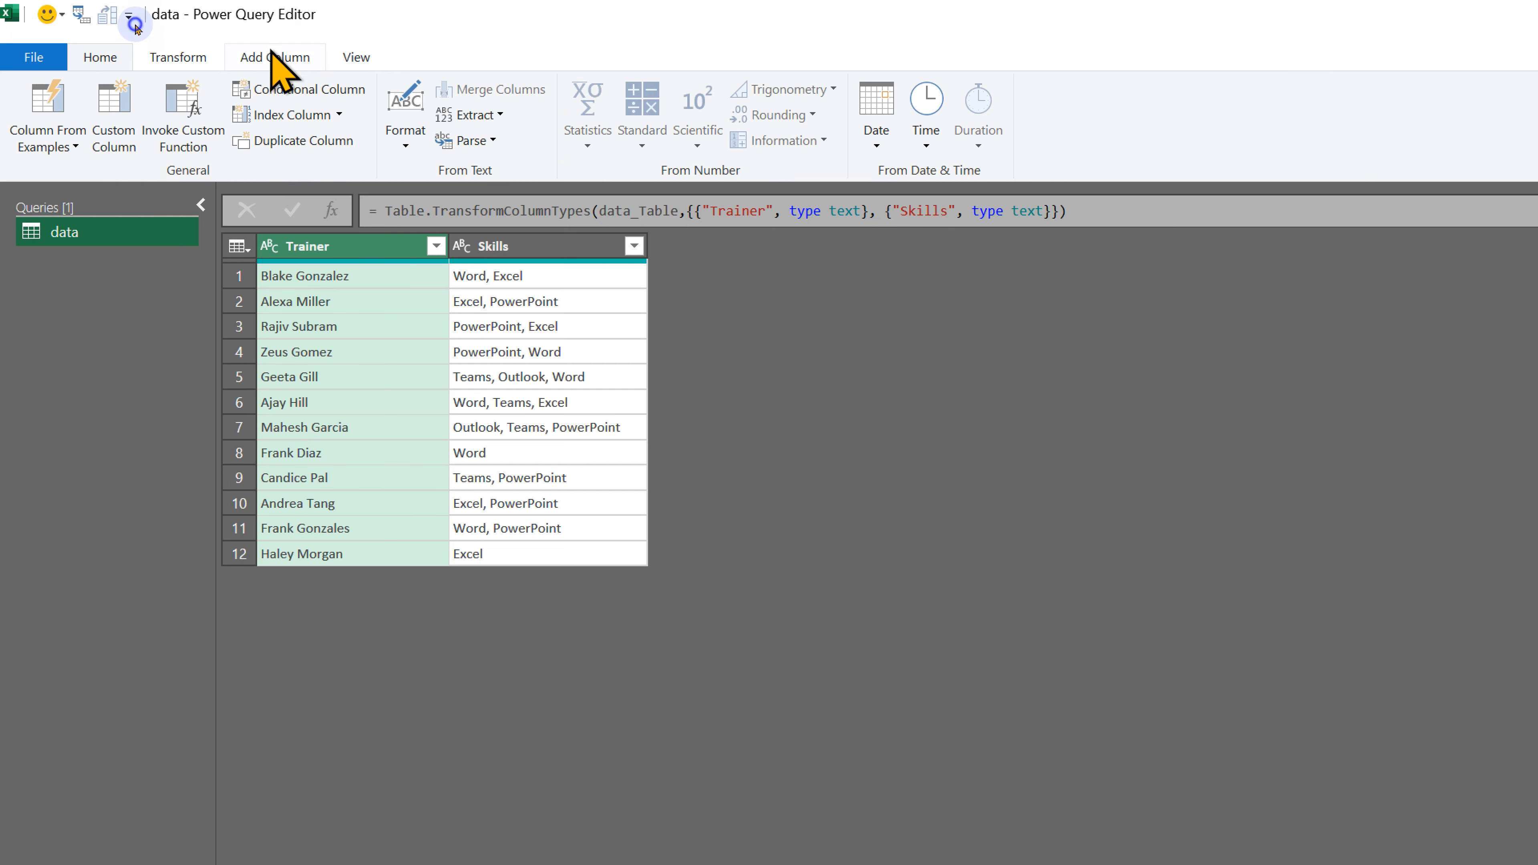
click(338, 114)
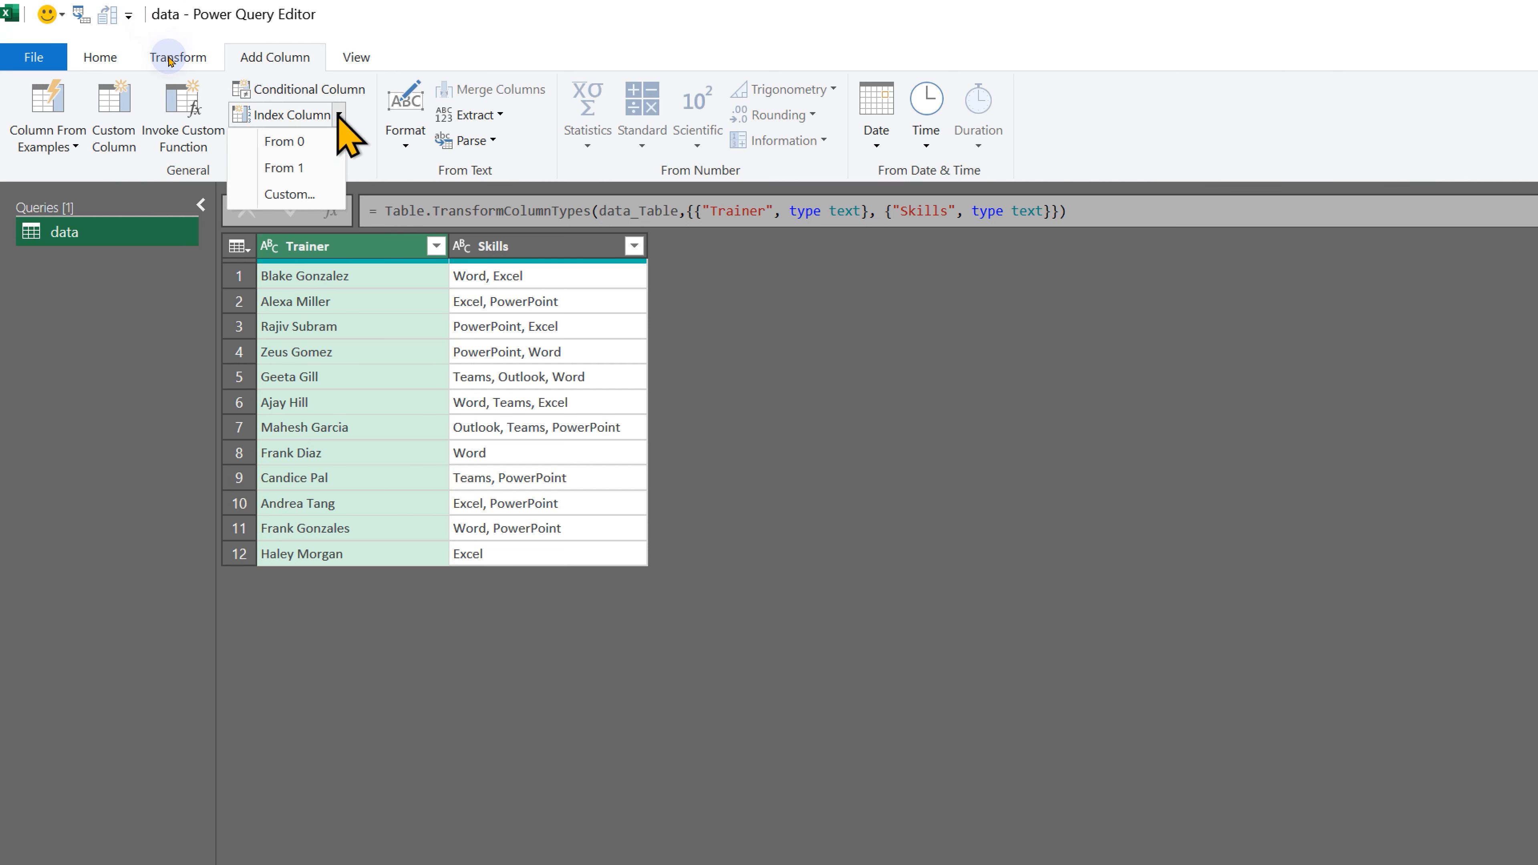
click(284, 168)
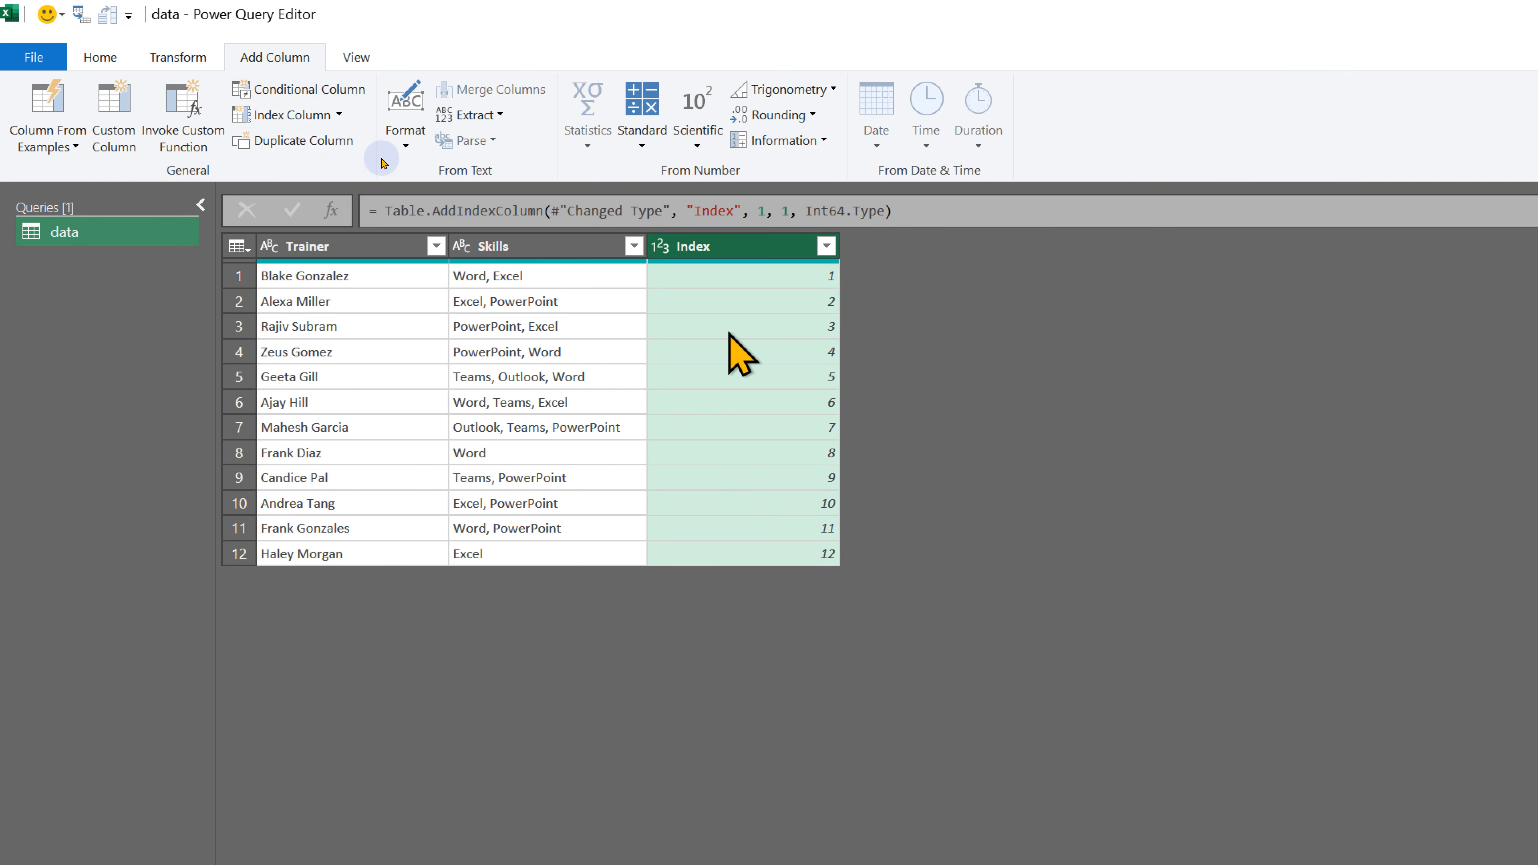
Create a referenced query named Skills and remove its Trainer column
right_click(64, 233)
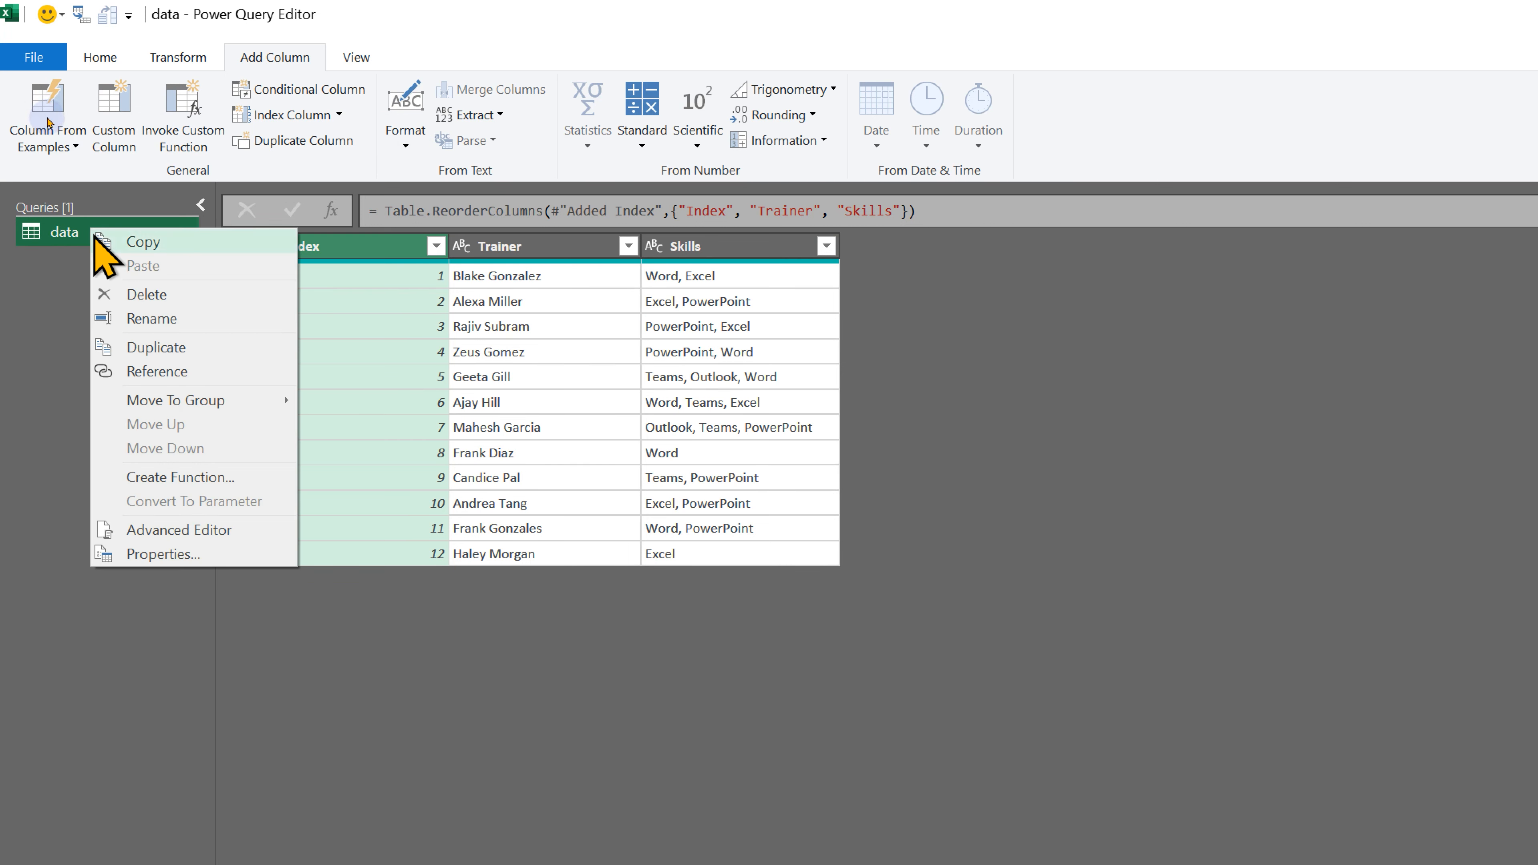
click(157, 347)
text(Ski)
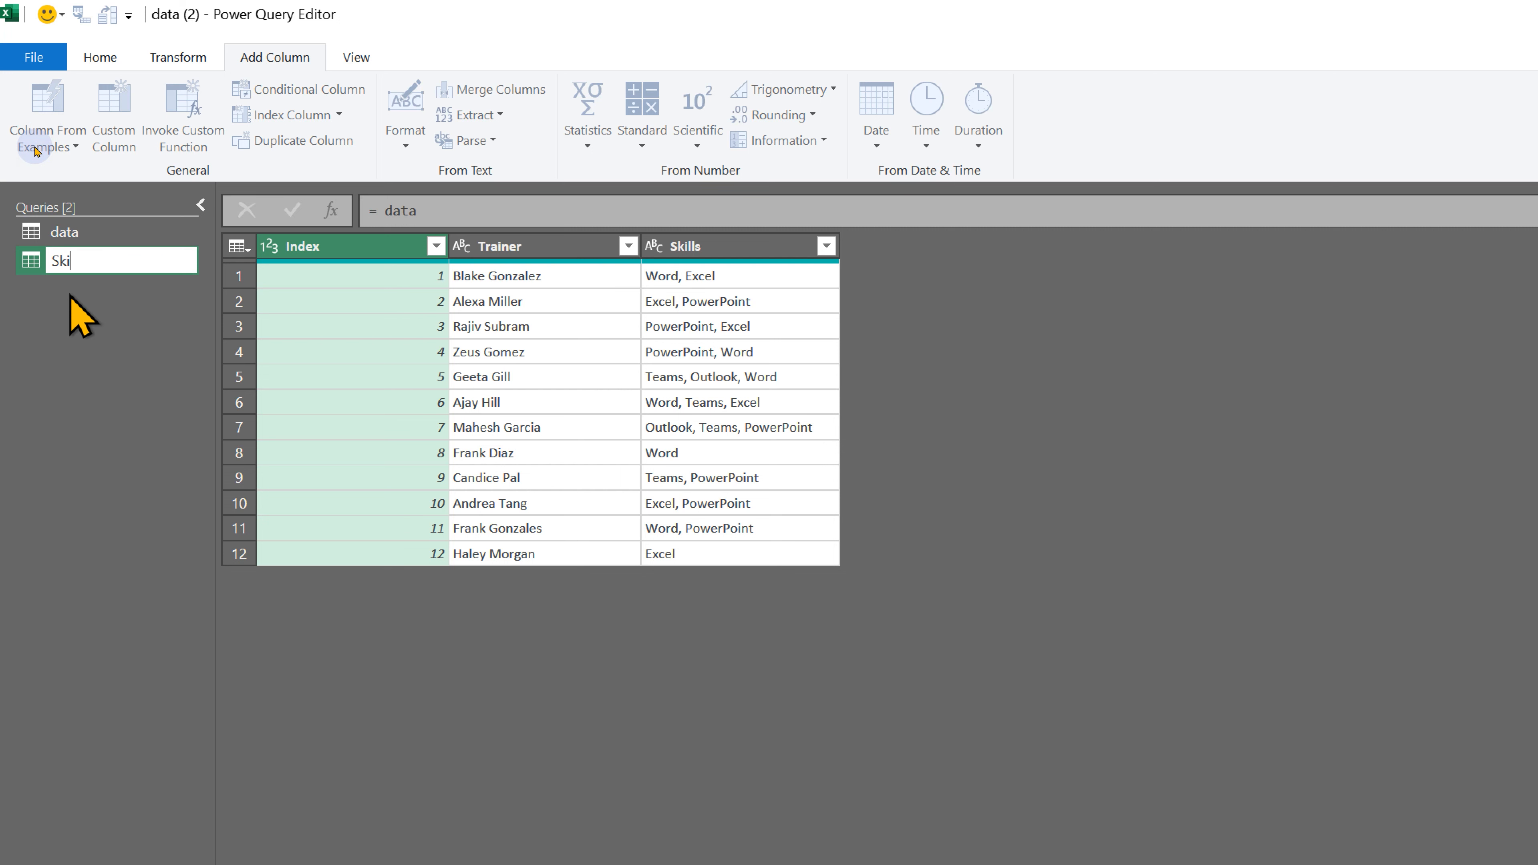
key(Return)
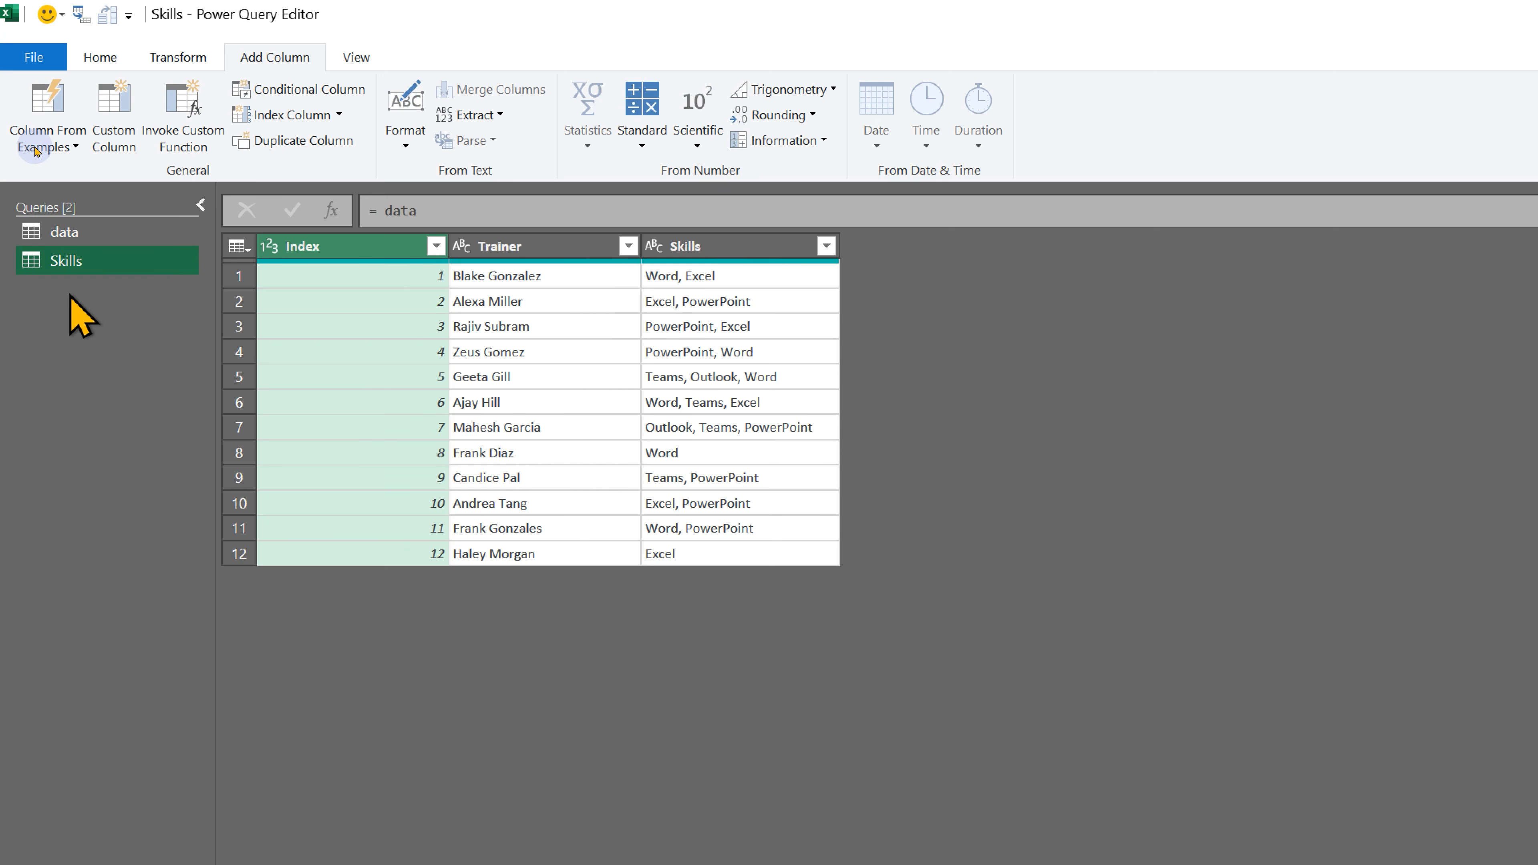
right_click(500, 245)
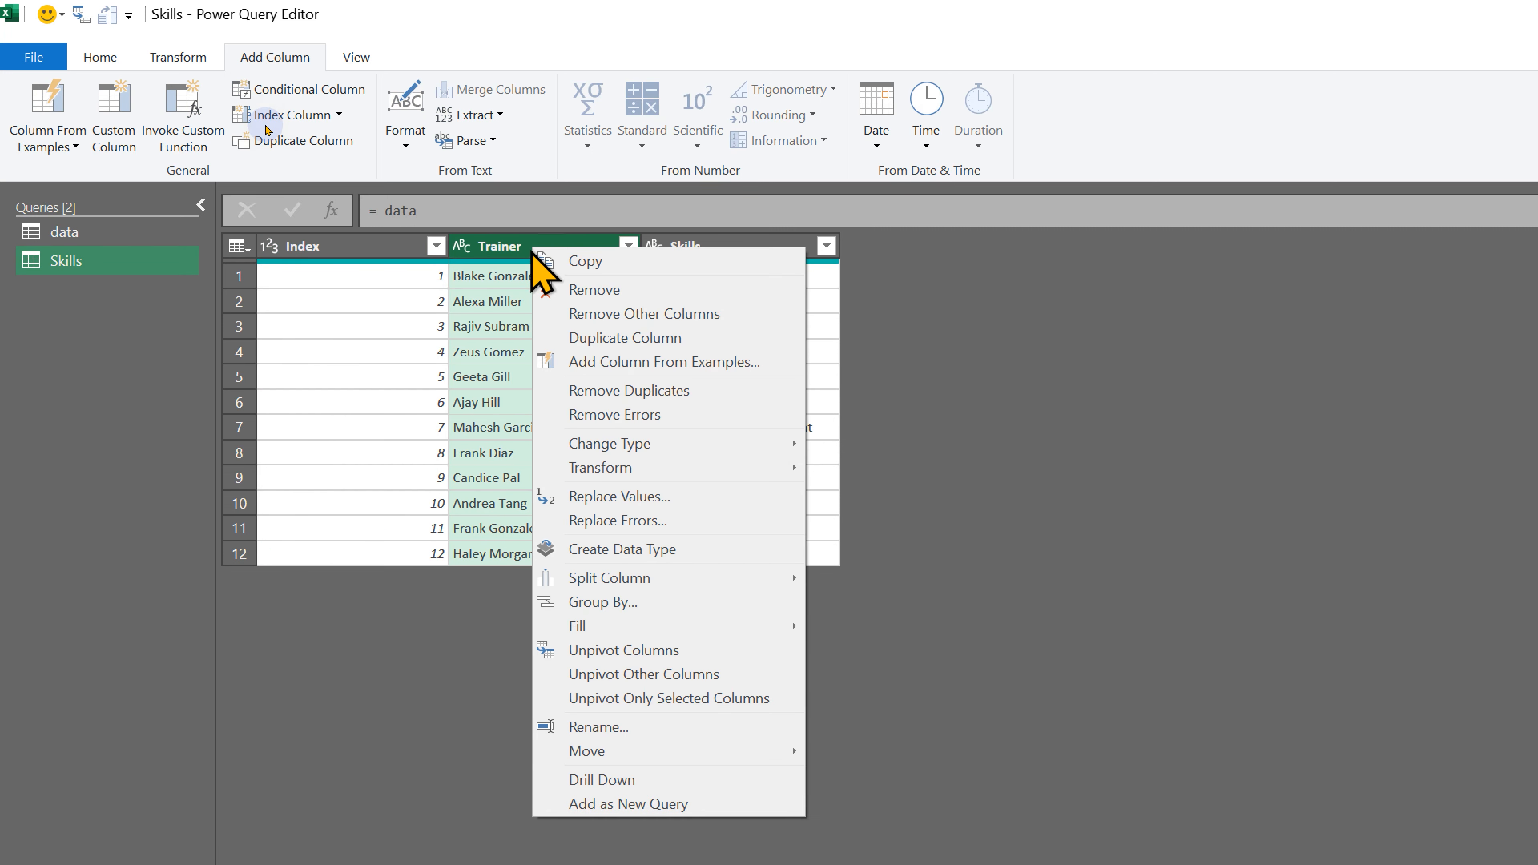
click(593, 289)
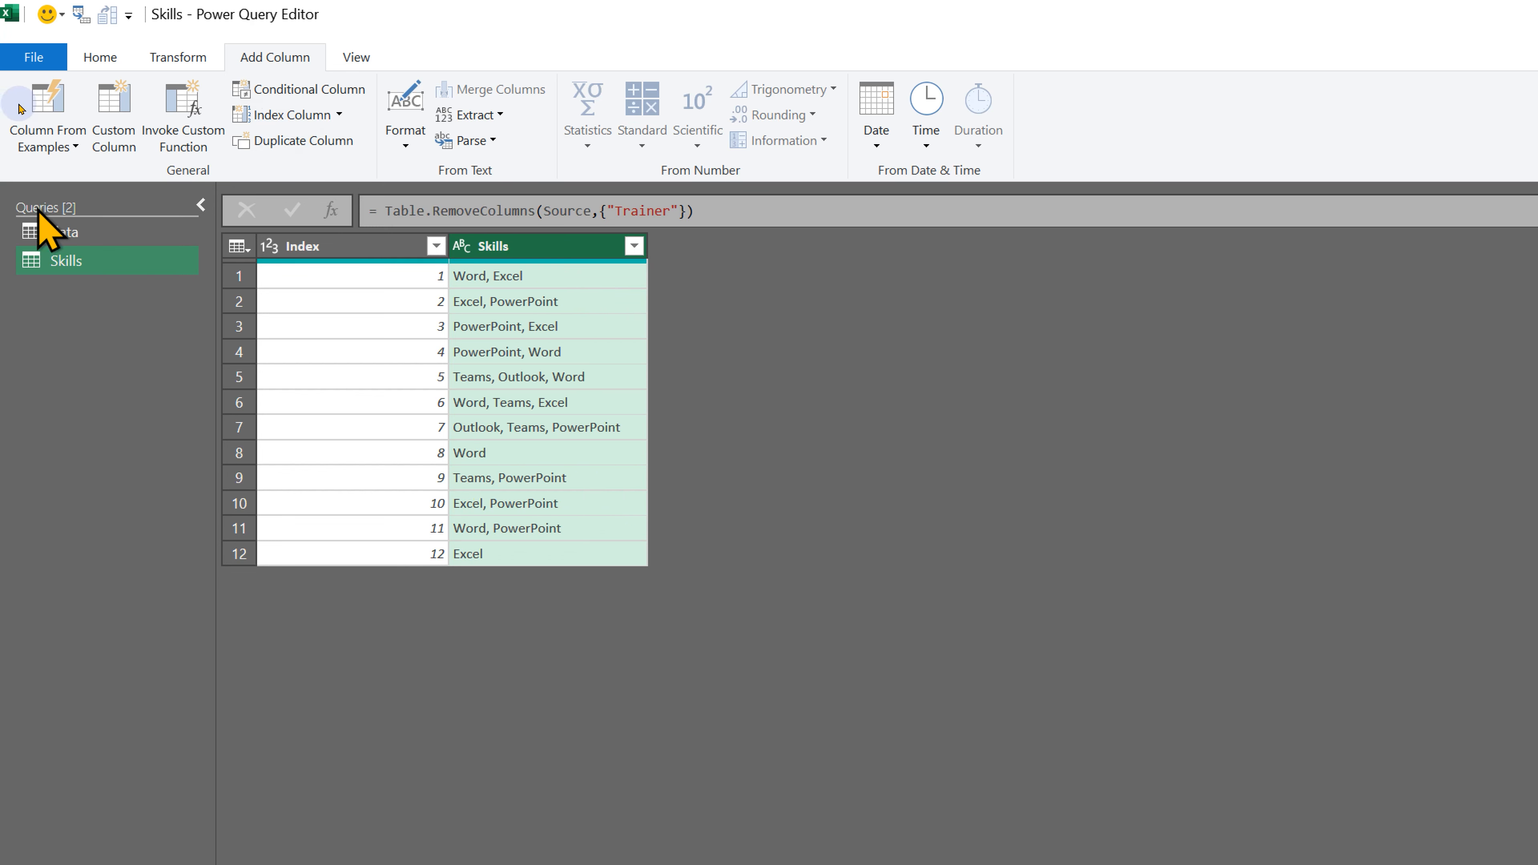
mouse_move(569, 265)
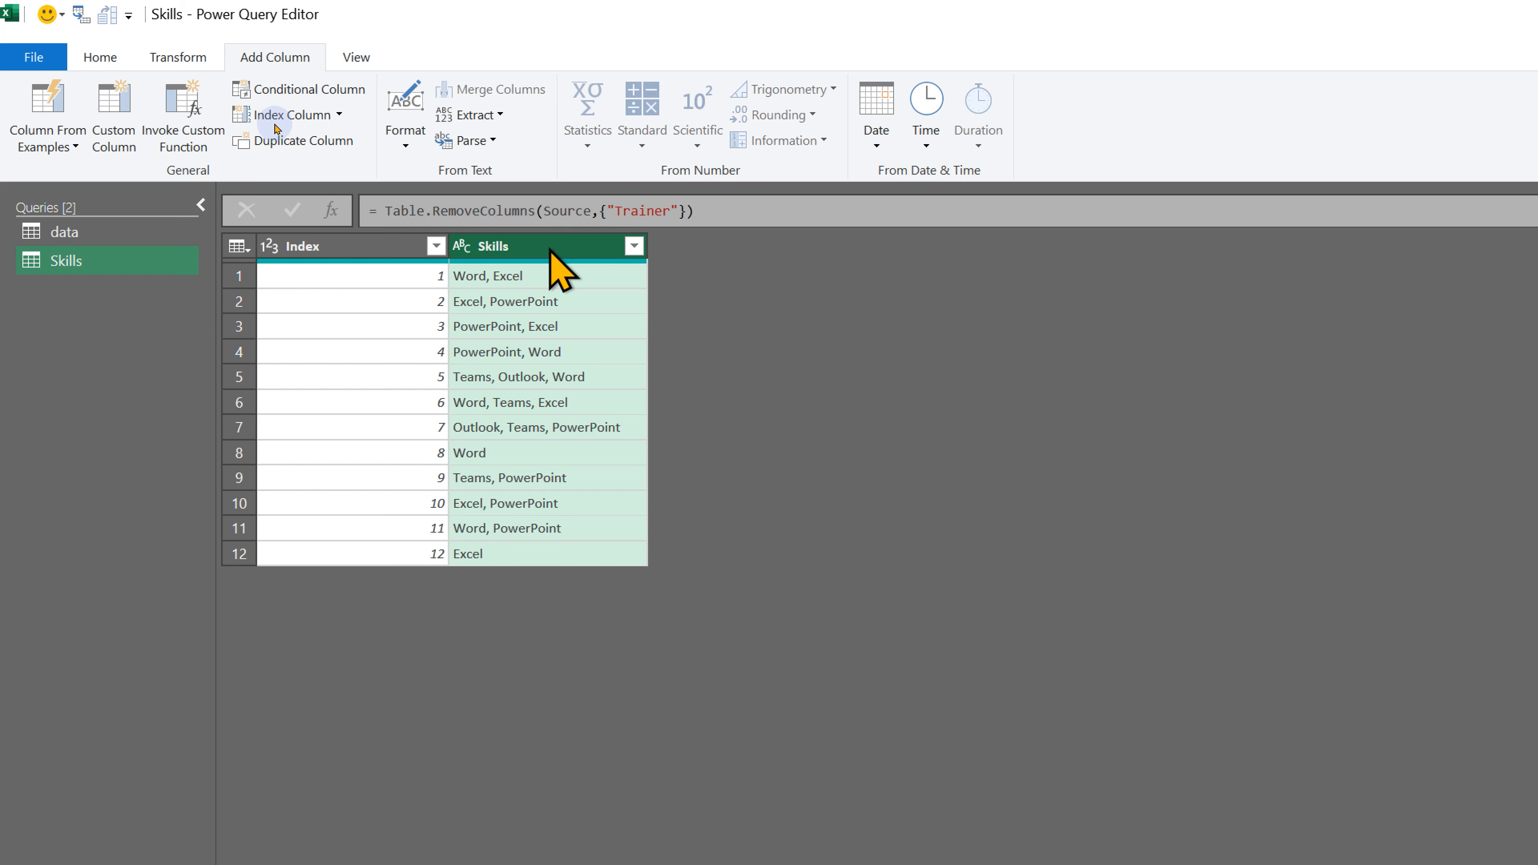
mouse_move(468, 367)
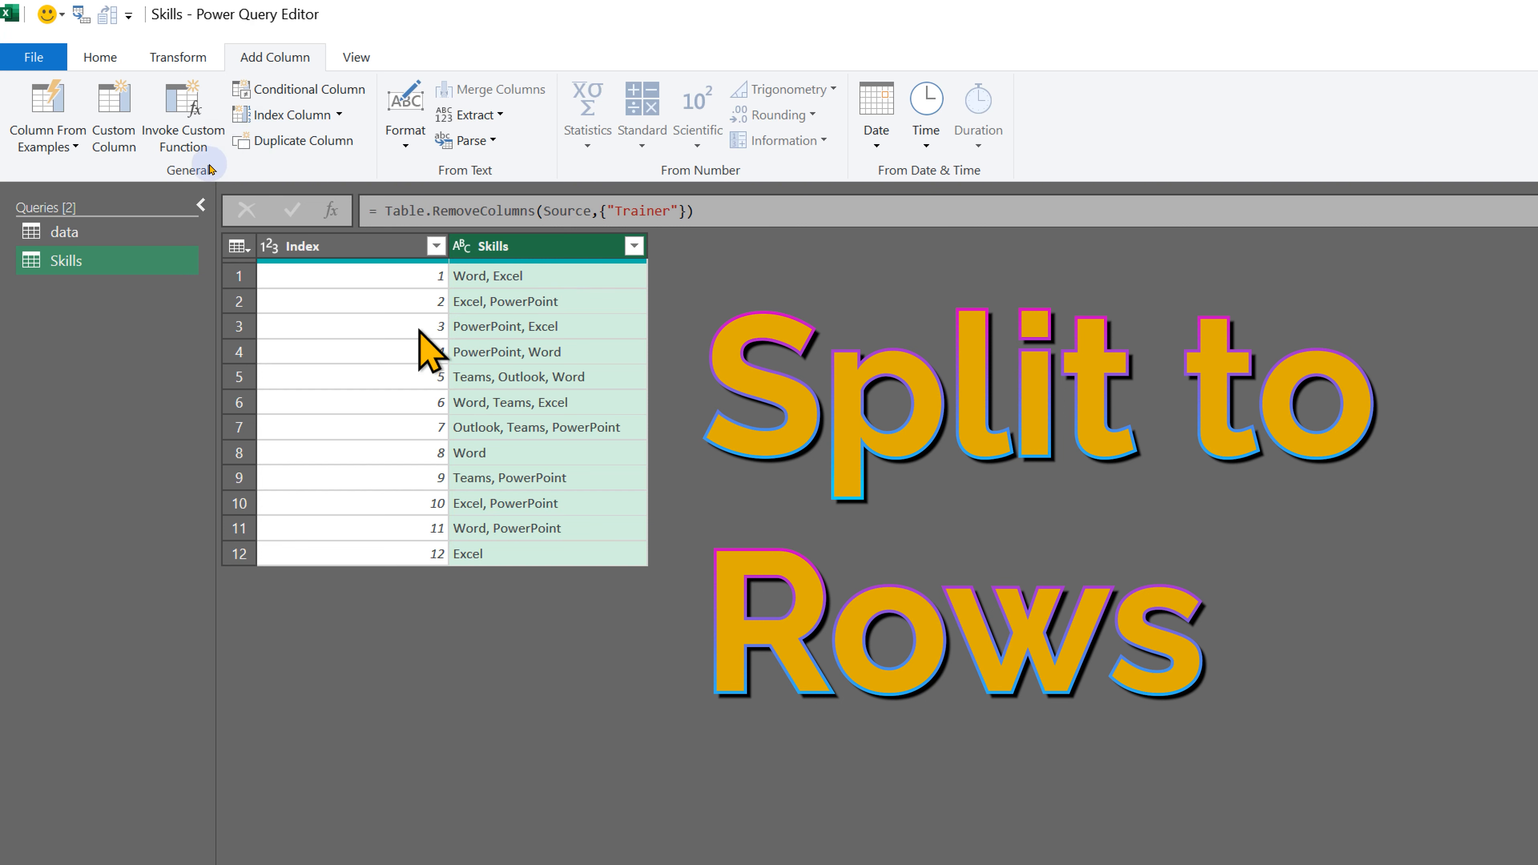
mouse_move(475, 328)
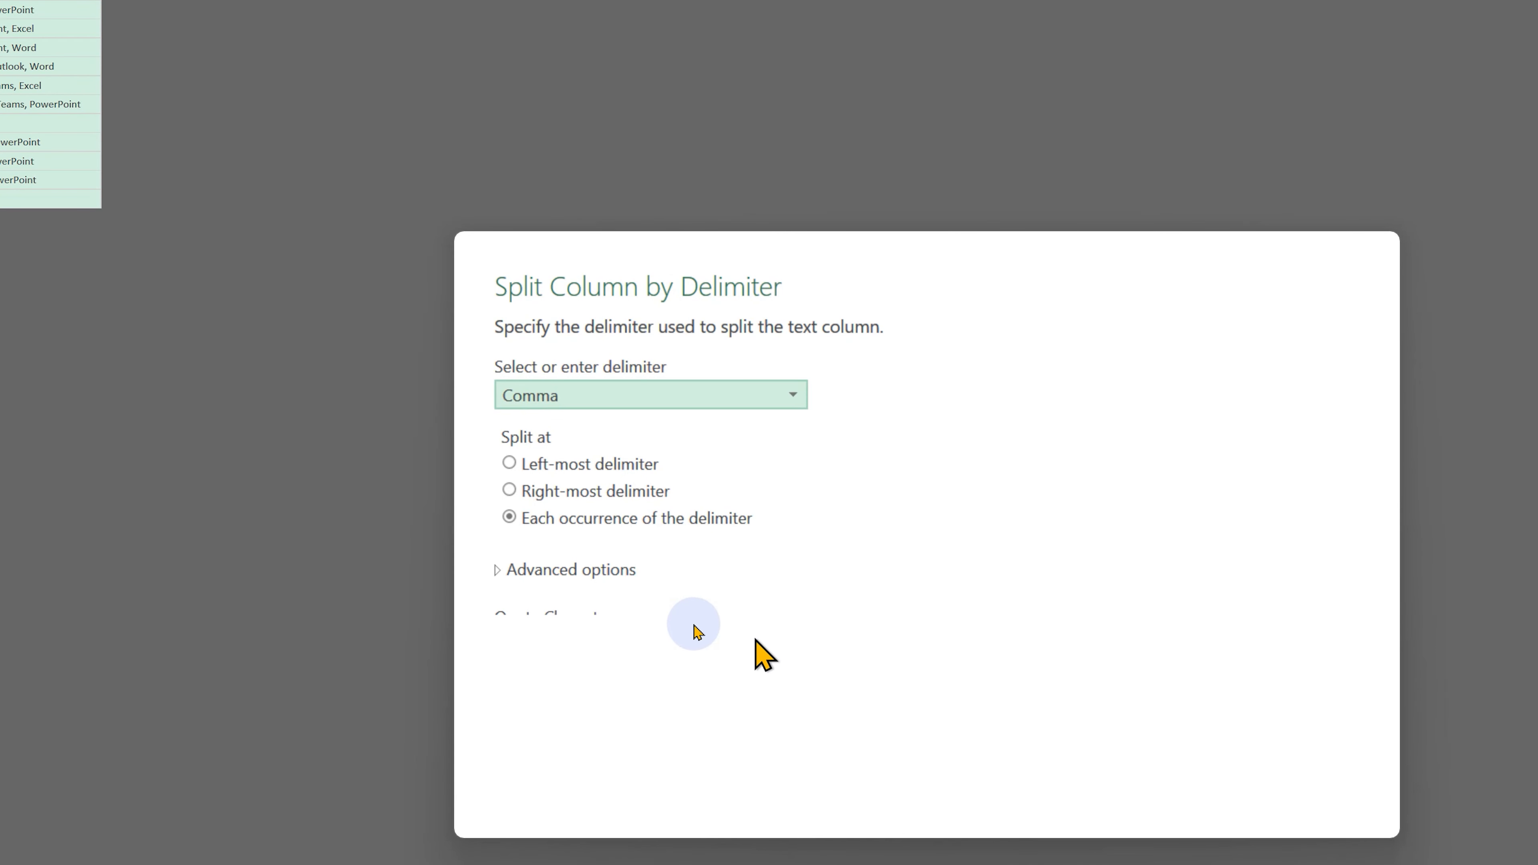
Split Skills by comma into rows, trim spaces, and rename the column Expertise
click(570, 569)
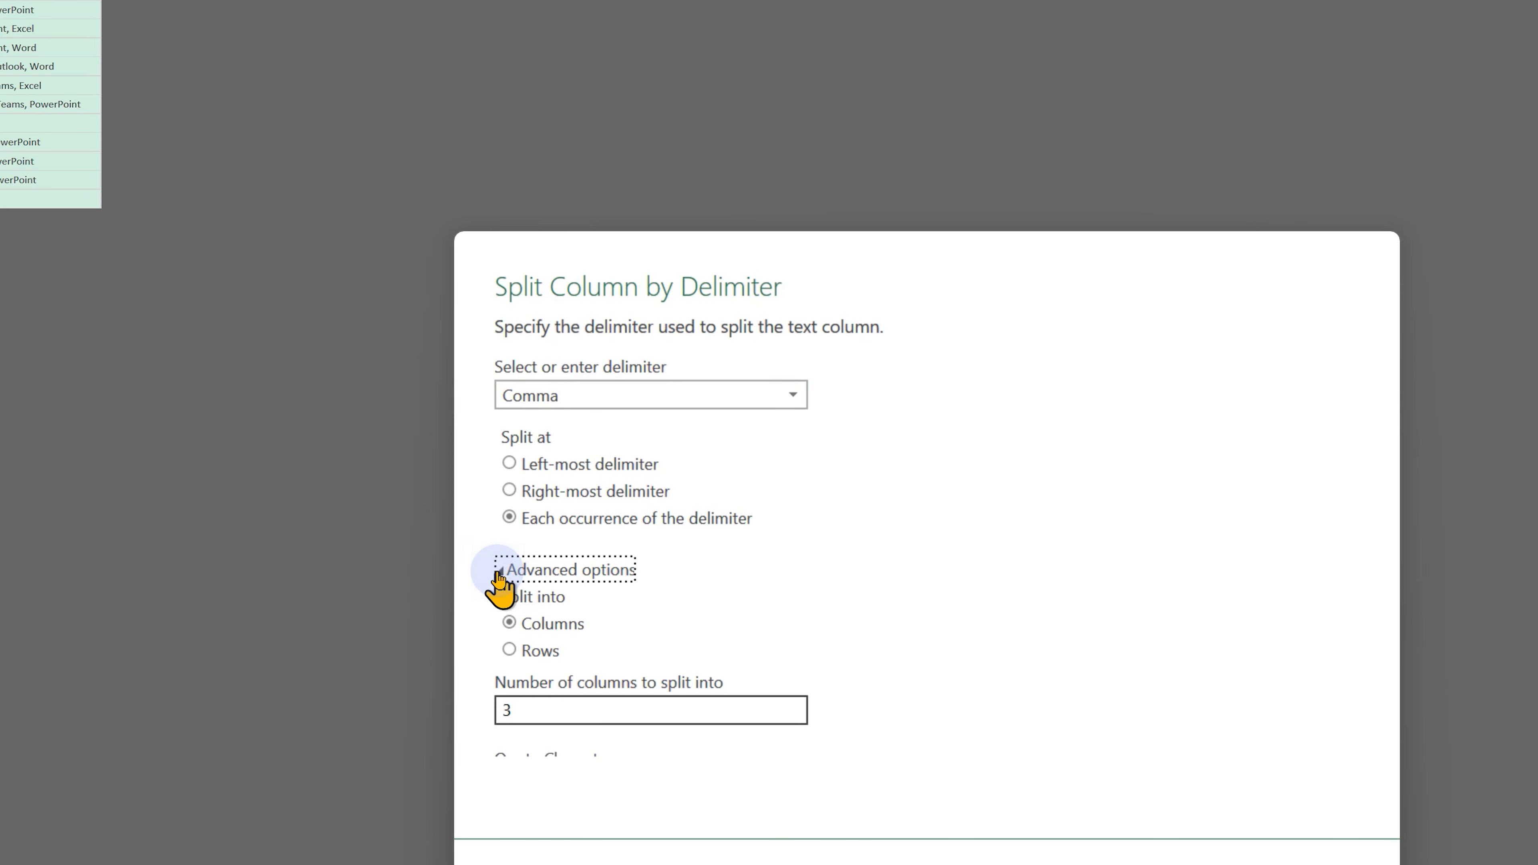
click(510, 650)
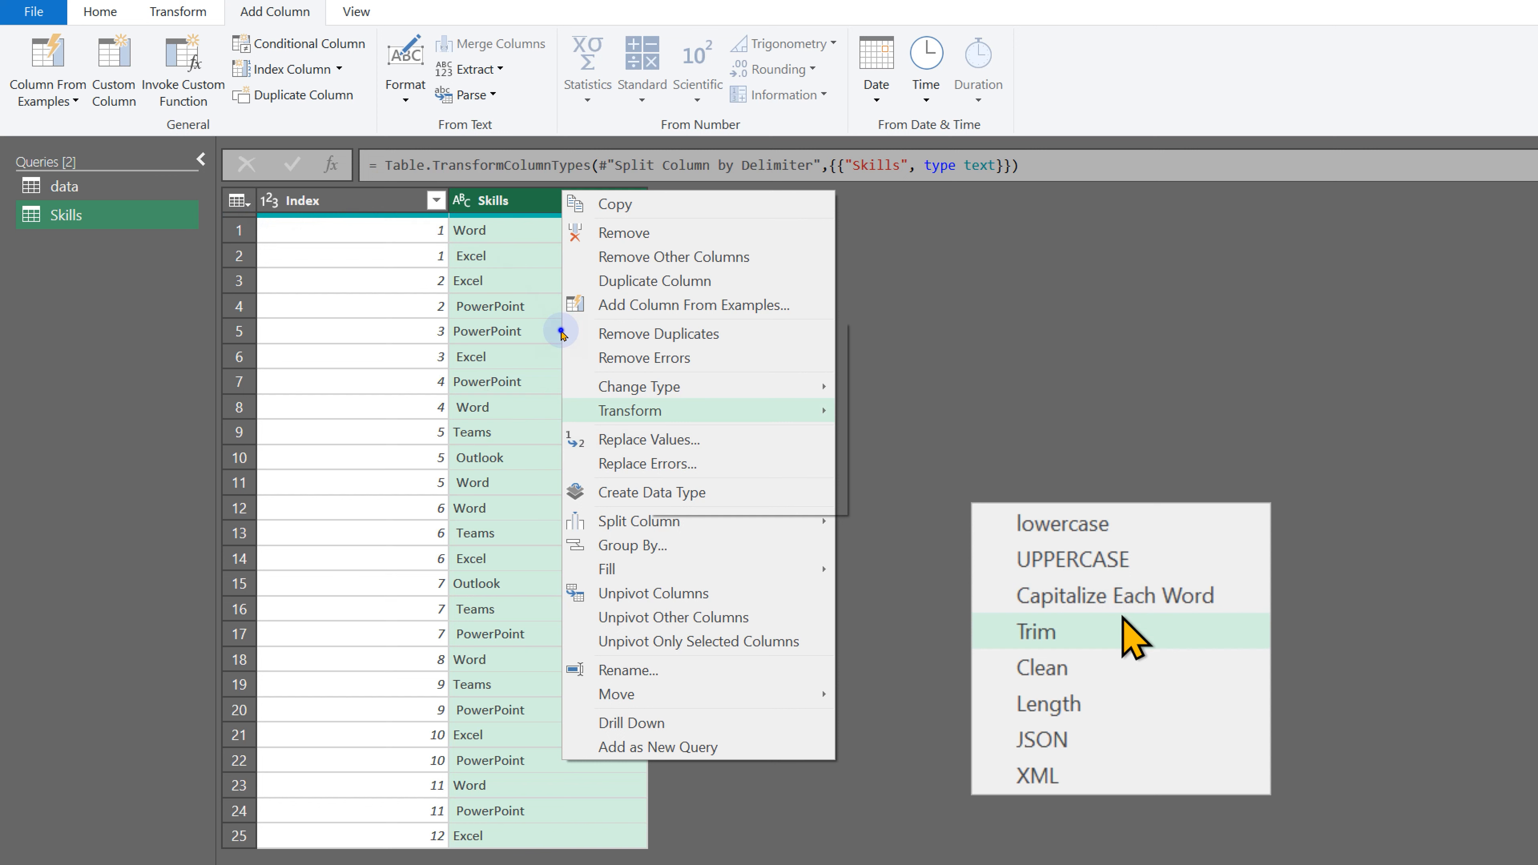
click(1035, 630)
text(Expertise)
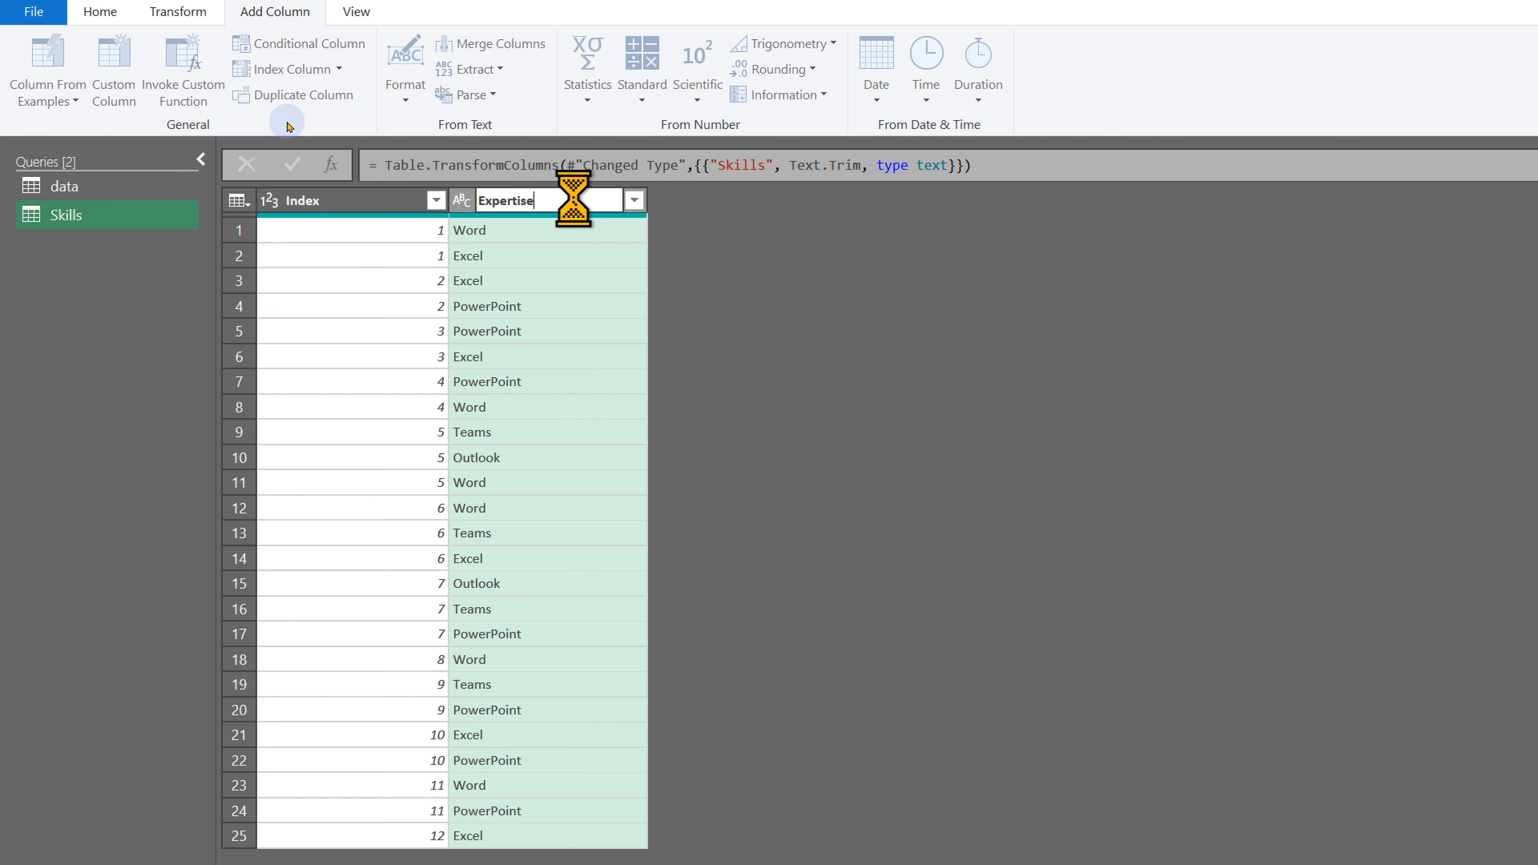
click(99, 12)
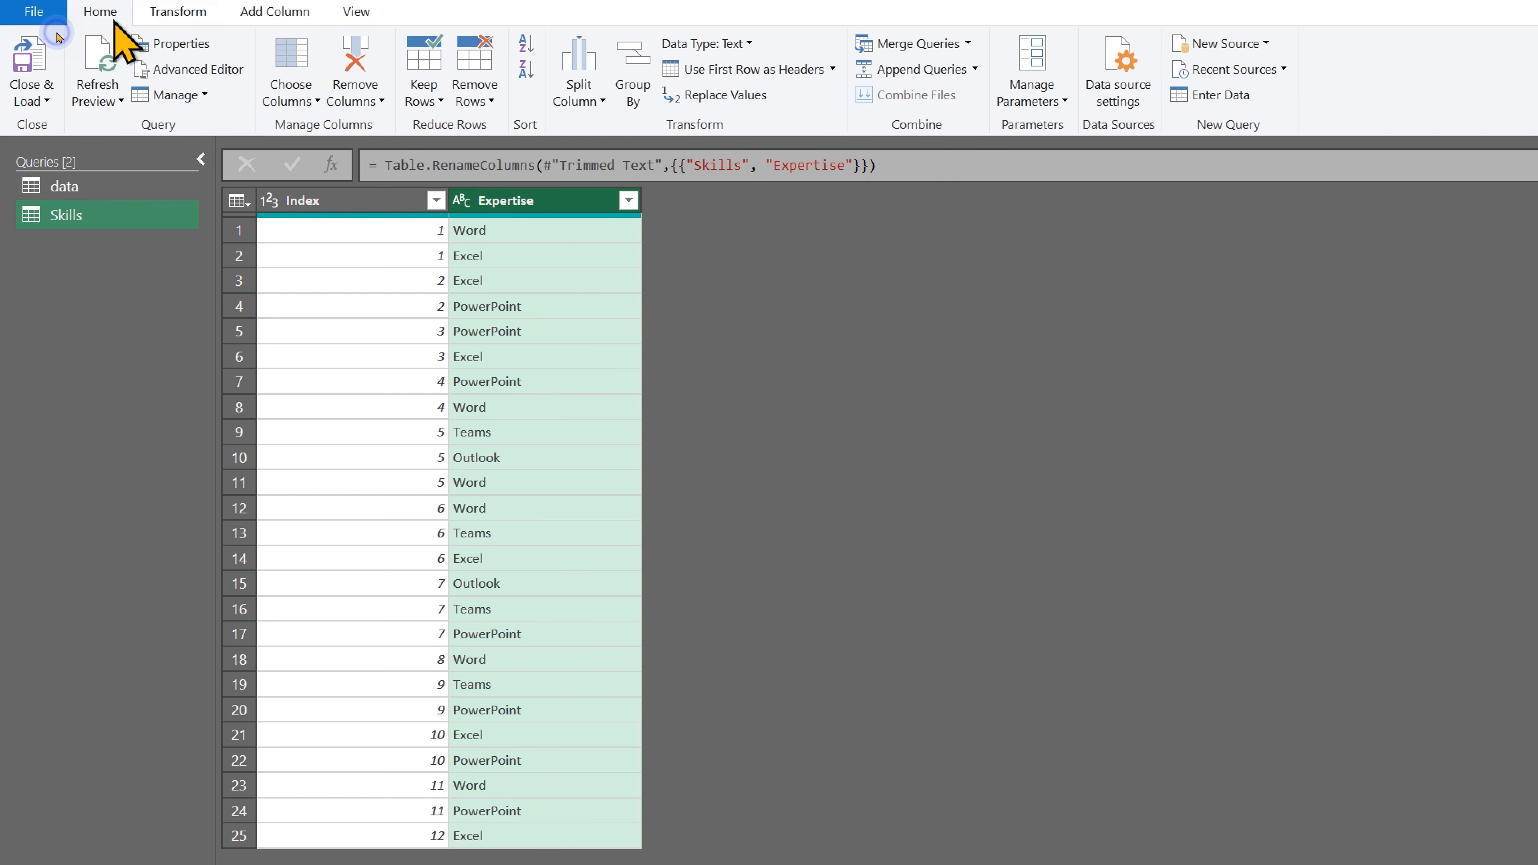
Close & Load both queries as connections only, added to the Data Model
click(31, 66)
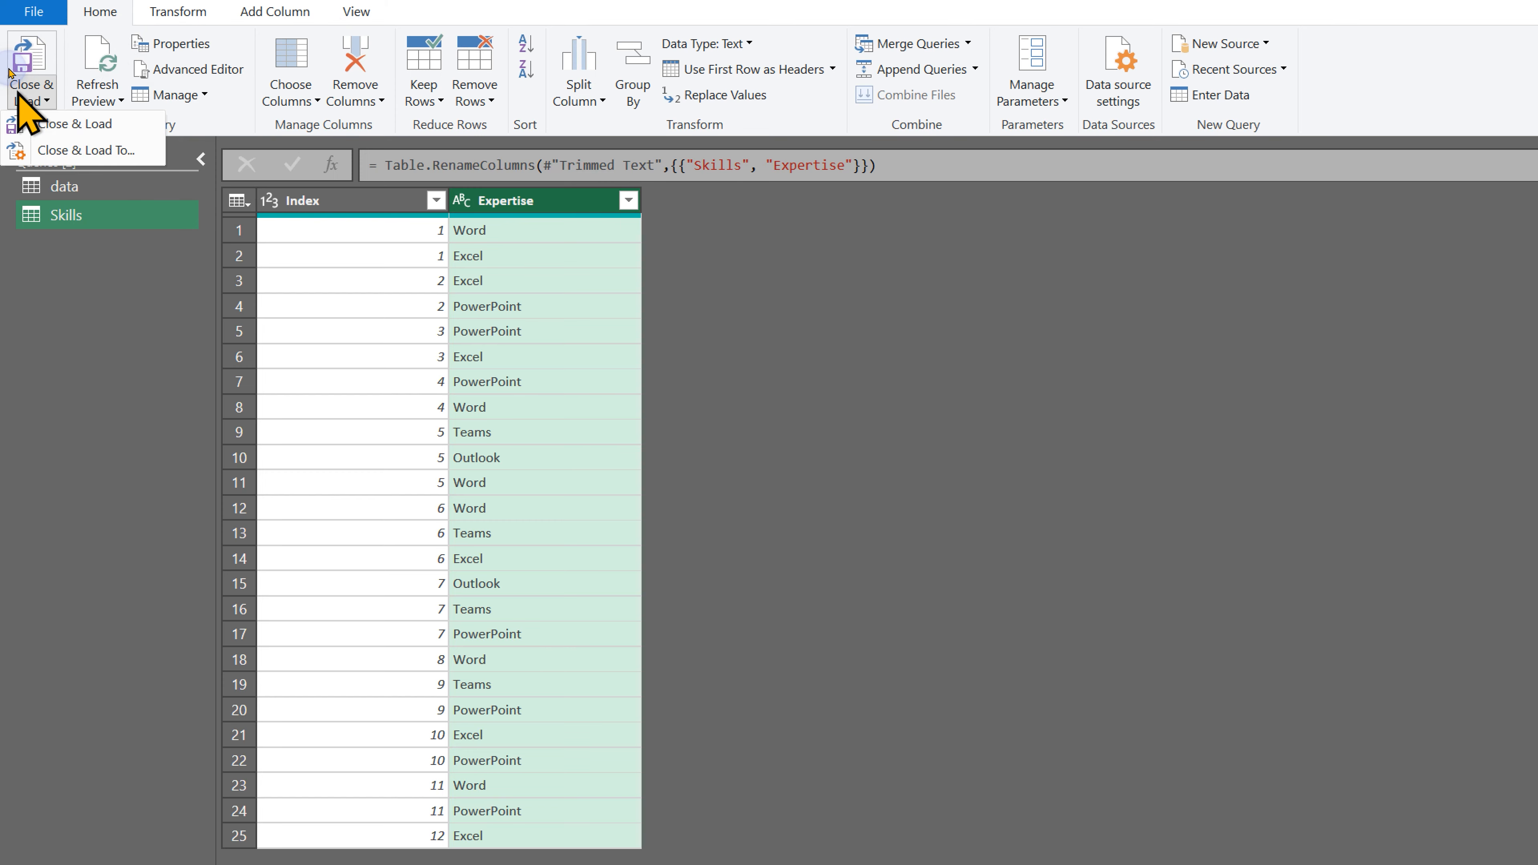
click(79, 124)
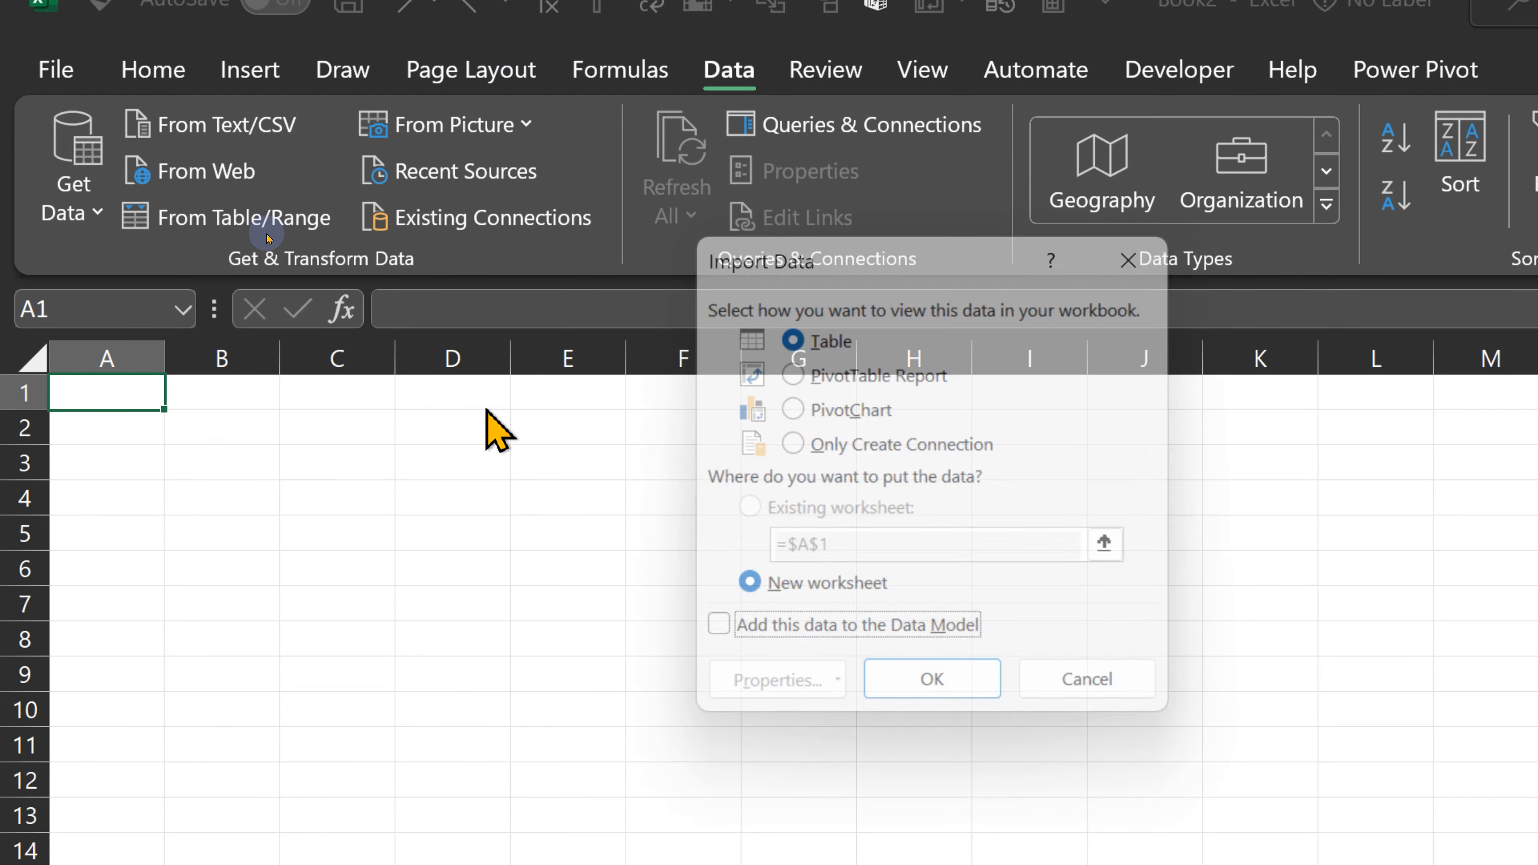
click(717, 625)
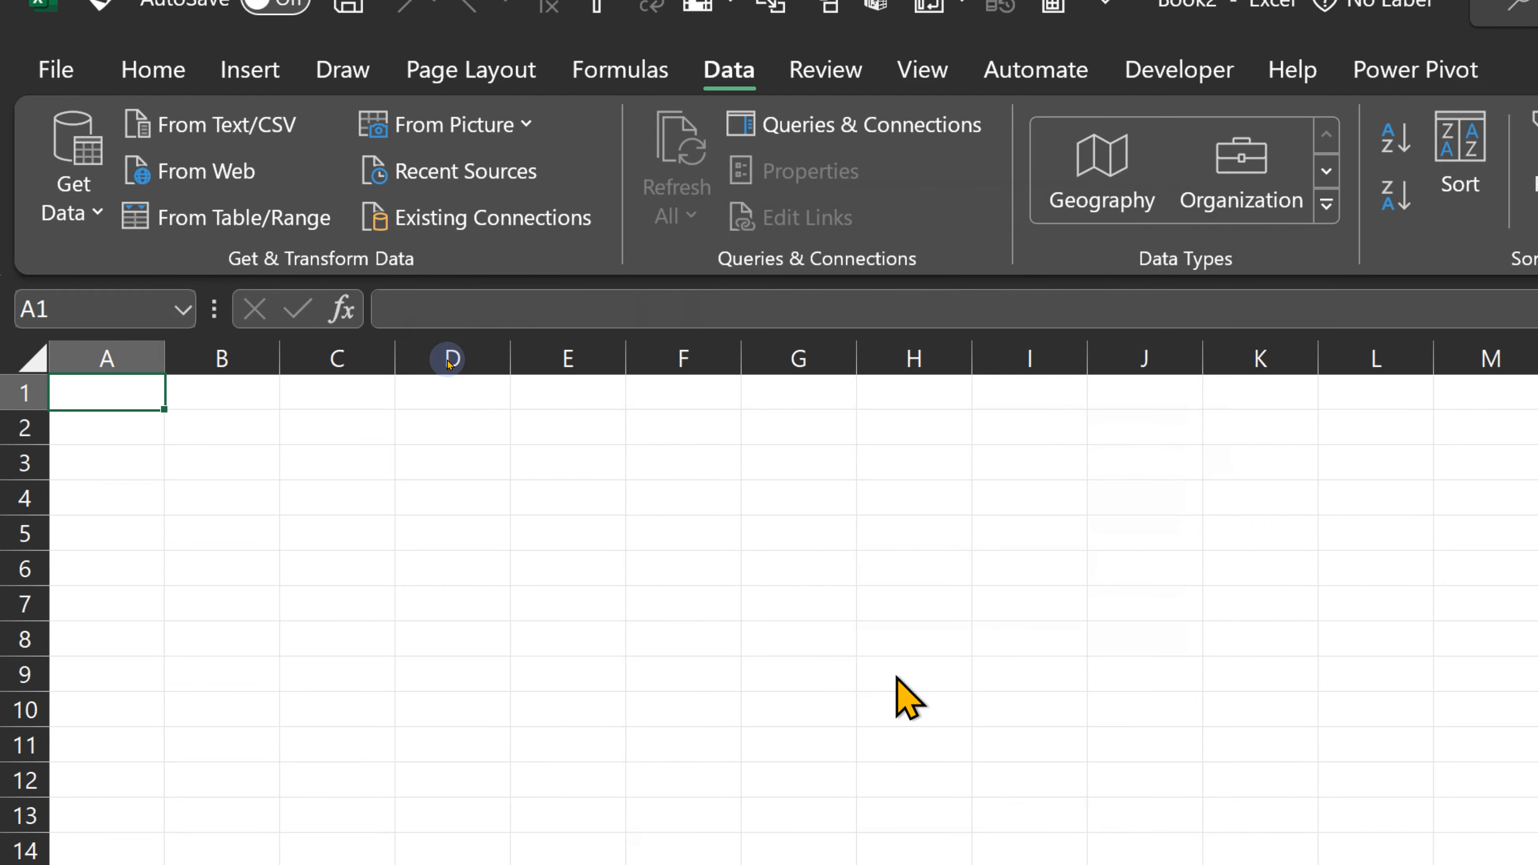
click(867, 125)
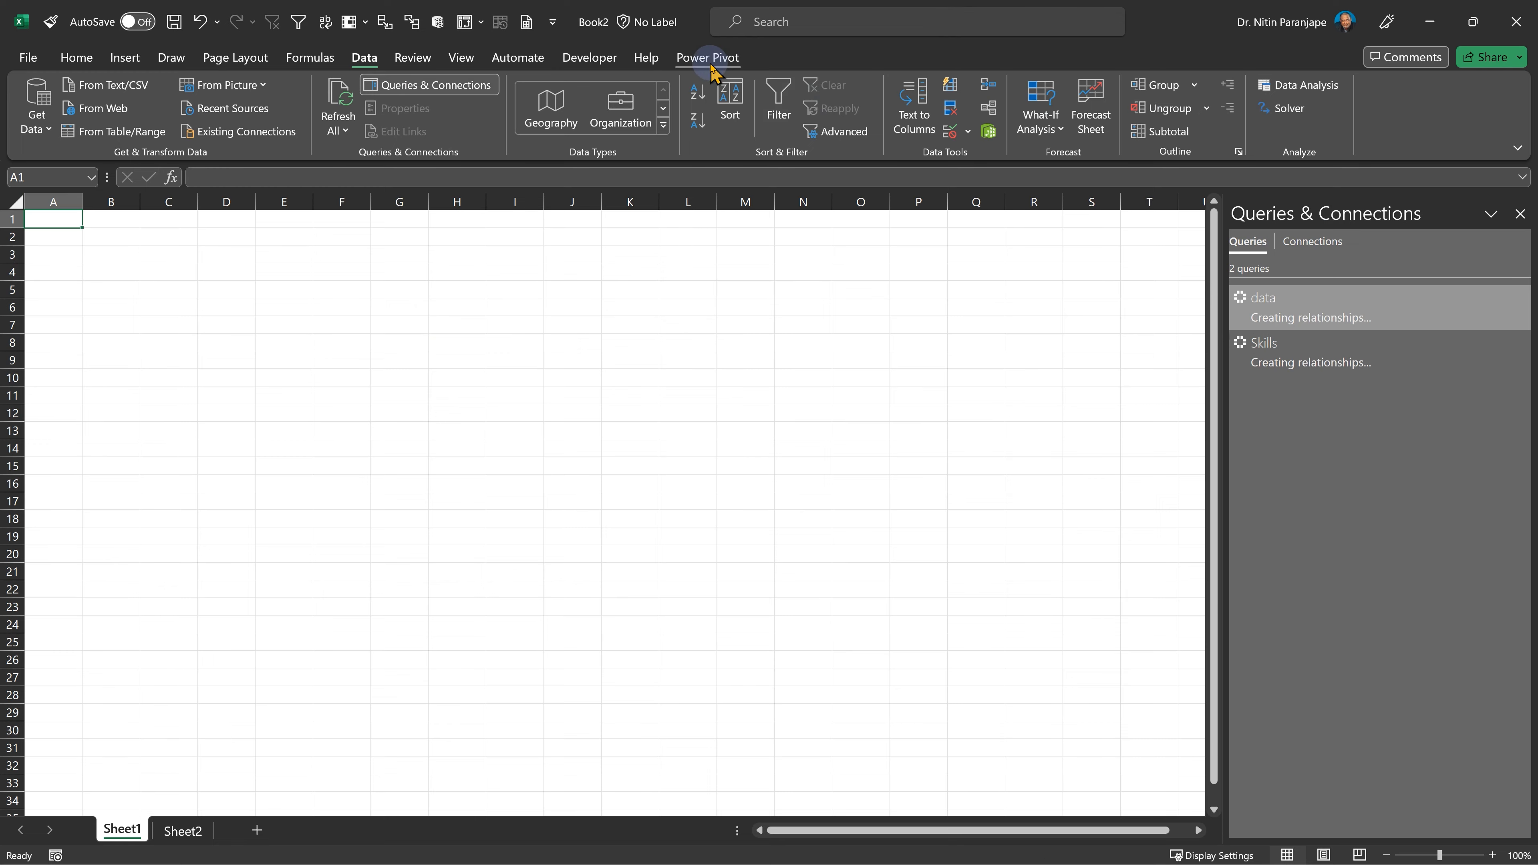
click(707, 57)
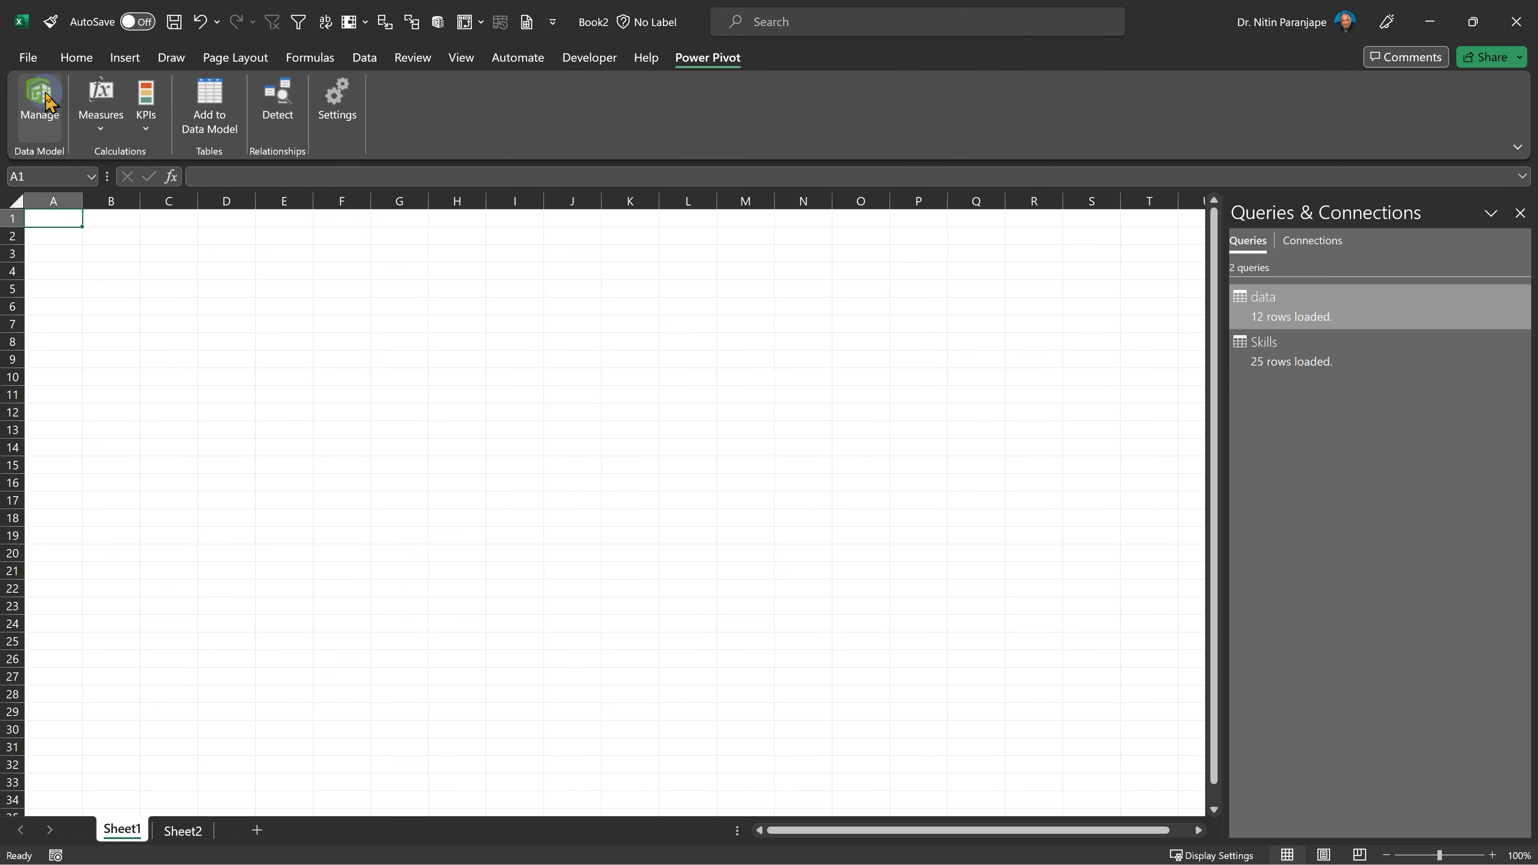
Manage the Data Model and view the data–Skills Index relationship in Diagram View
click(40, 109)
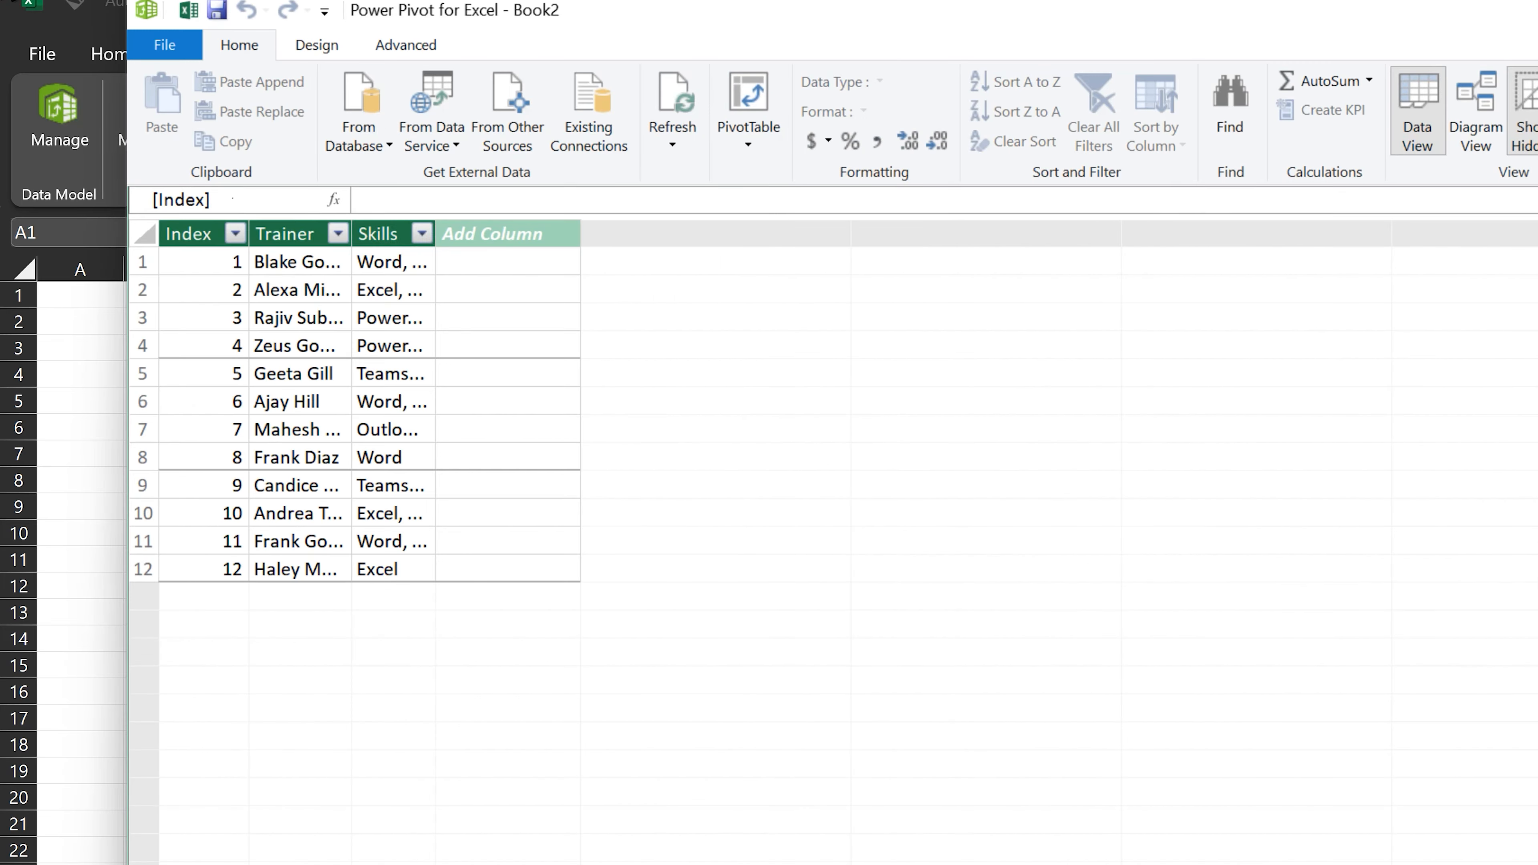
mouse_move(1475, 113)
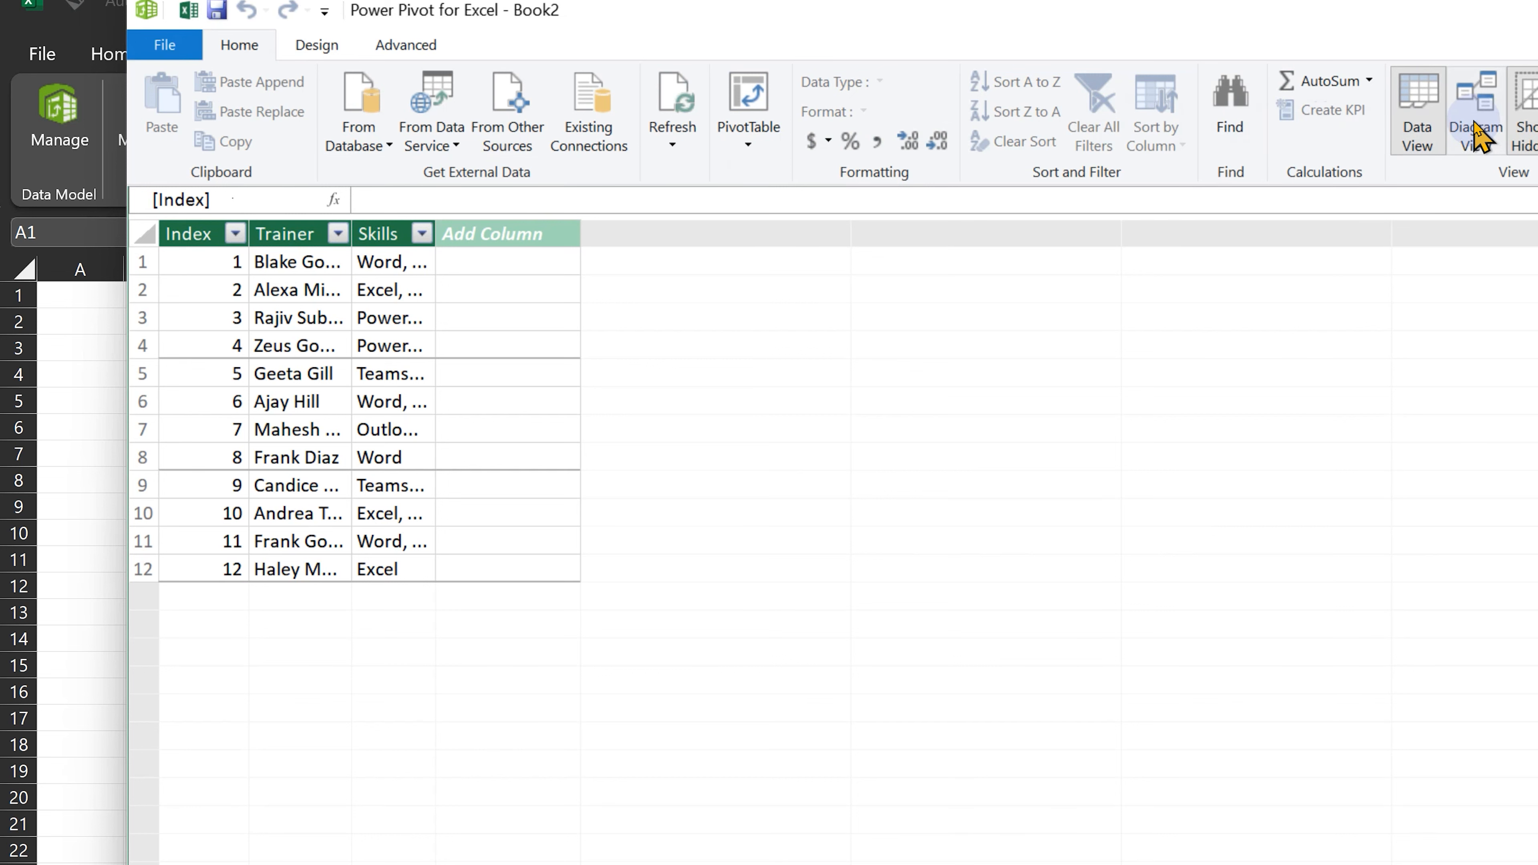
mouse_move(1476, 113)
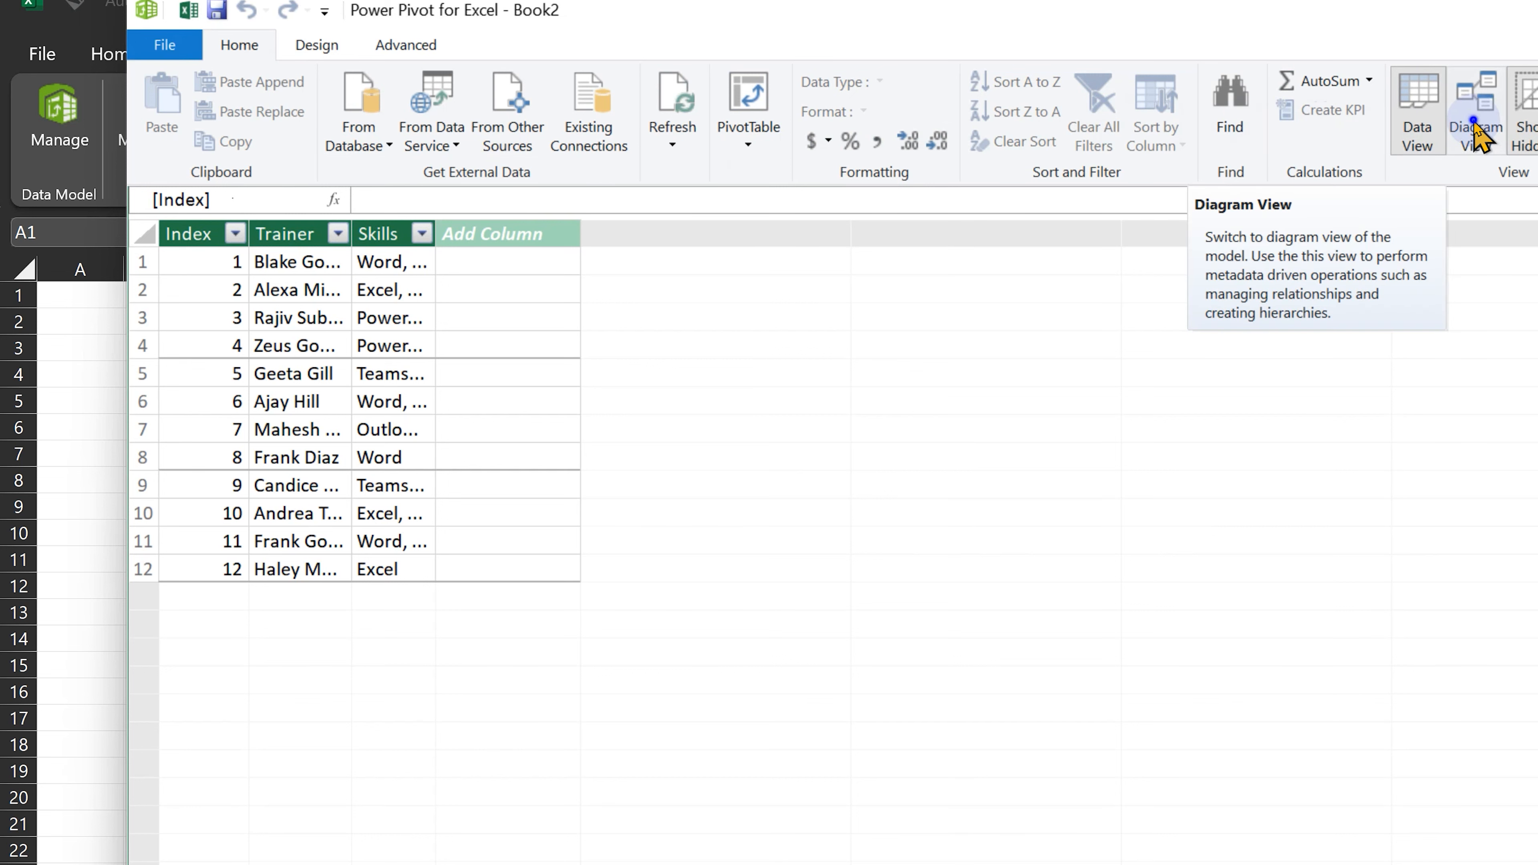
click(1474, 105)
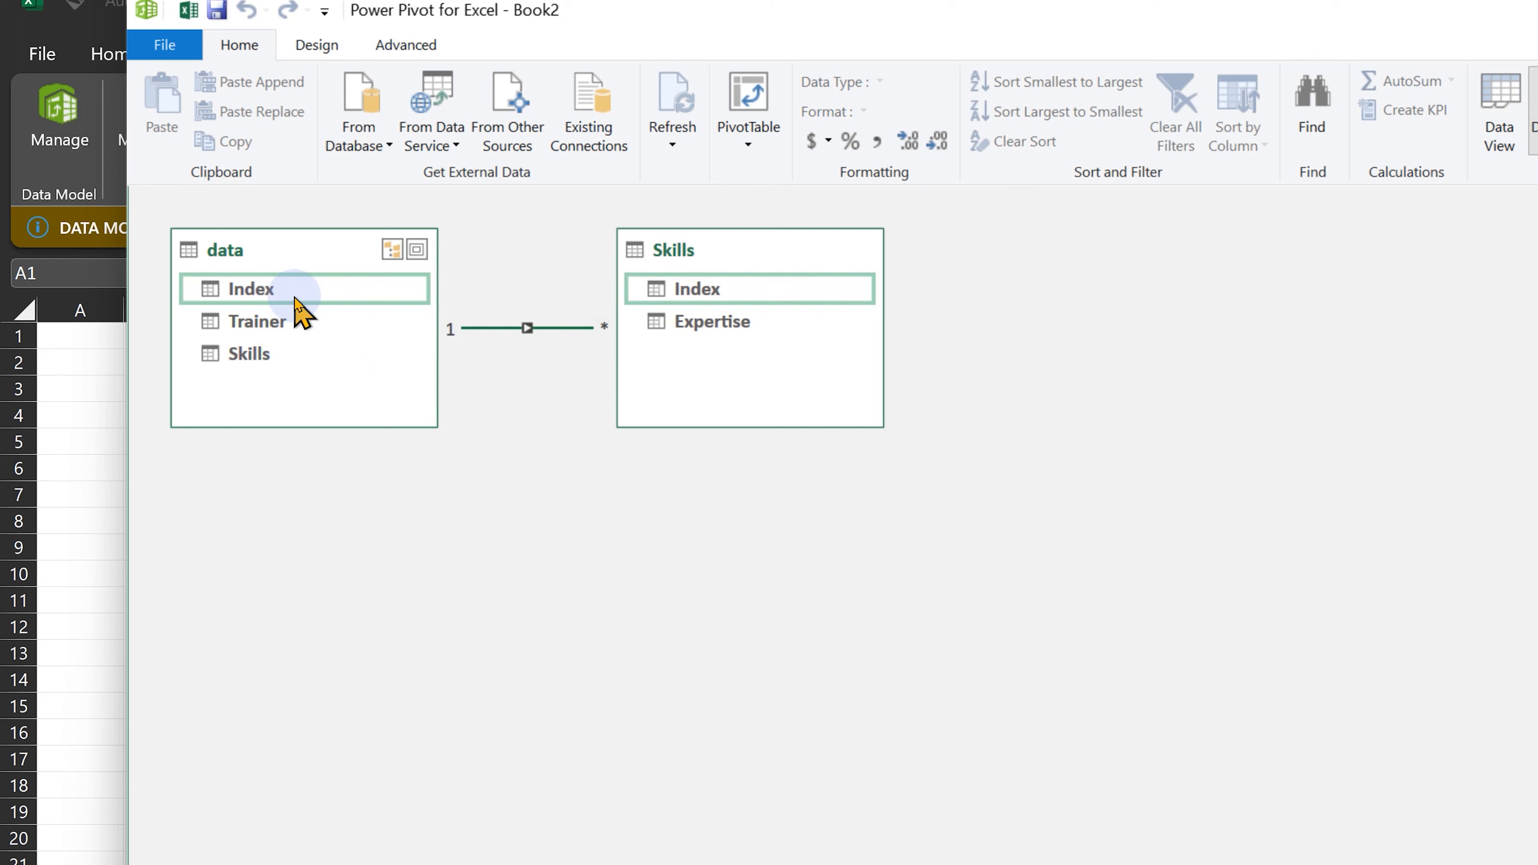
mouse_move(441, 341)
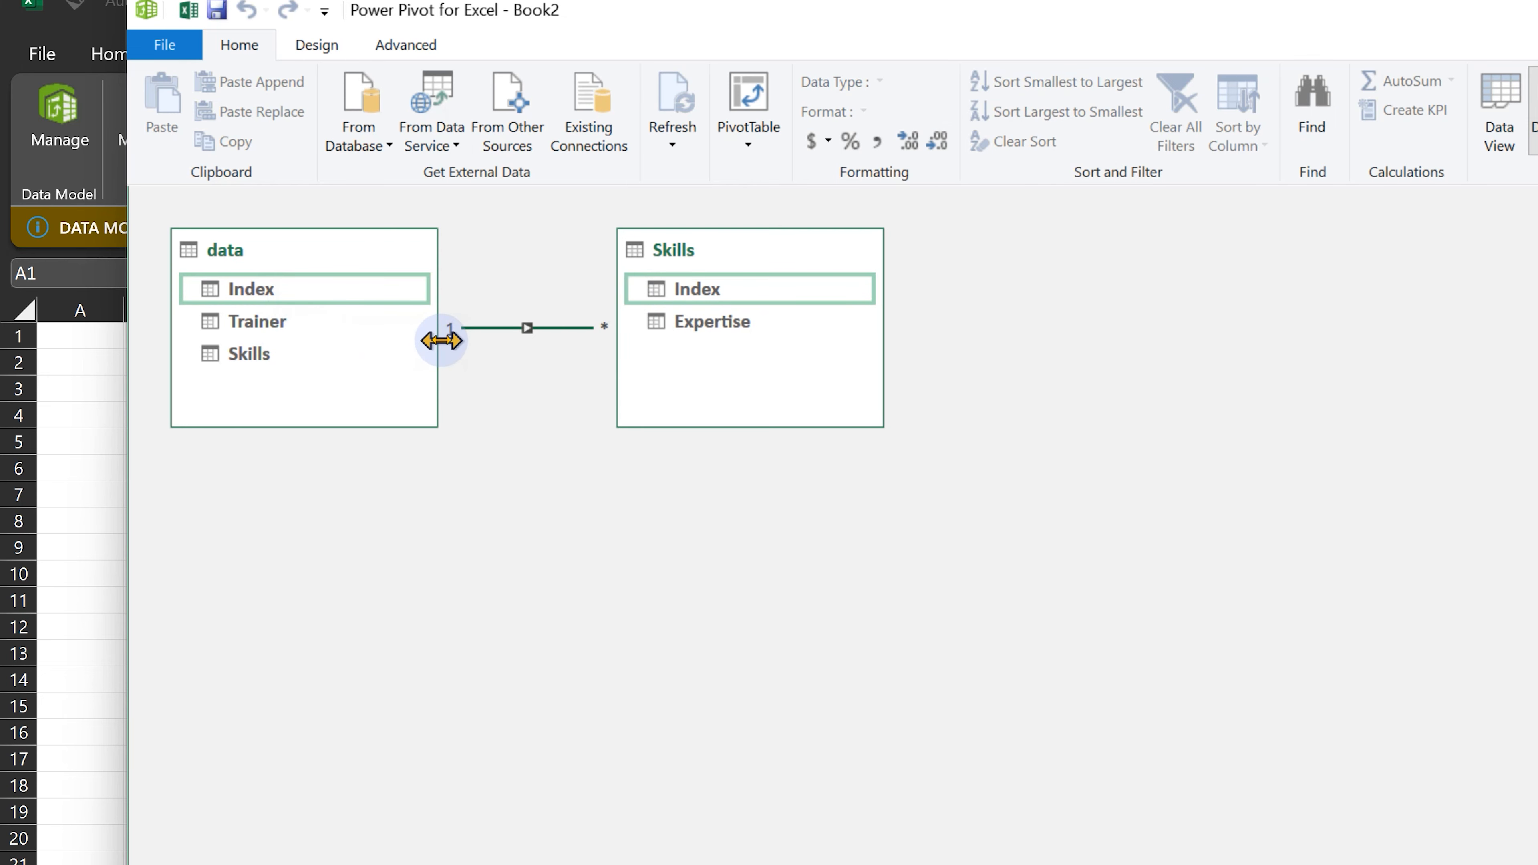
mouse_move(722, 353)
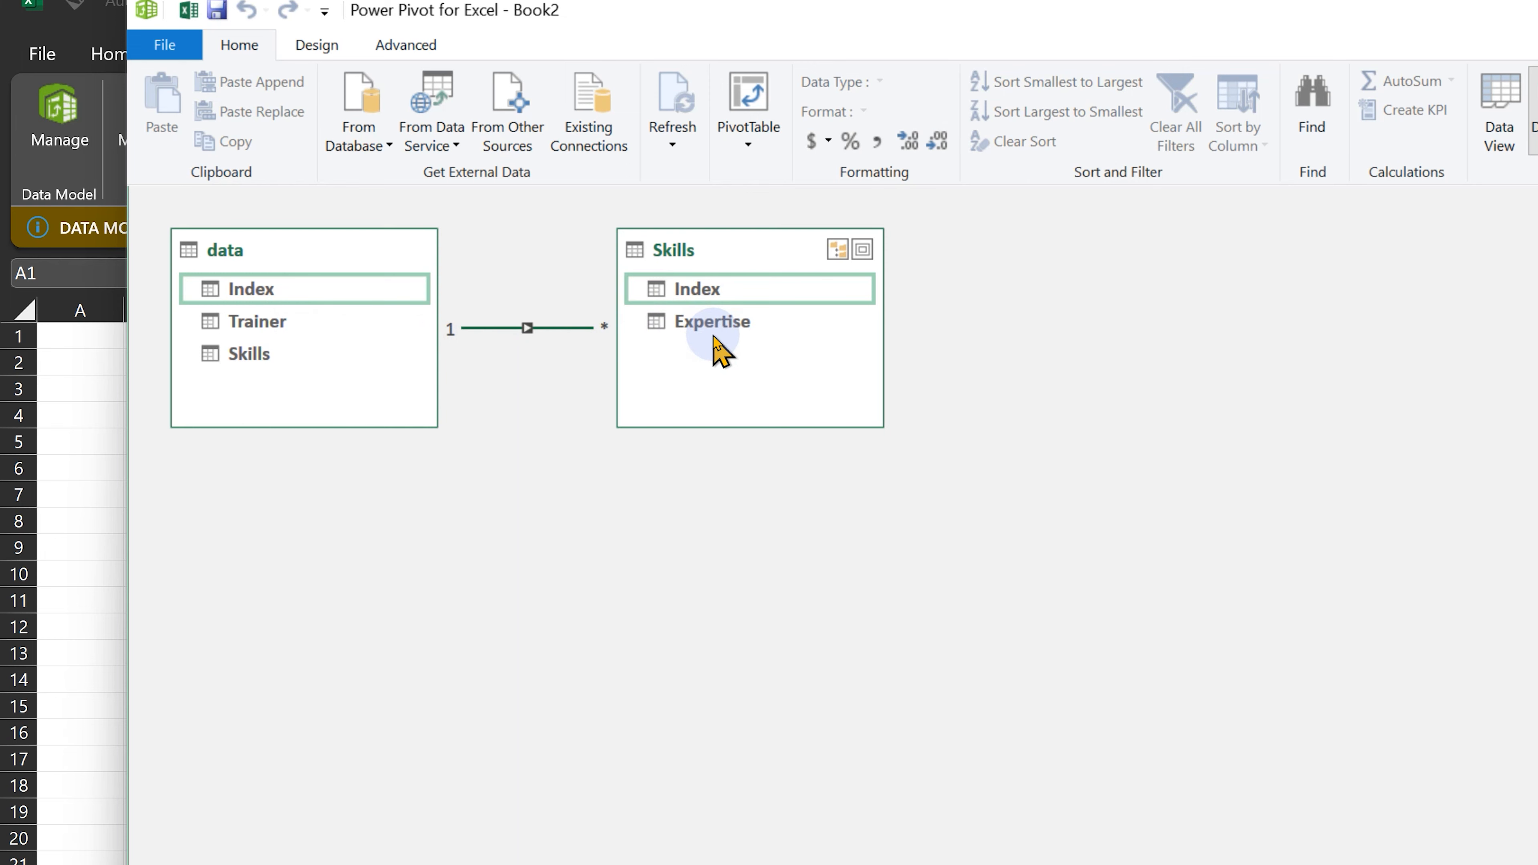
mouse_move(674, 377)
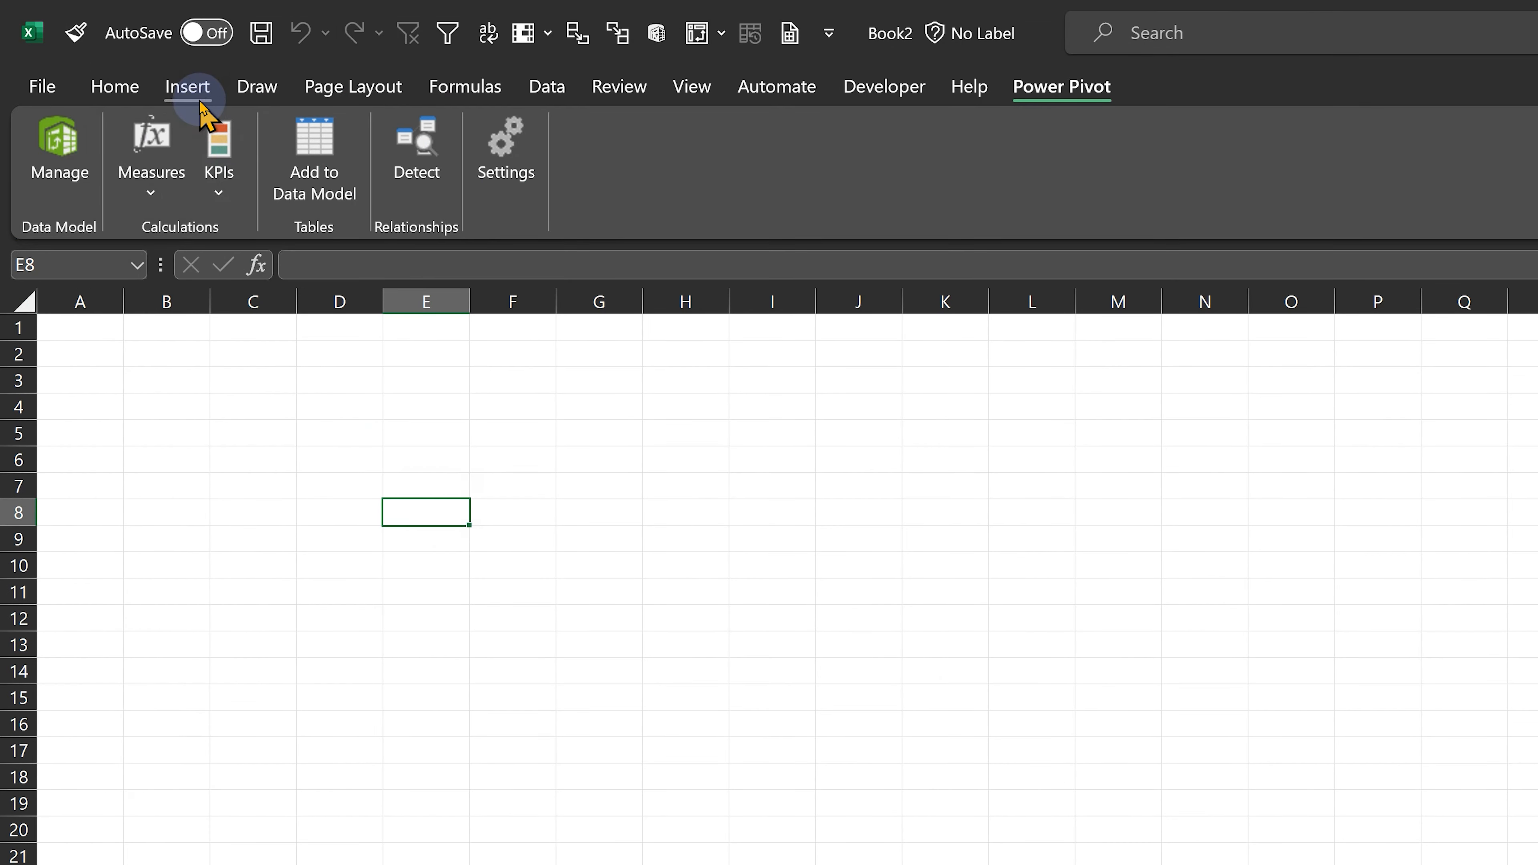
Insert a Data Model PivotTable with Expertise as rows and counts, plus Trainer from data
click(188, 87)
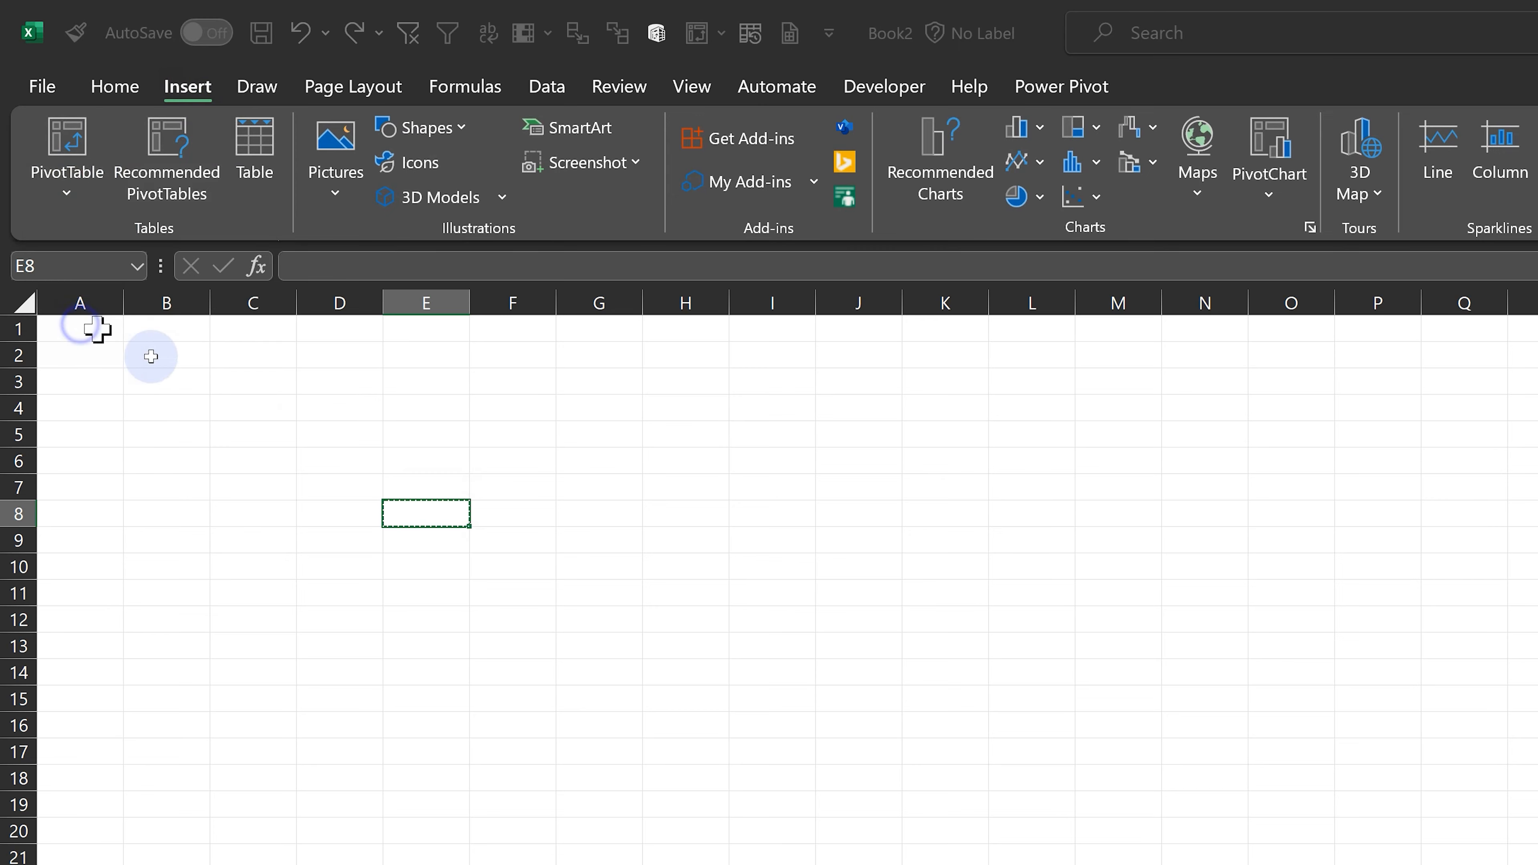
click(66, 147)
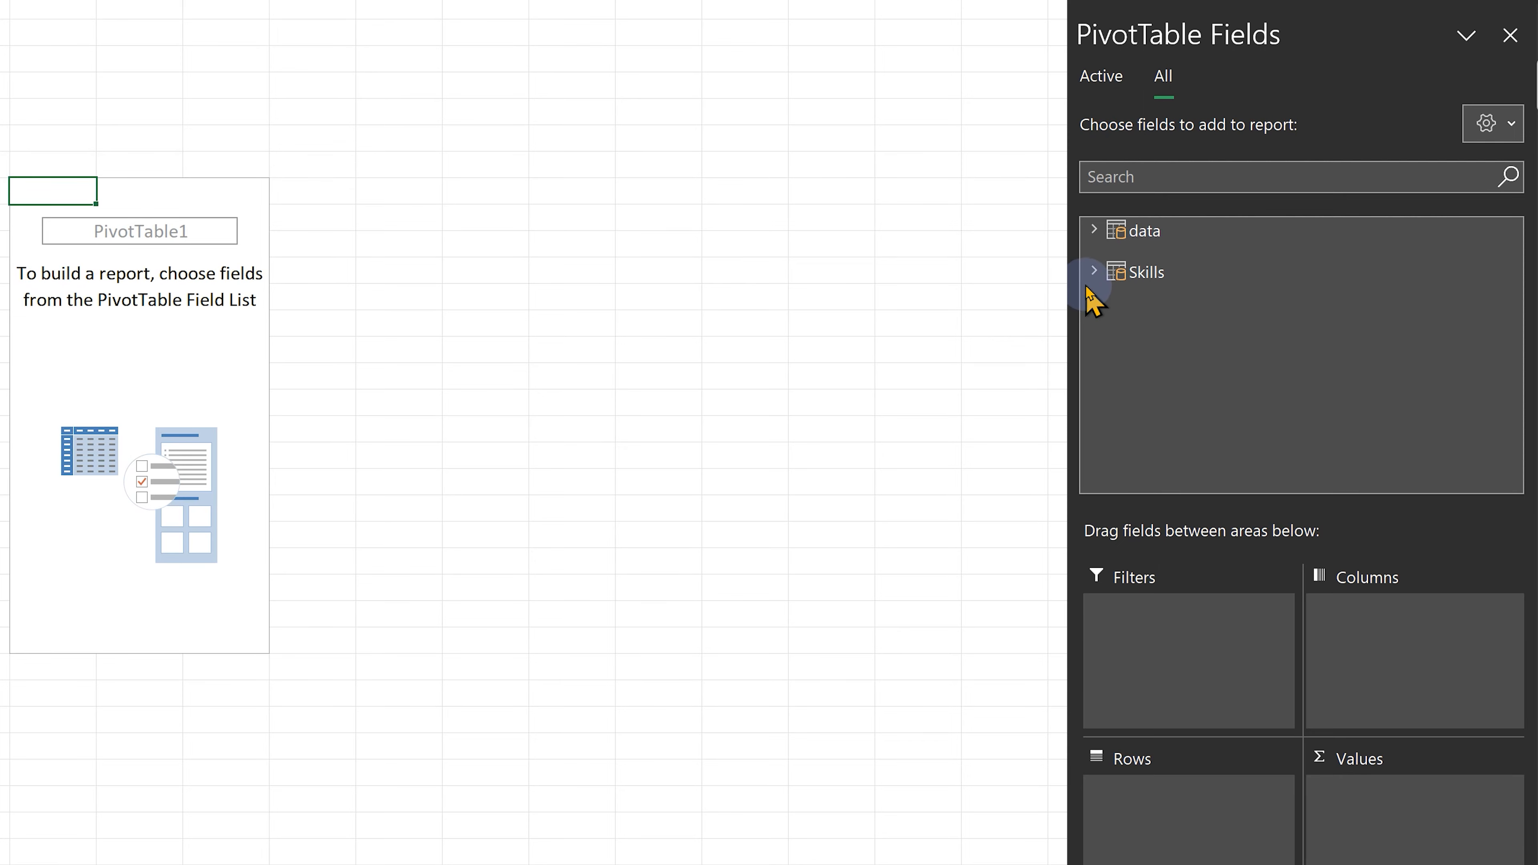
click(1095, 272)
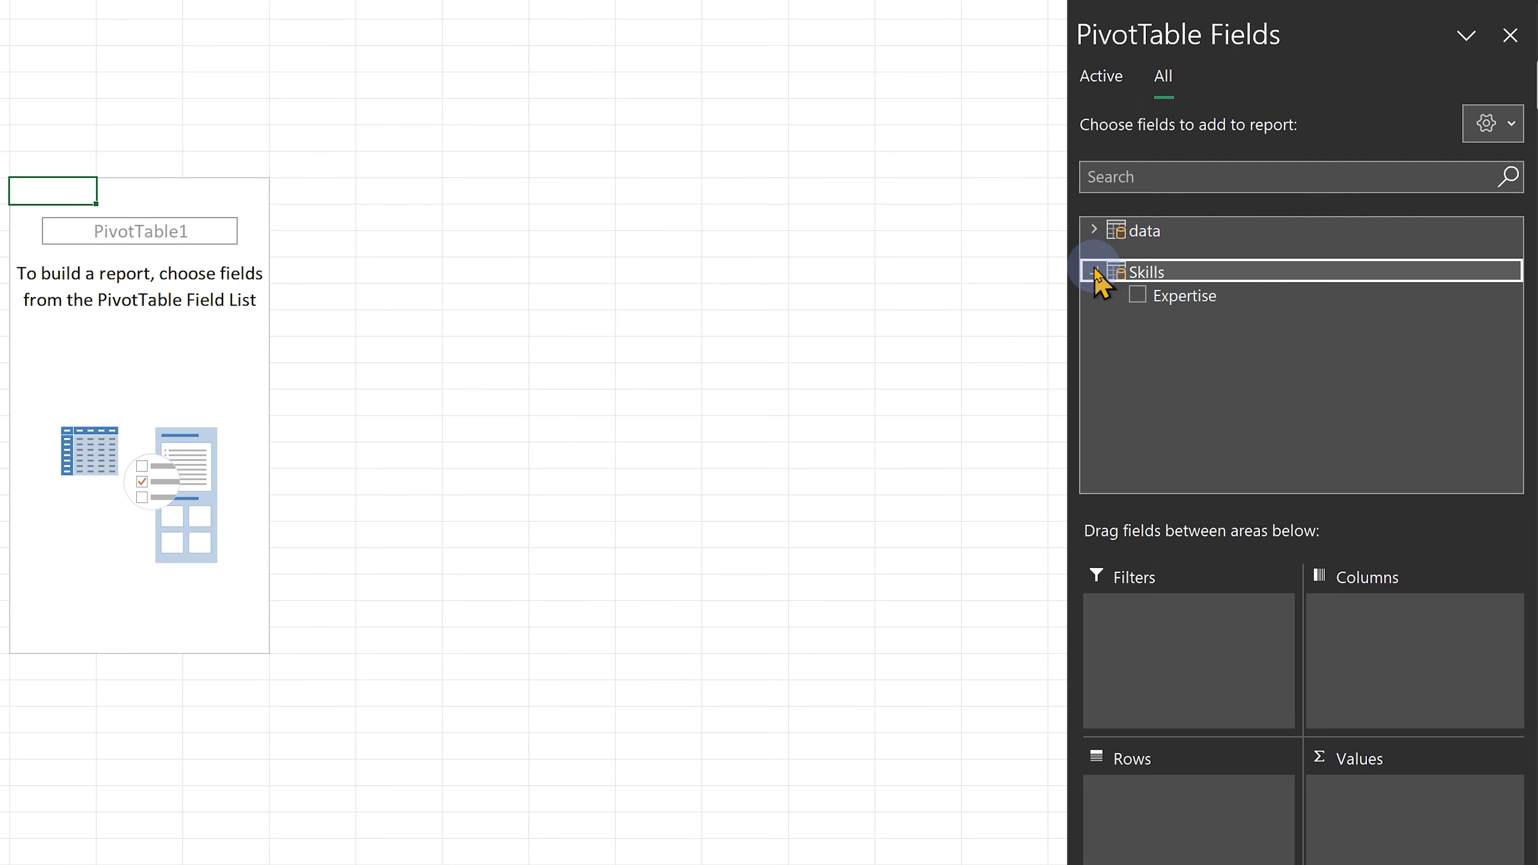
click(1094, 272)
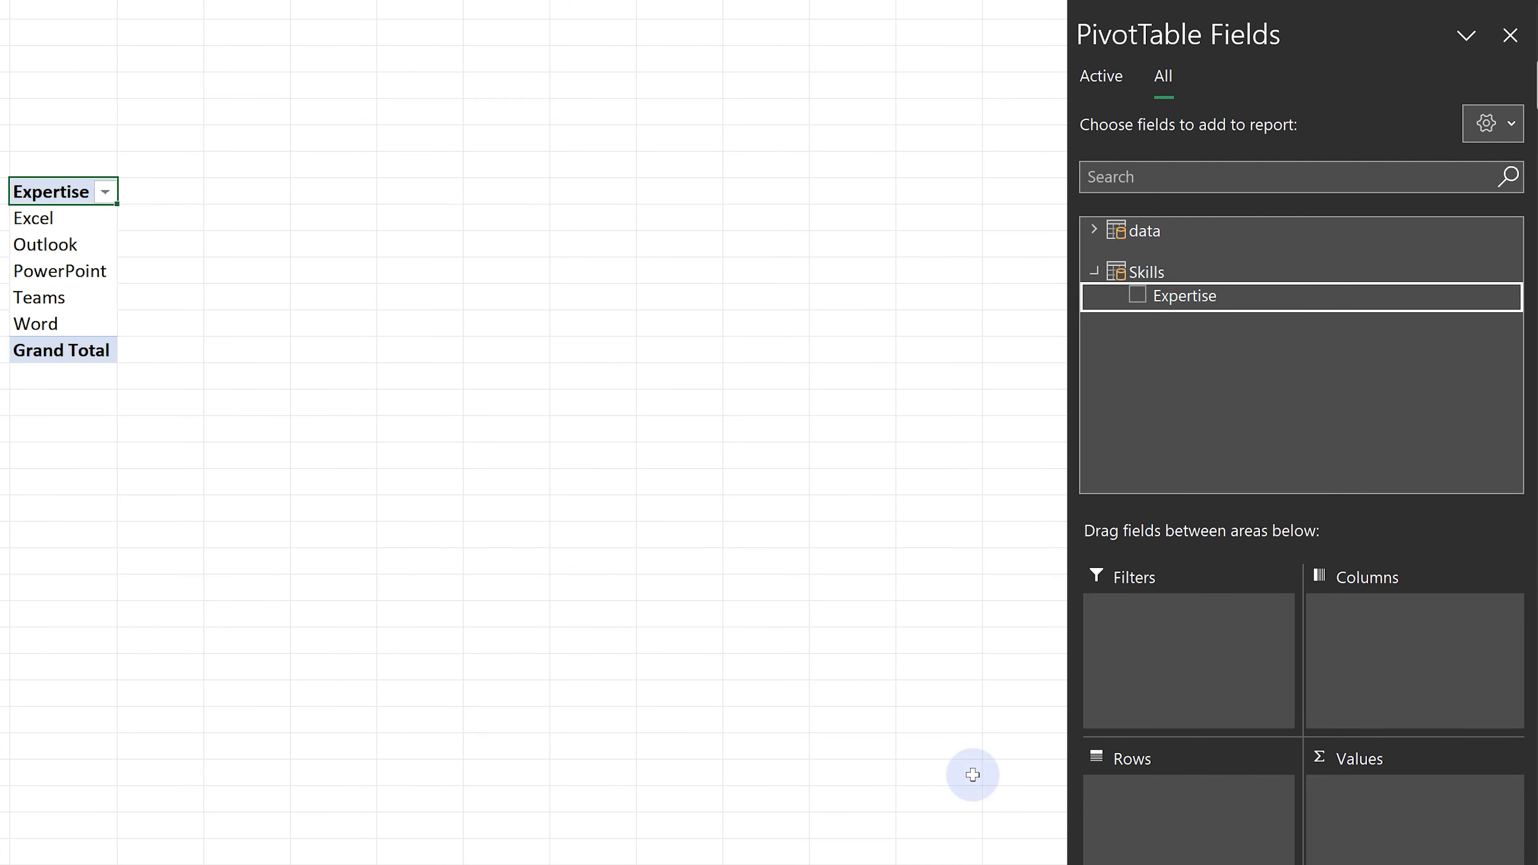
click(1138, 295)
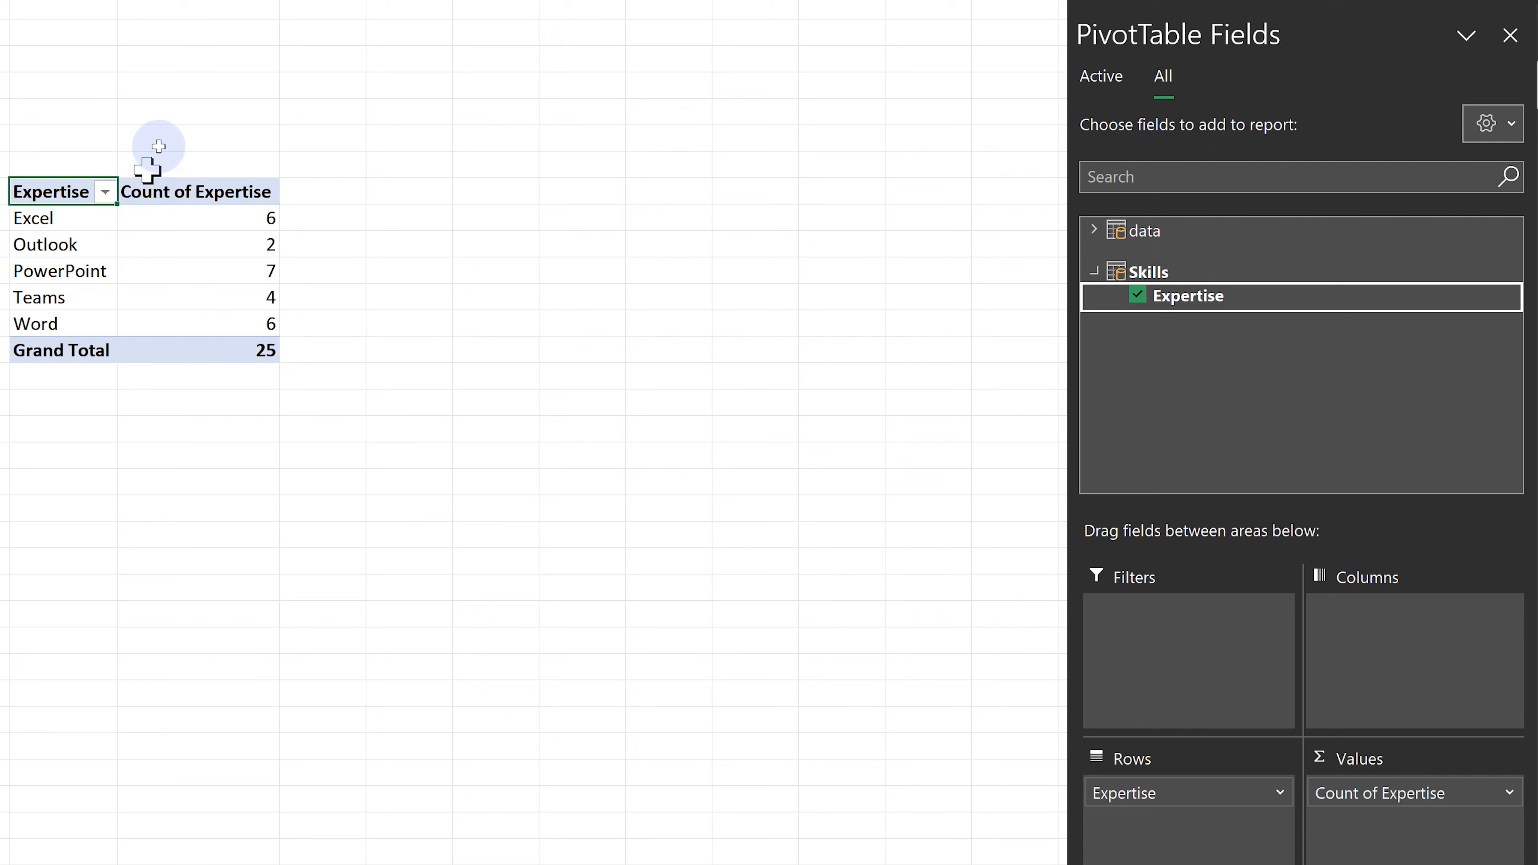
mouse_move(78, 259)
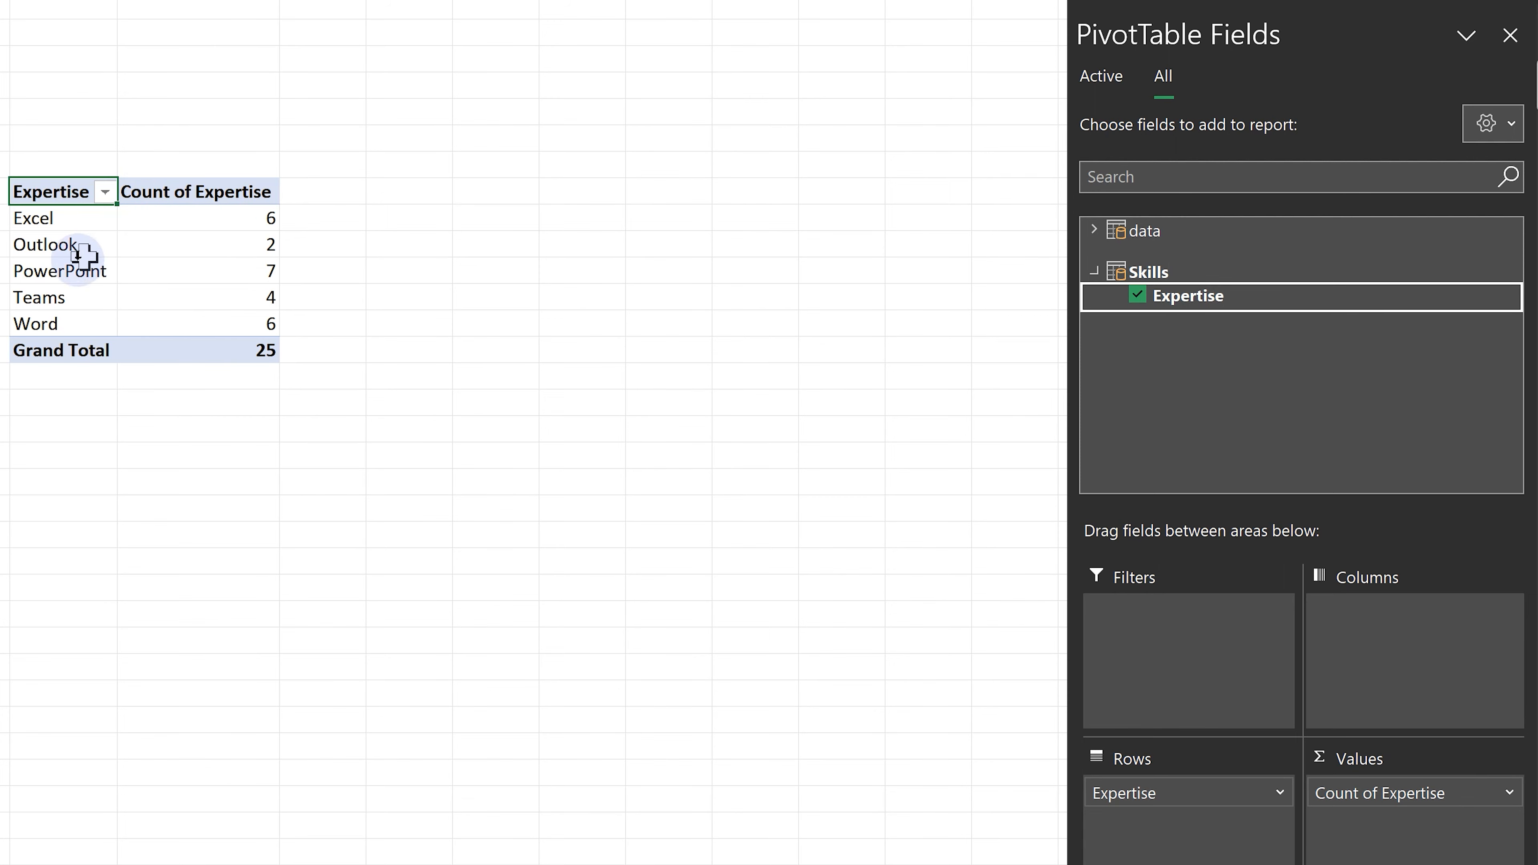
mouse_move(281, 425)
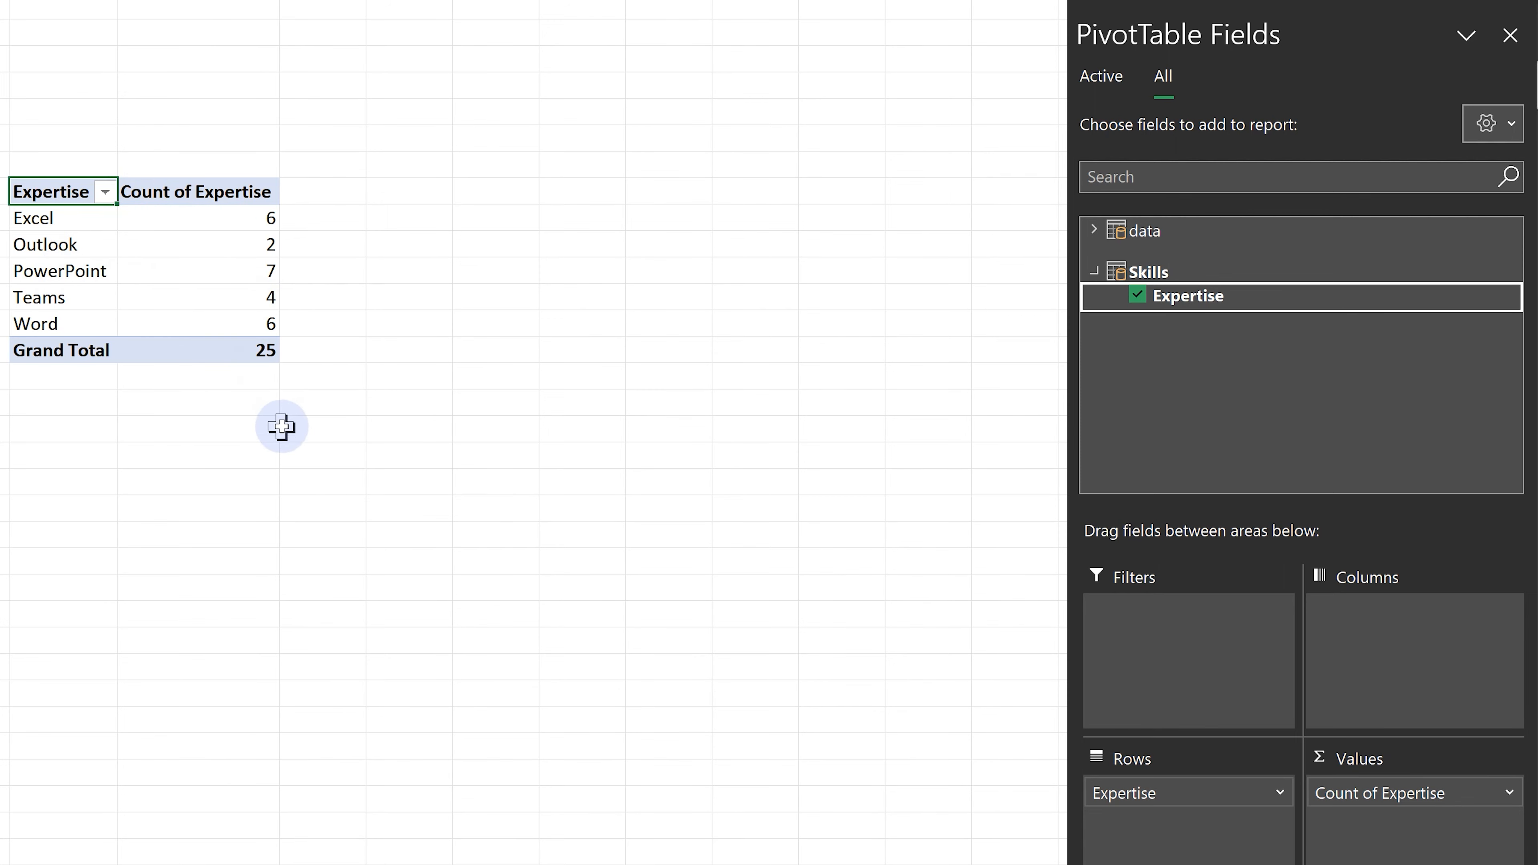
mouse_move(1144, 751)
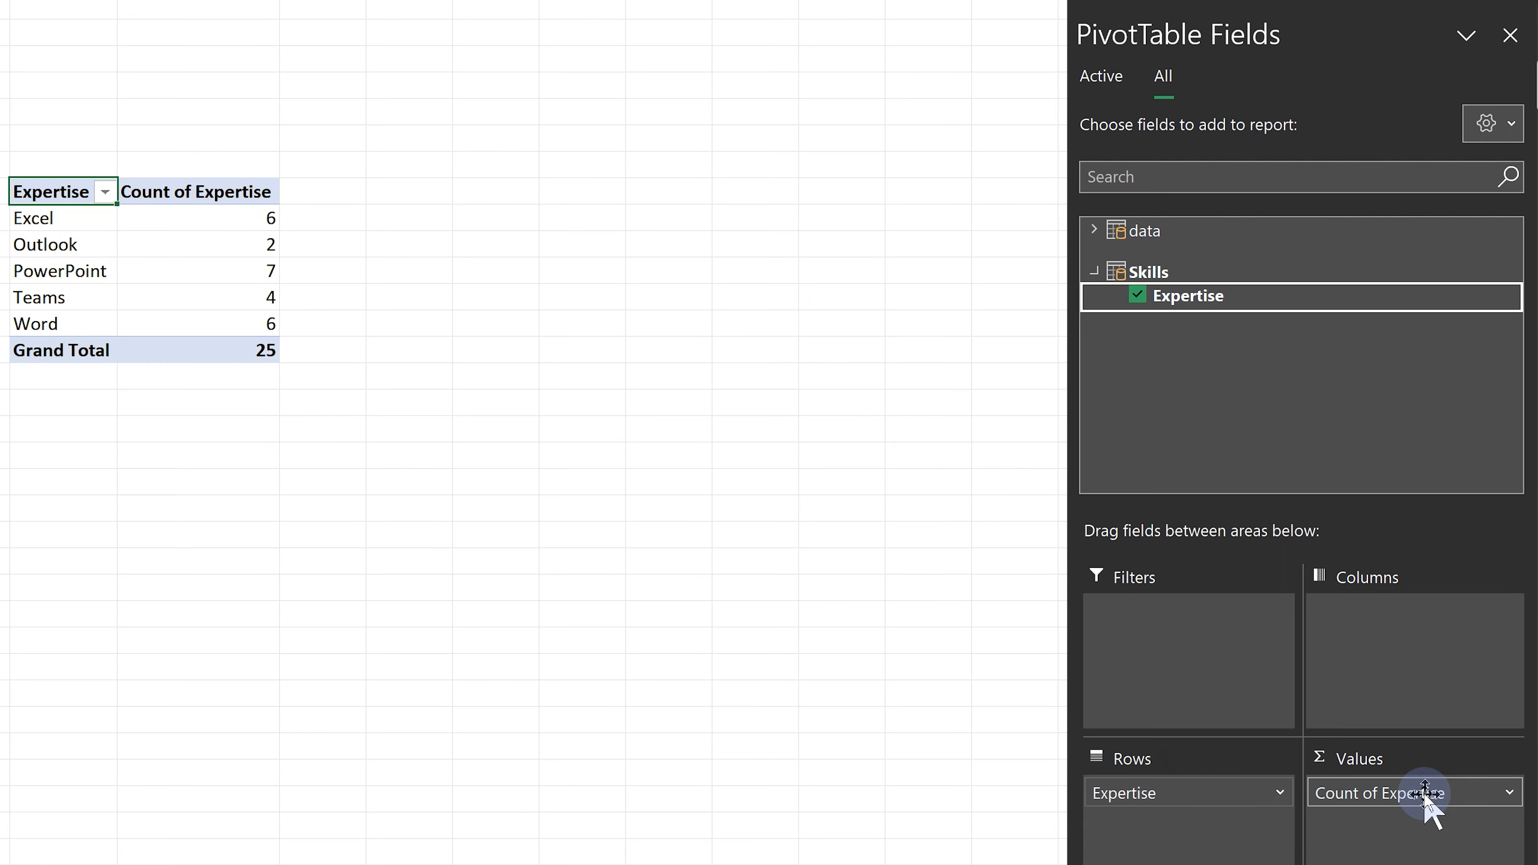
click(1096, 230)
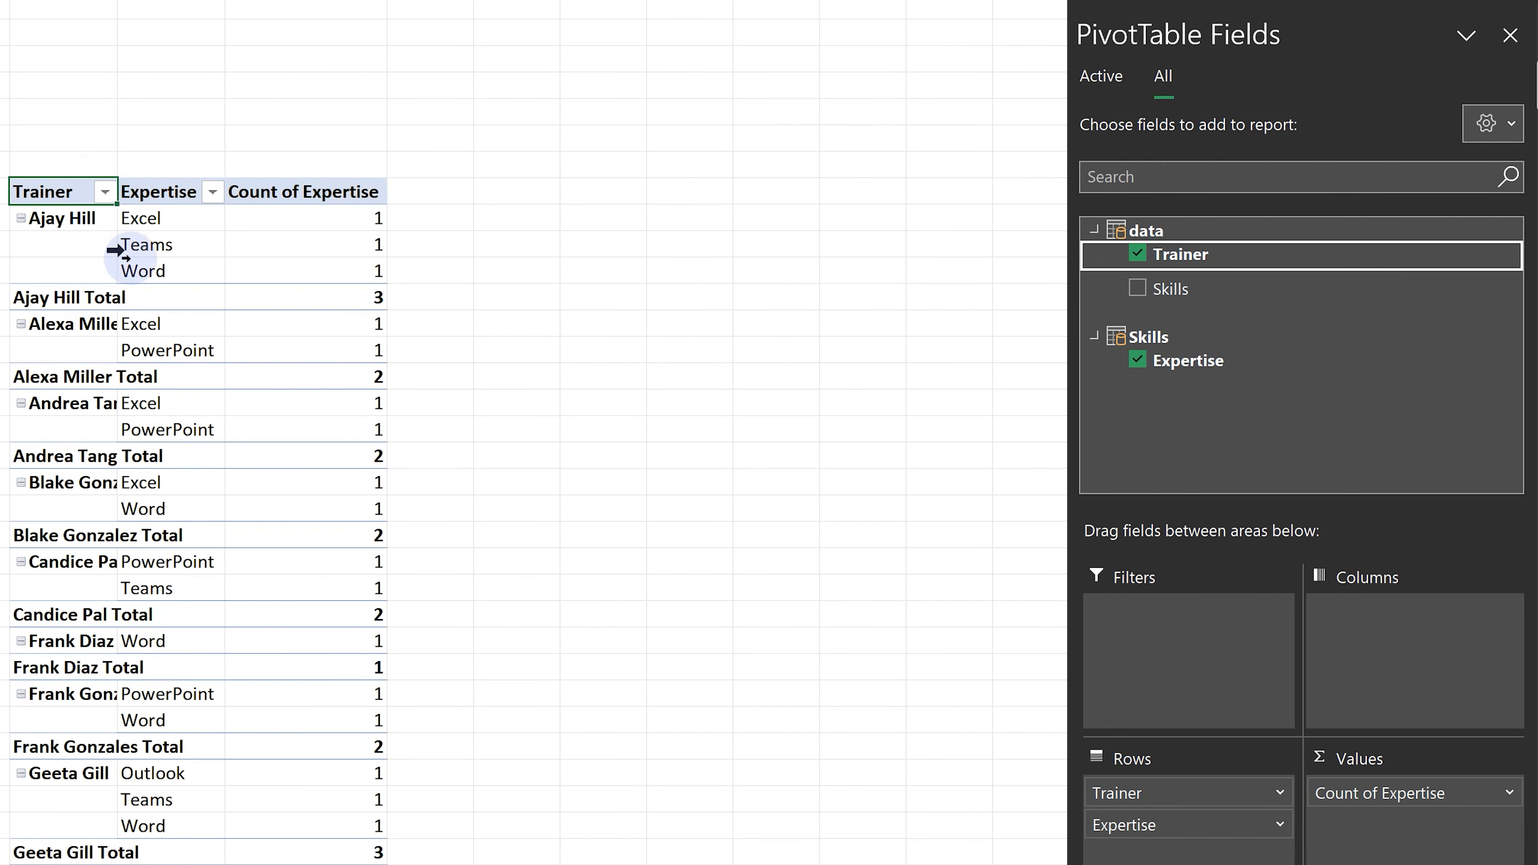
mouse_move(80, 436)
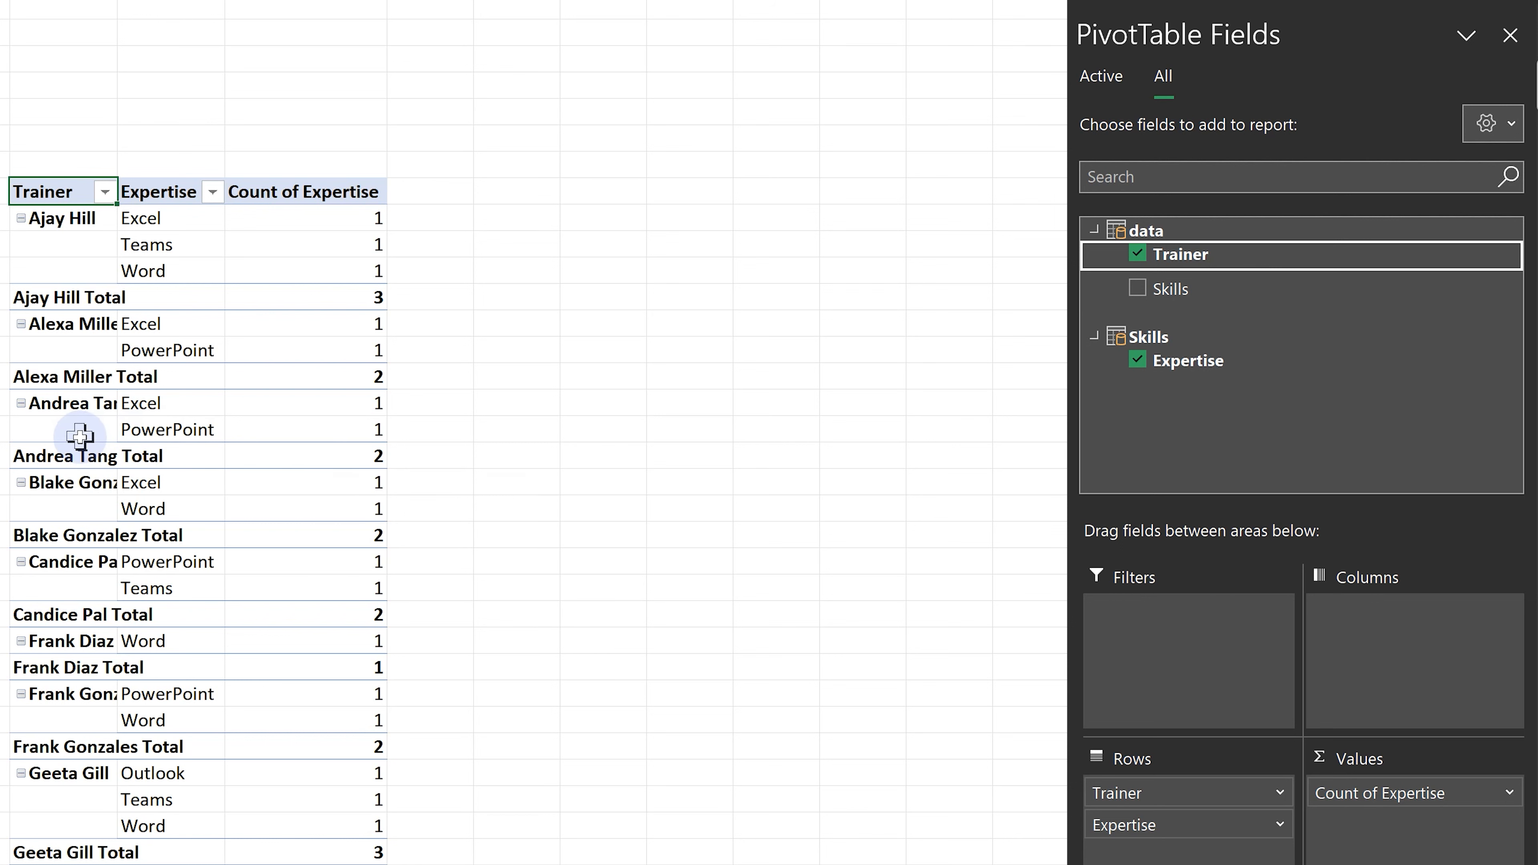
mouse_move(390, 458)
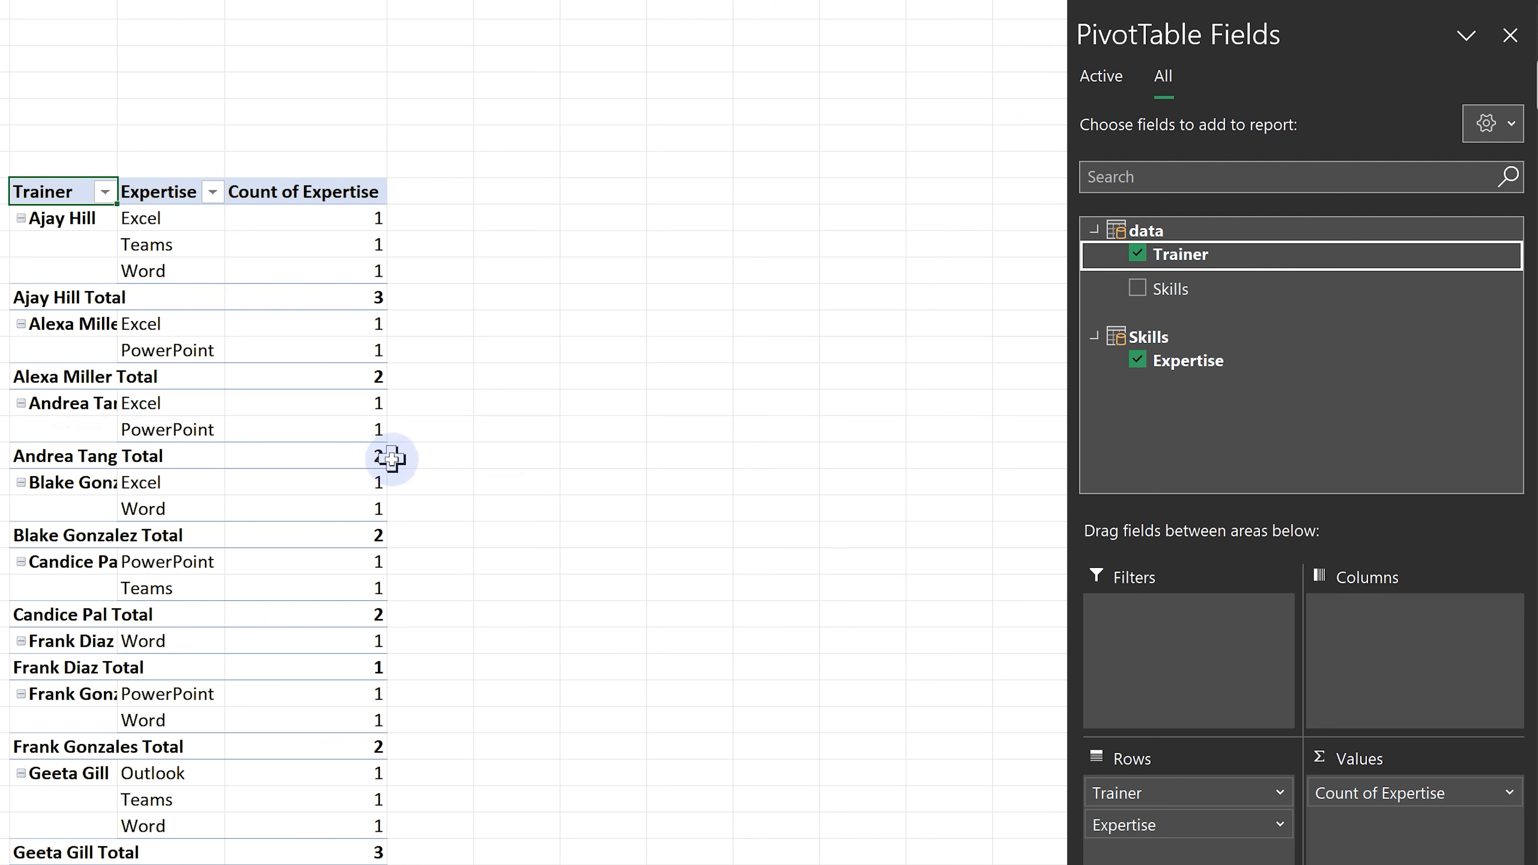
mouse_move(683, 464)
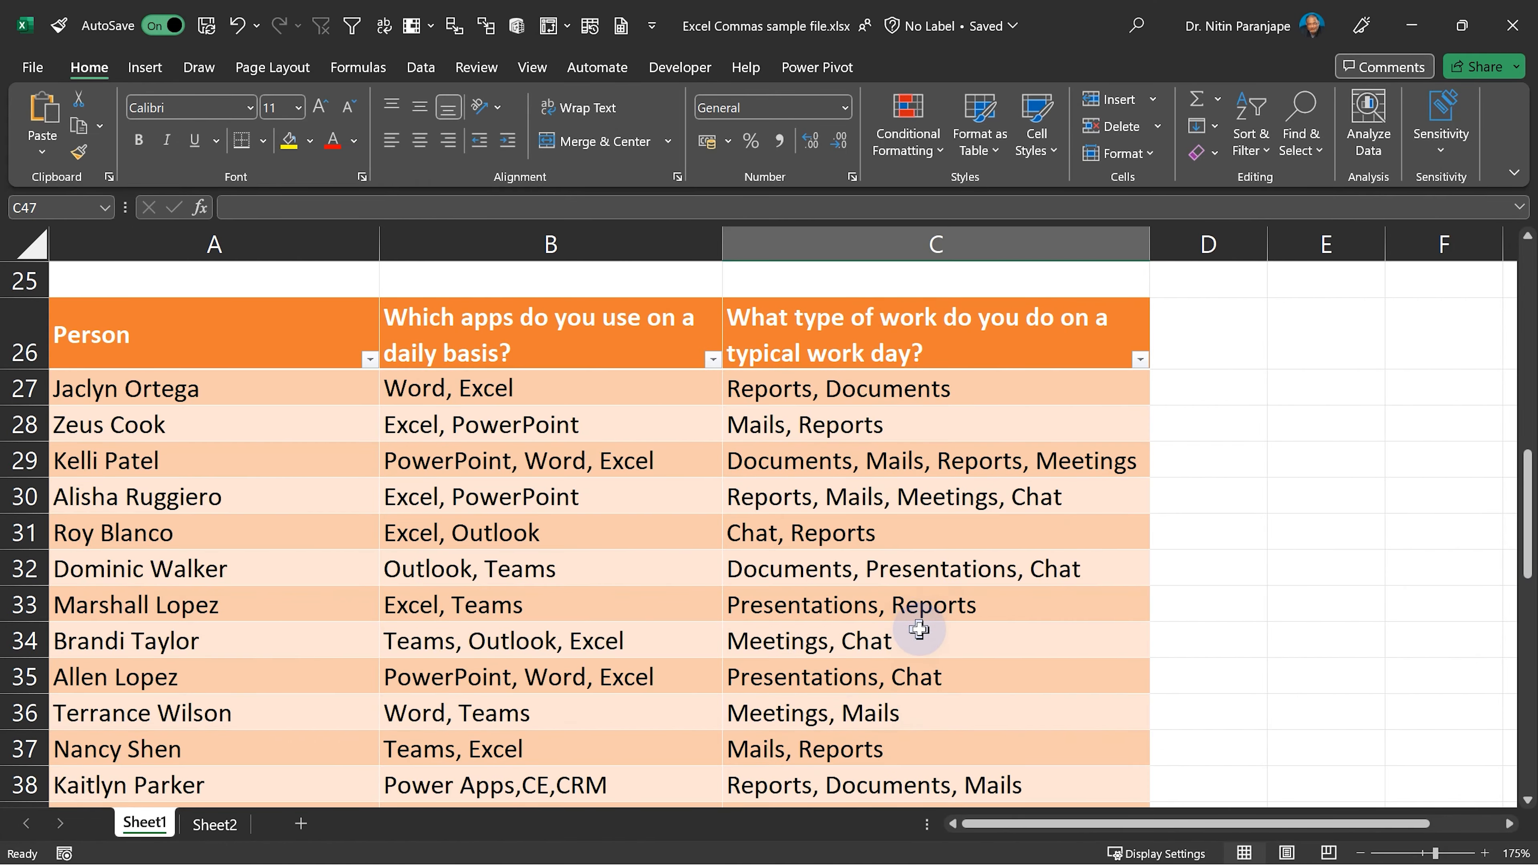
Review the survey tables and select the one with short Question 1/Question 2 headings
scroll(up, 3)
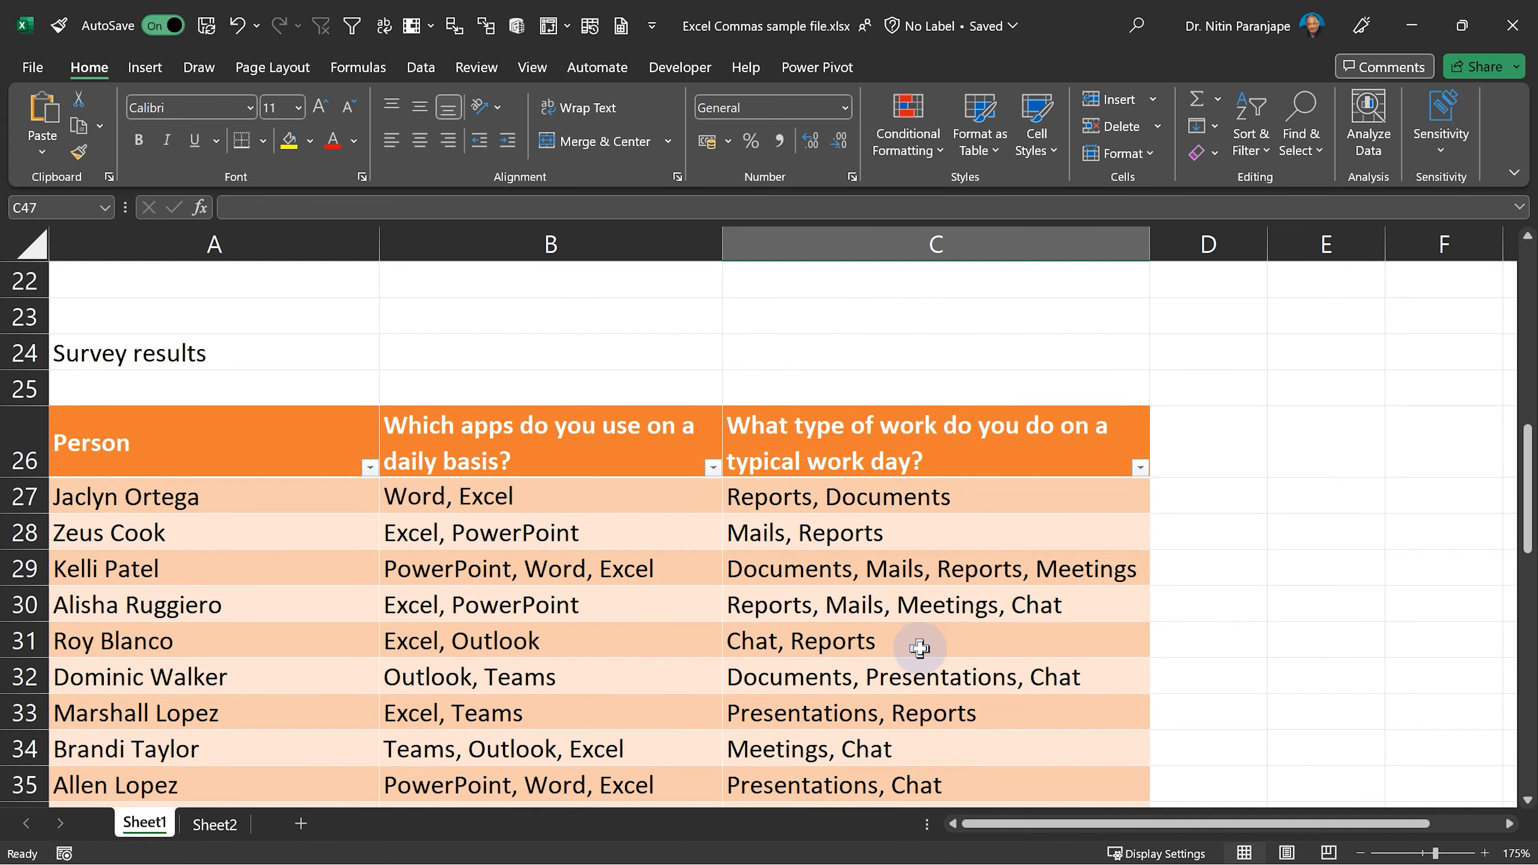
mouse_move(488, 440)
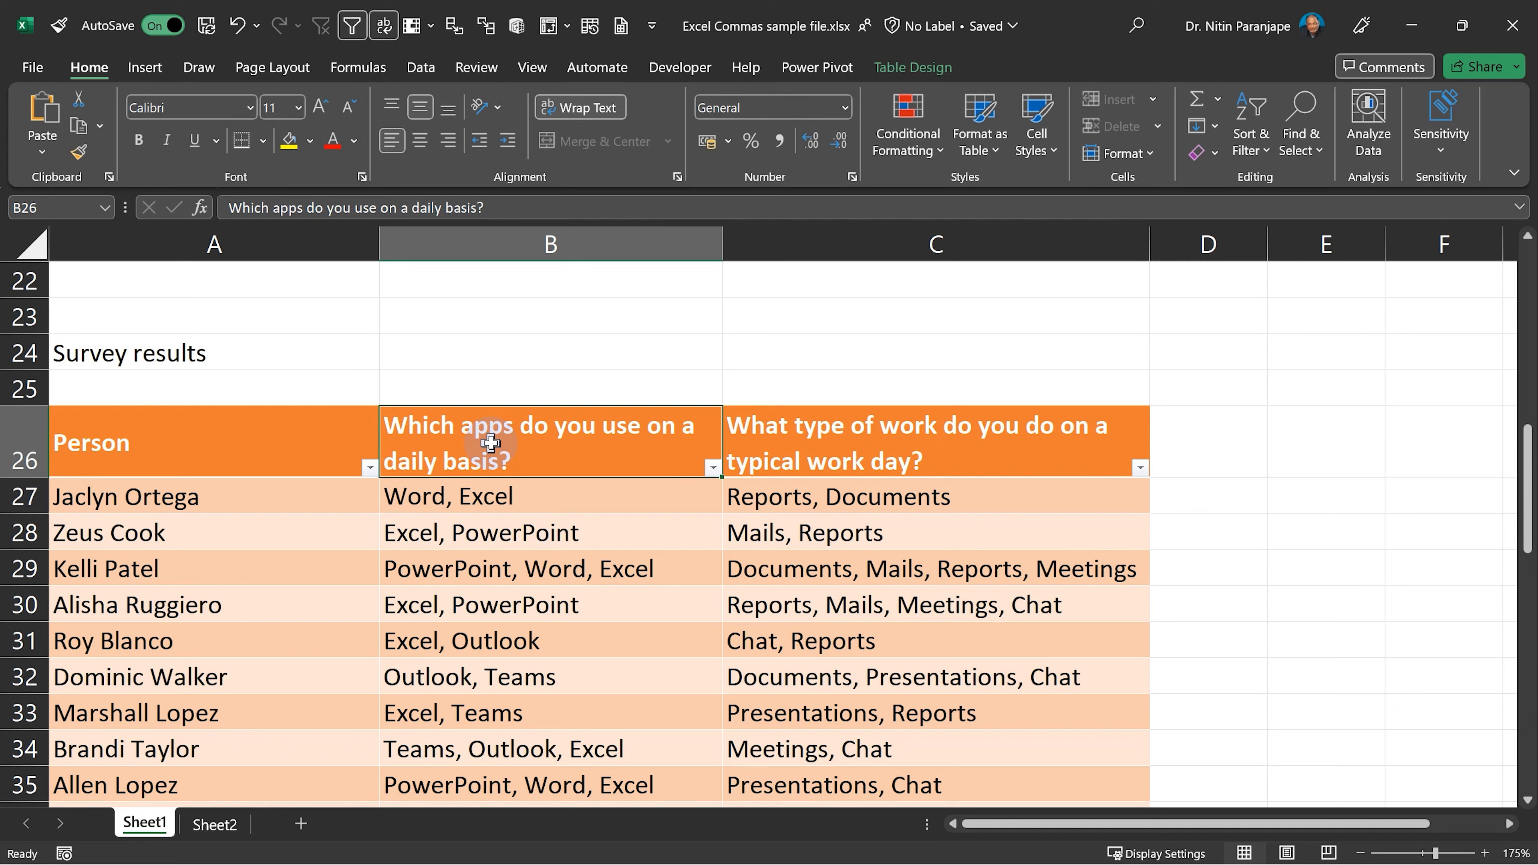
mouse_move(443, 561)
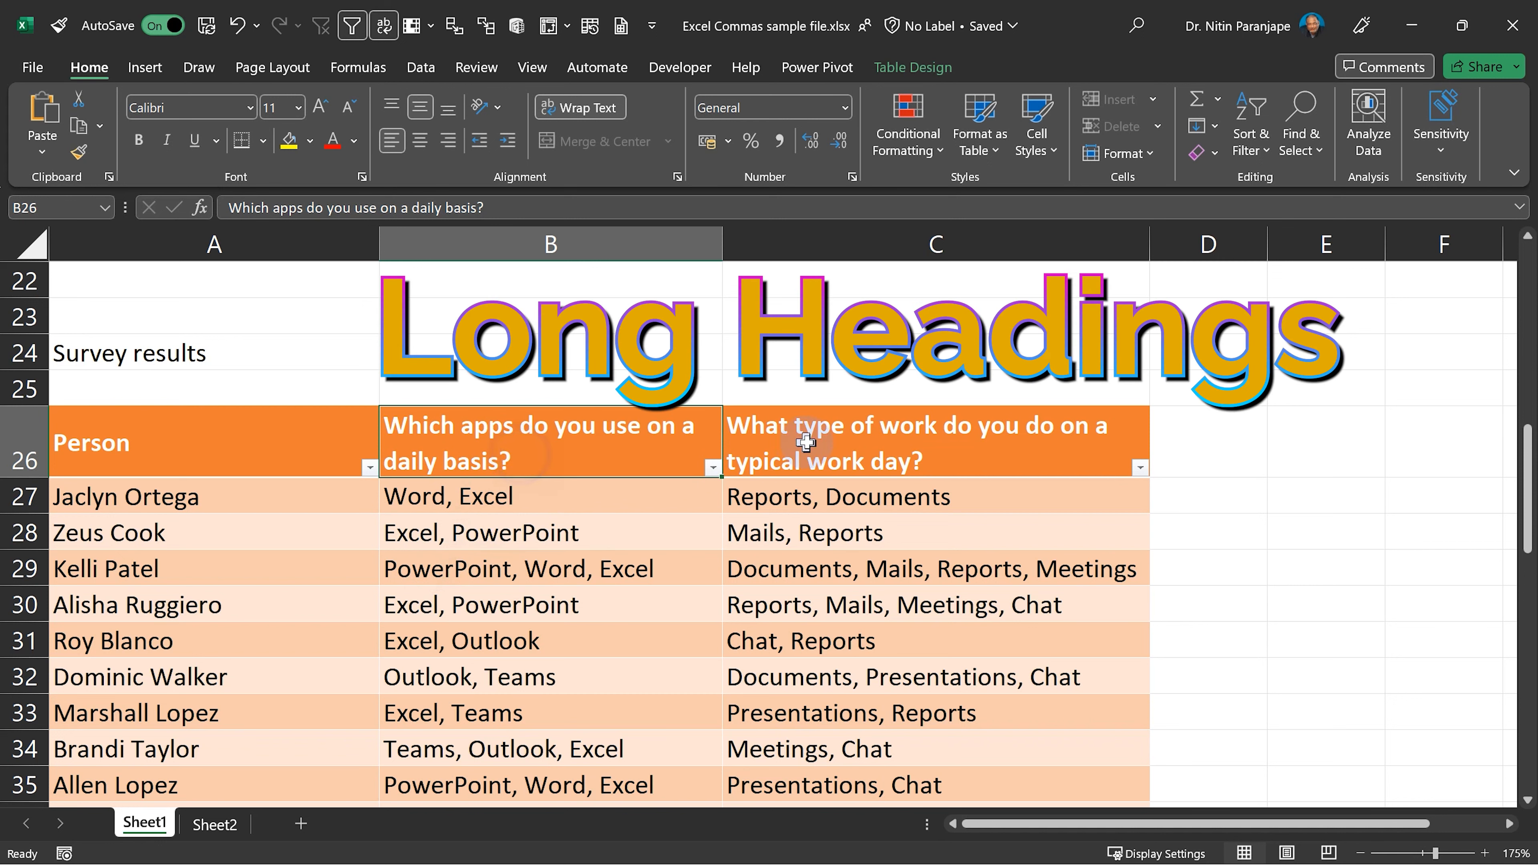
click(839, 442)
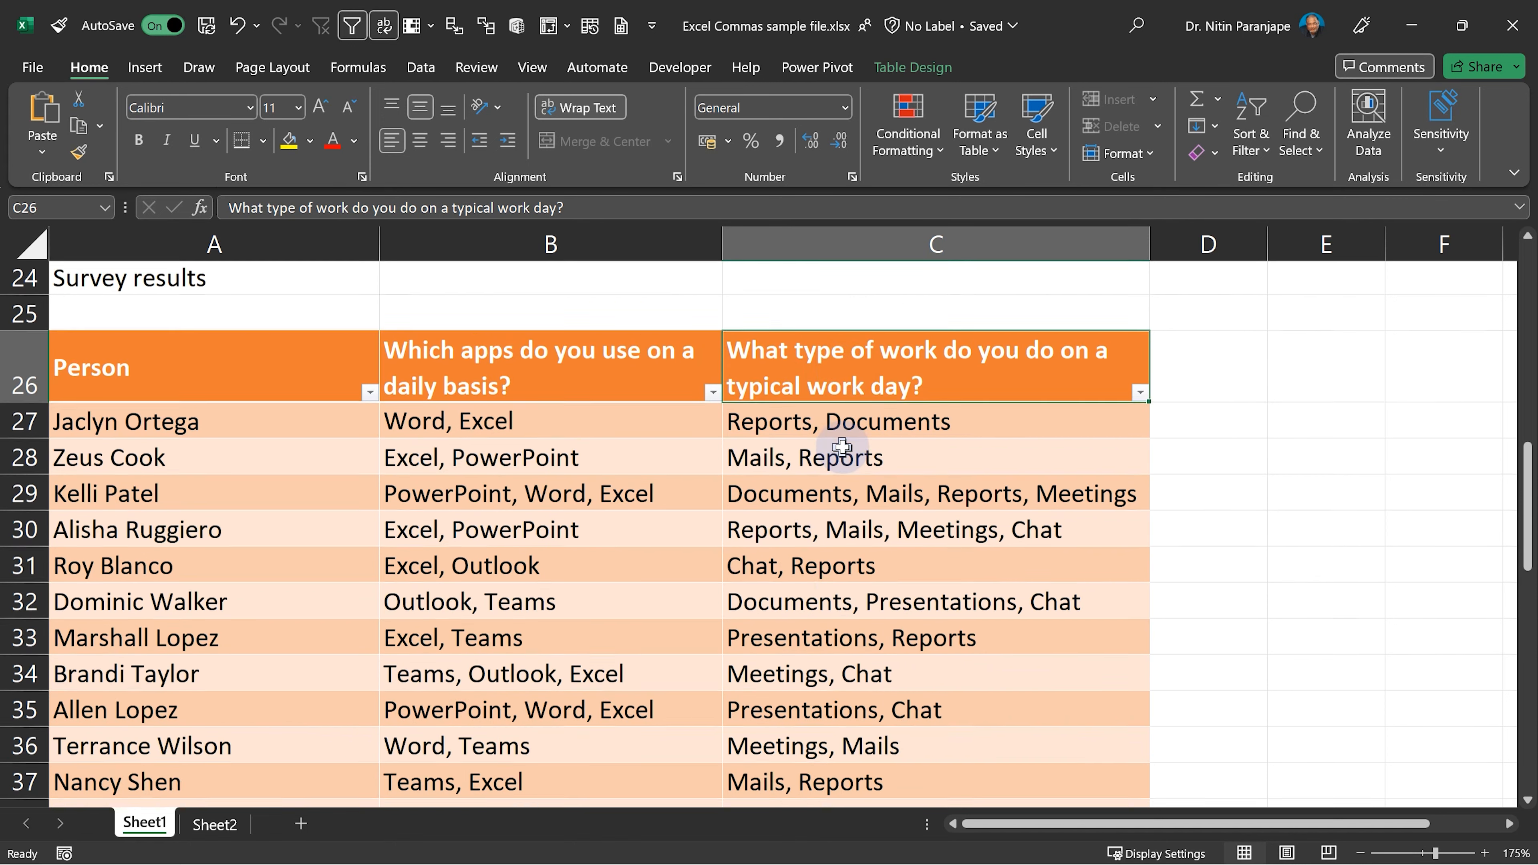
scroll(down, 3)
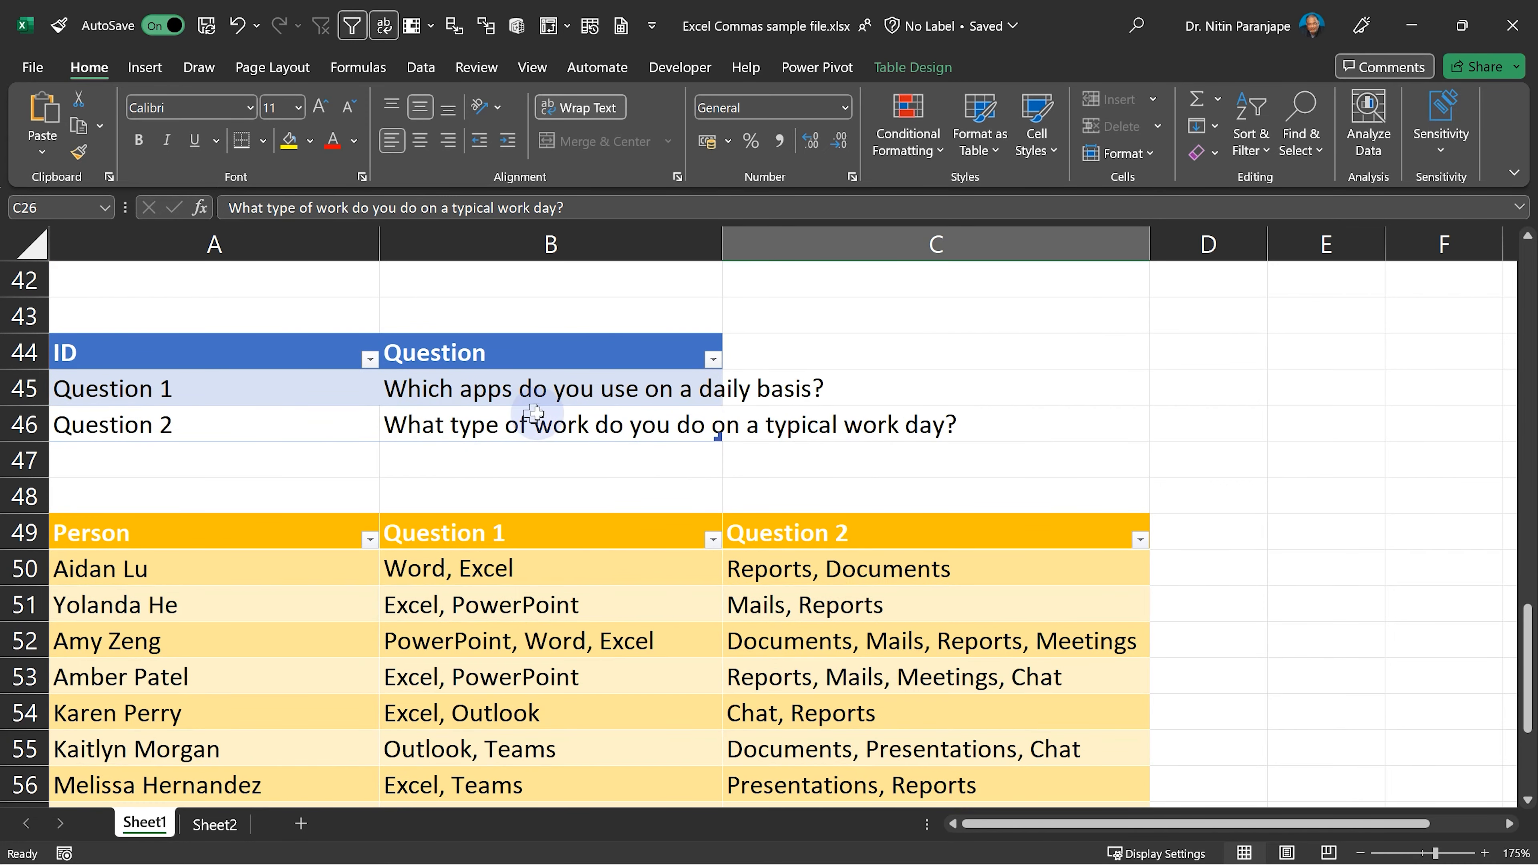
click(883, 532)
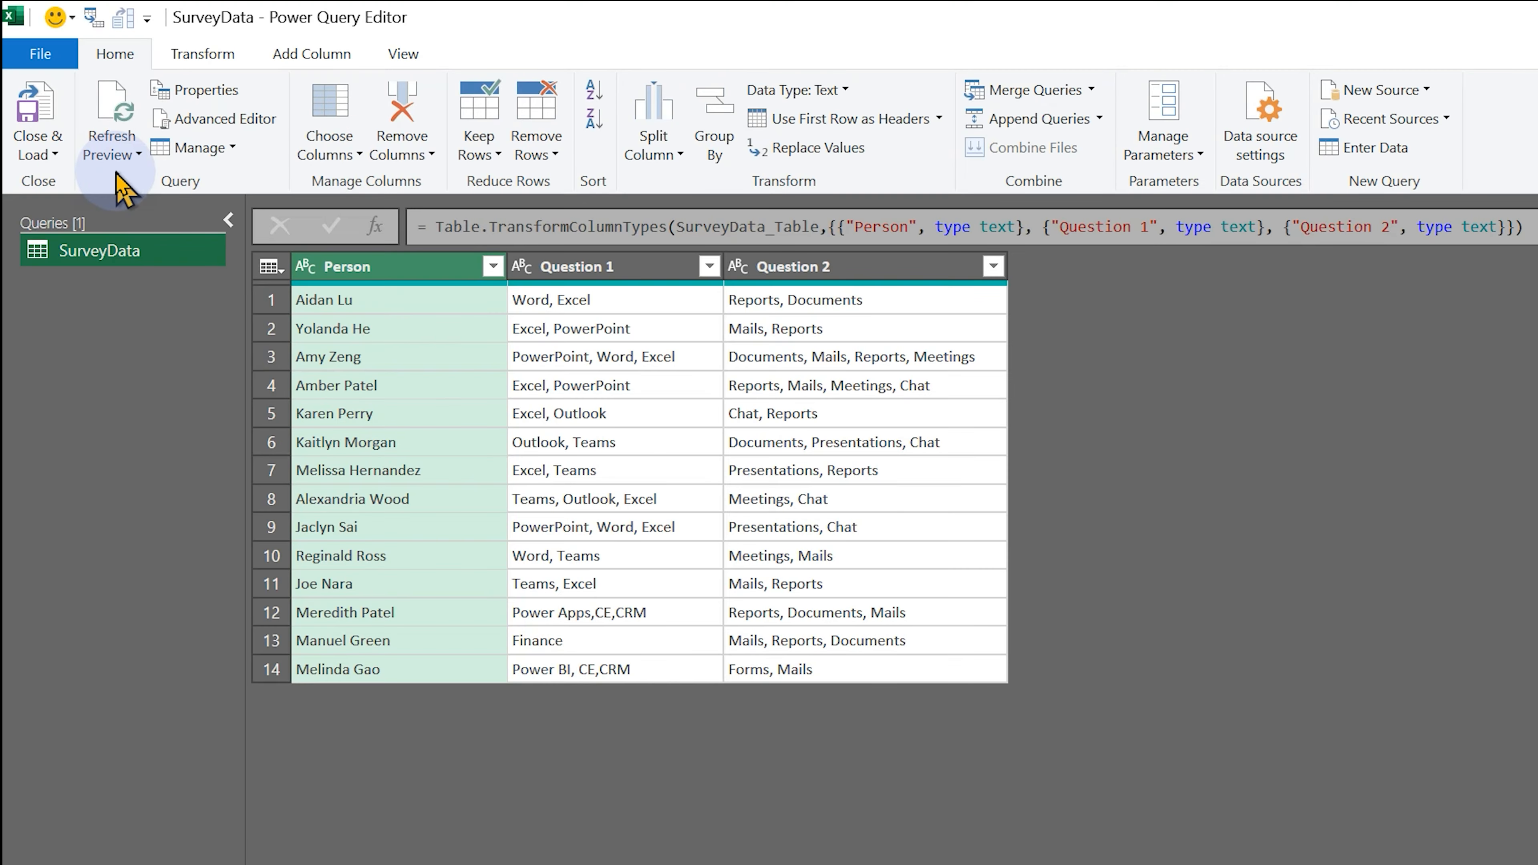
Add an Index column from 1 to SurveyData and reference it for the Q1 and Q2 queries
click(312, 54)
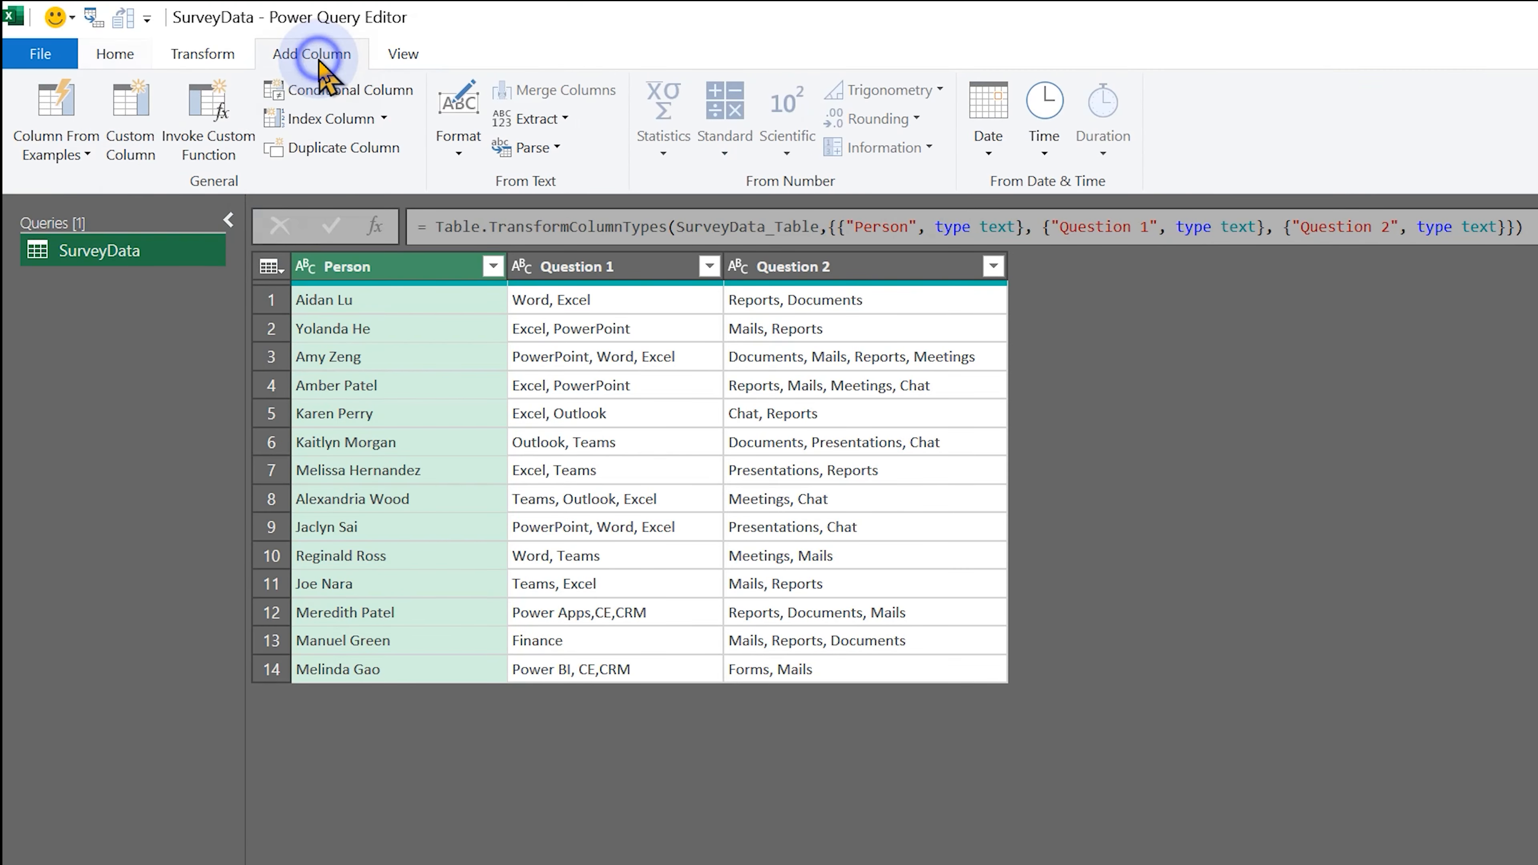
click(383, 119)
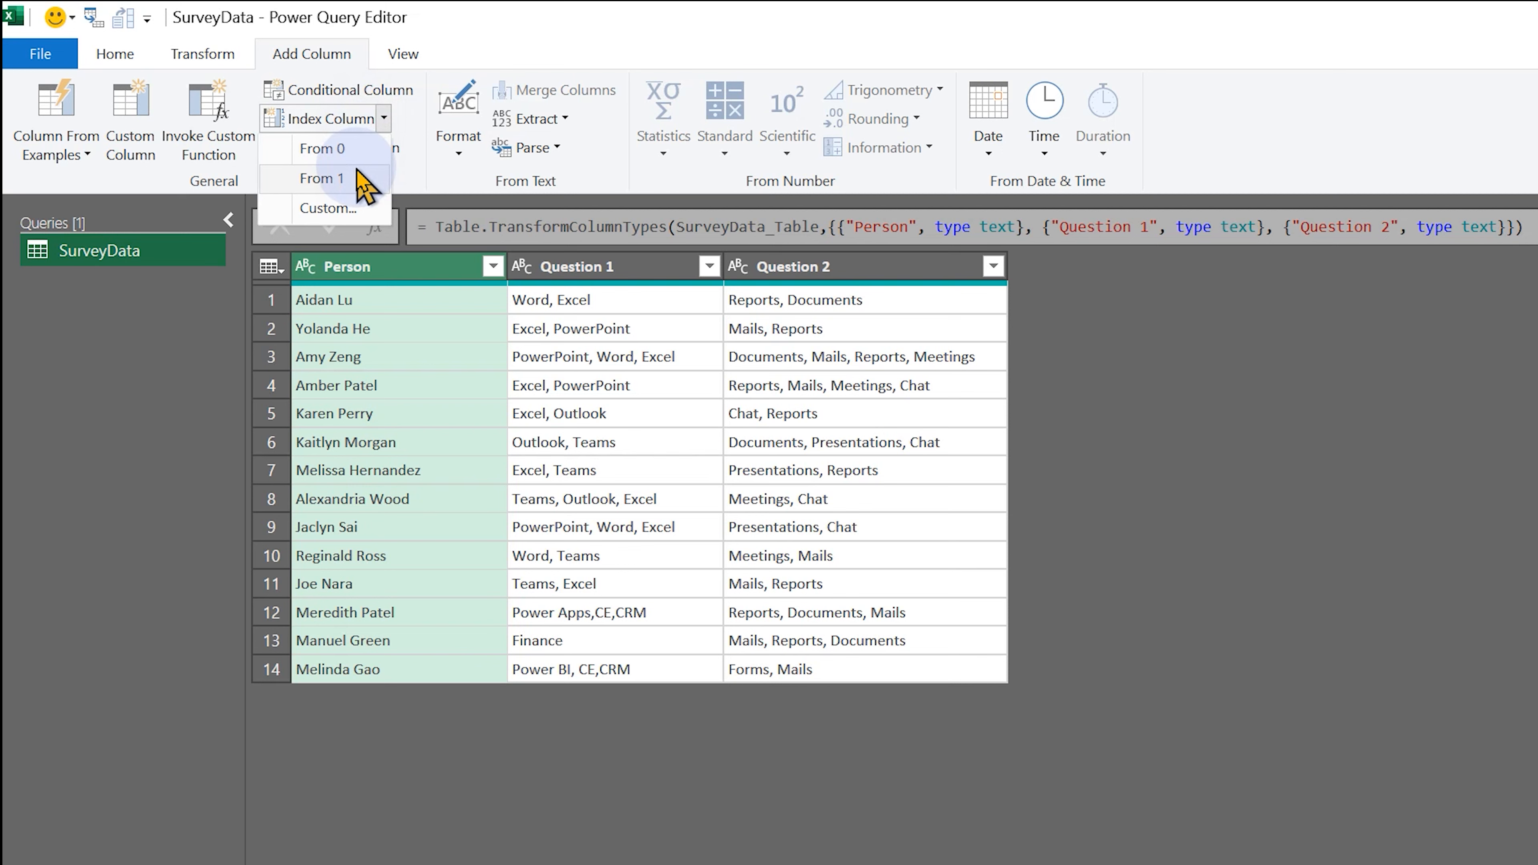
click(324, 179)
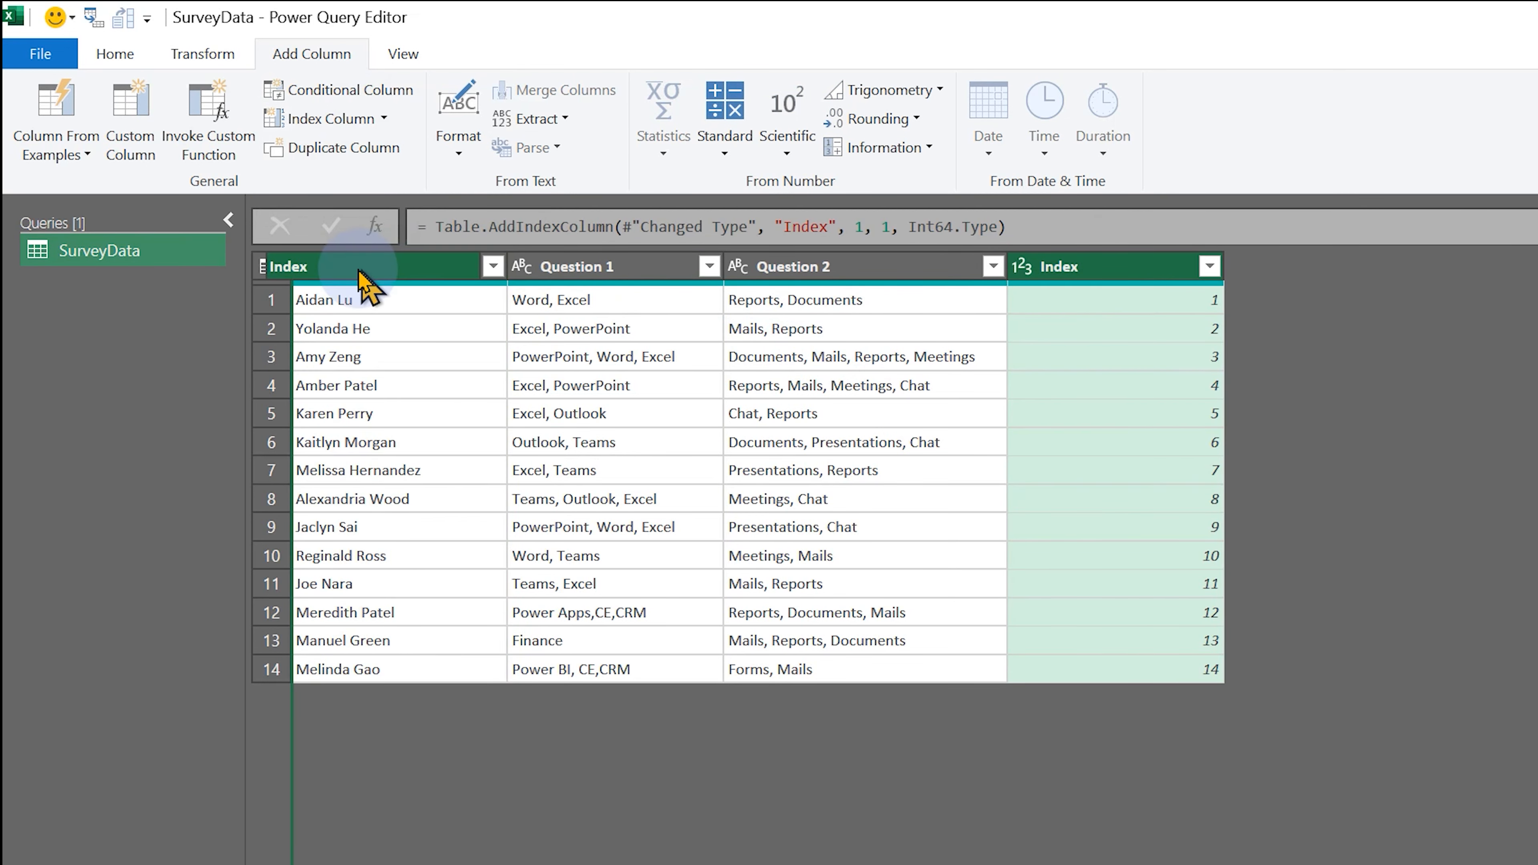
right_click(99, 250)
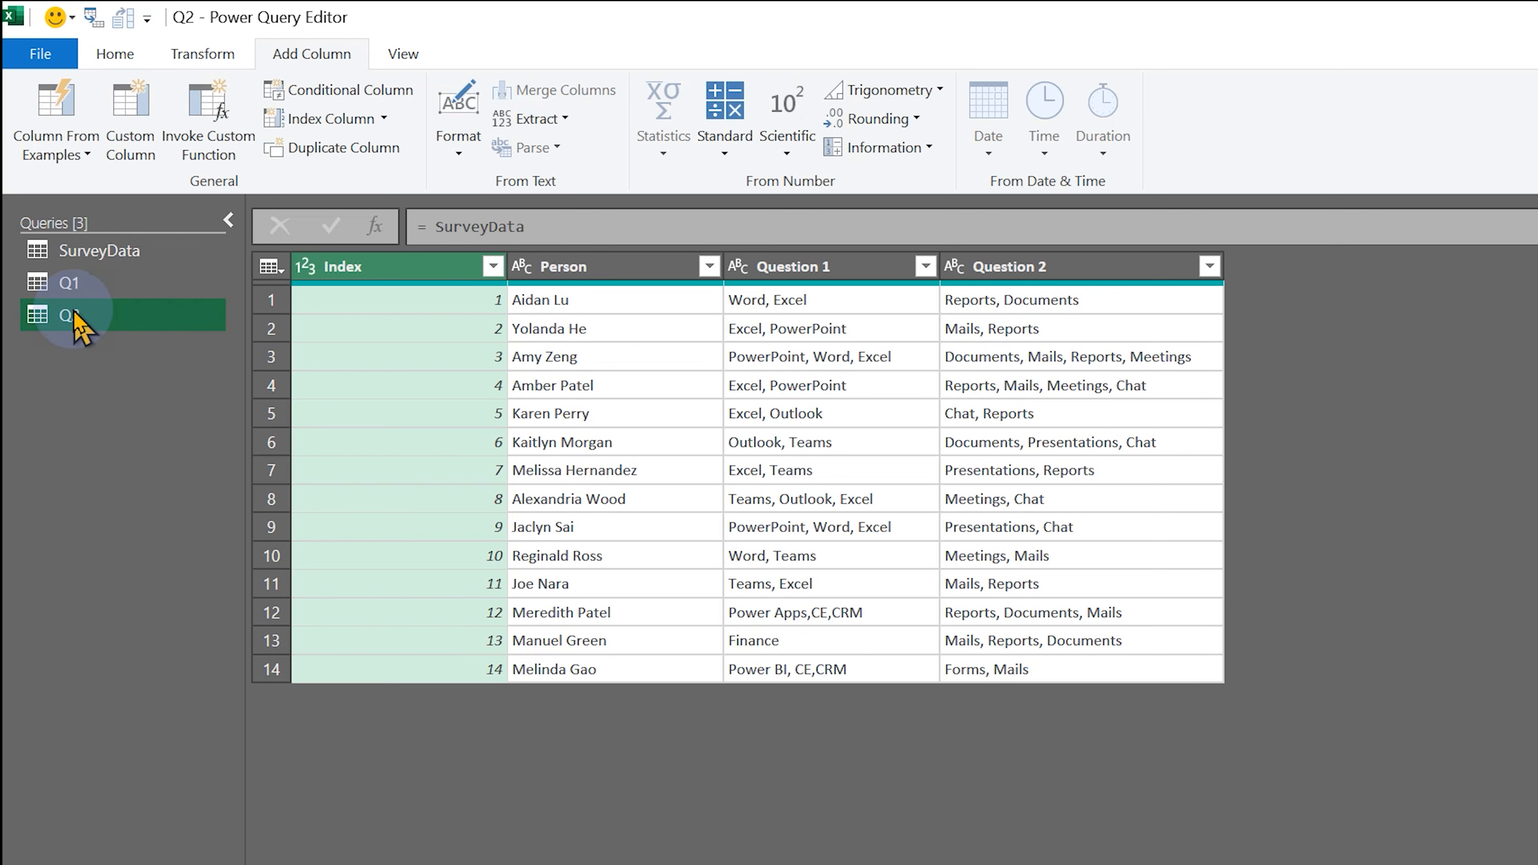
In Q1, keep only the Question 1 and Index columns
click(68, 282)
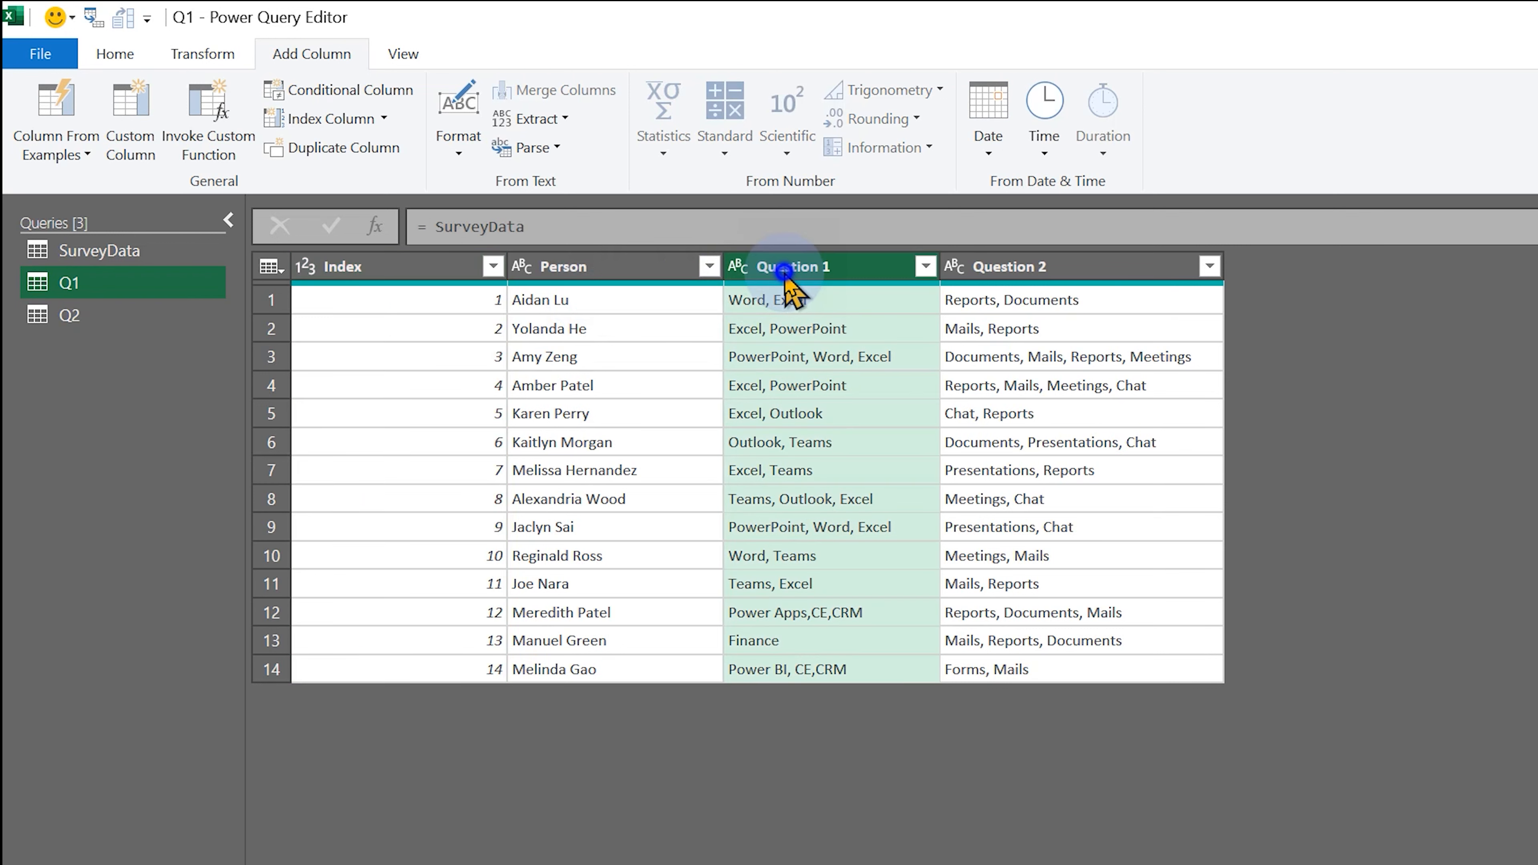
click(344, 266)
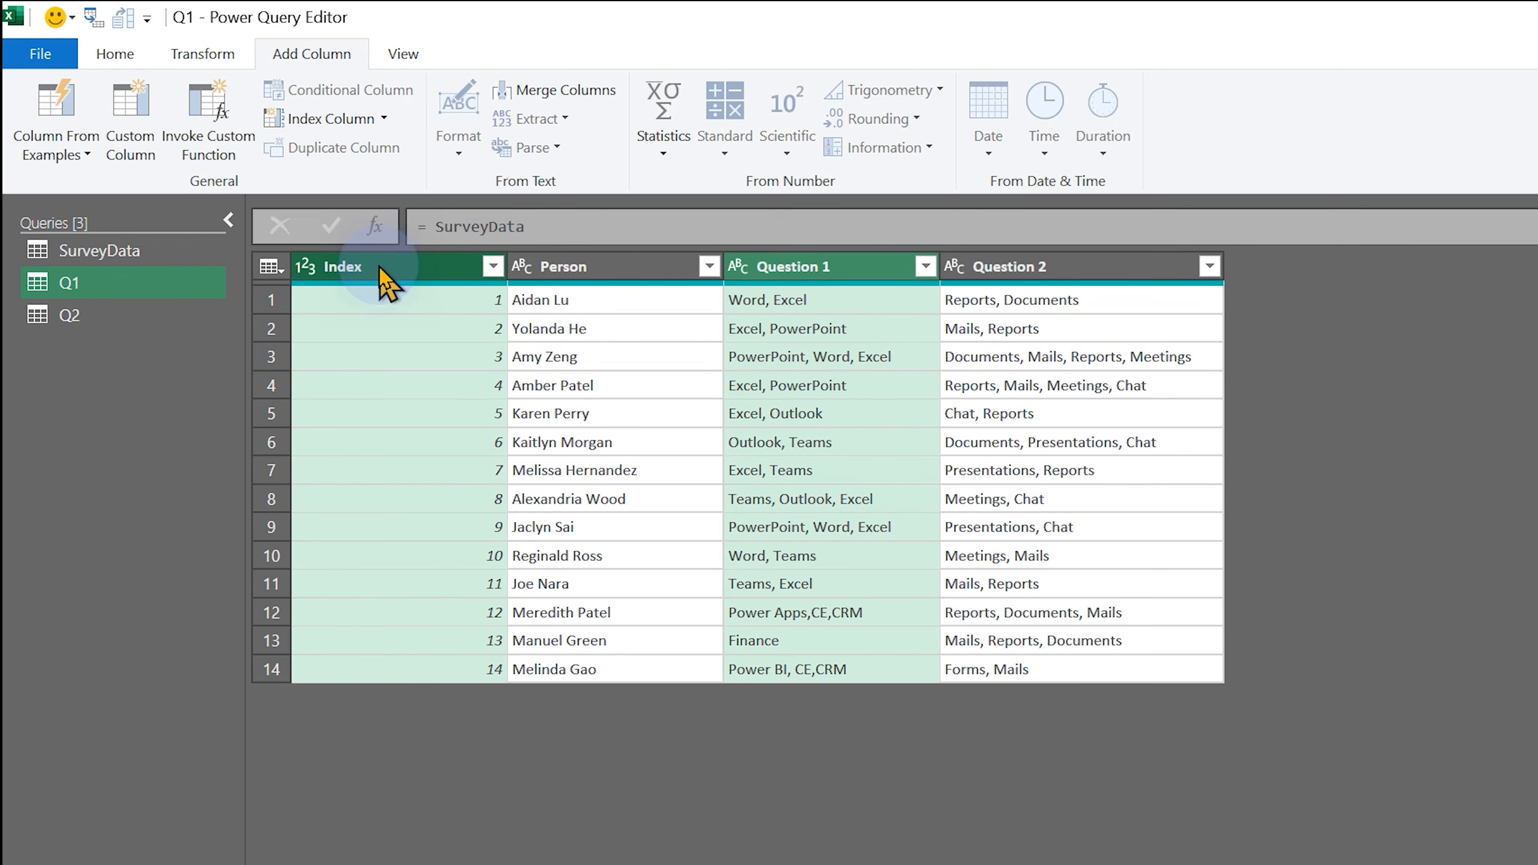
right_click(353, 266)
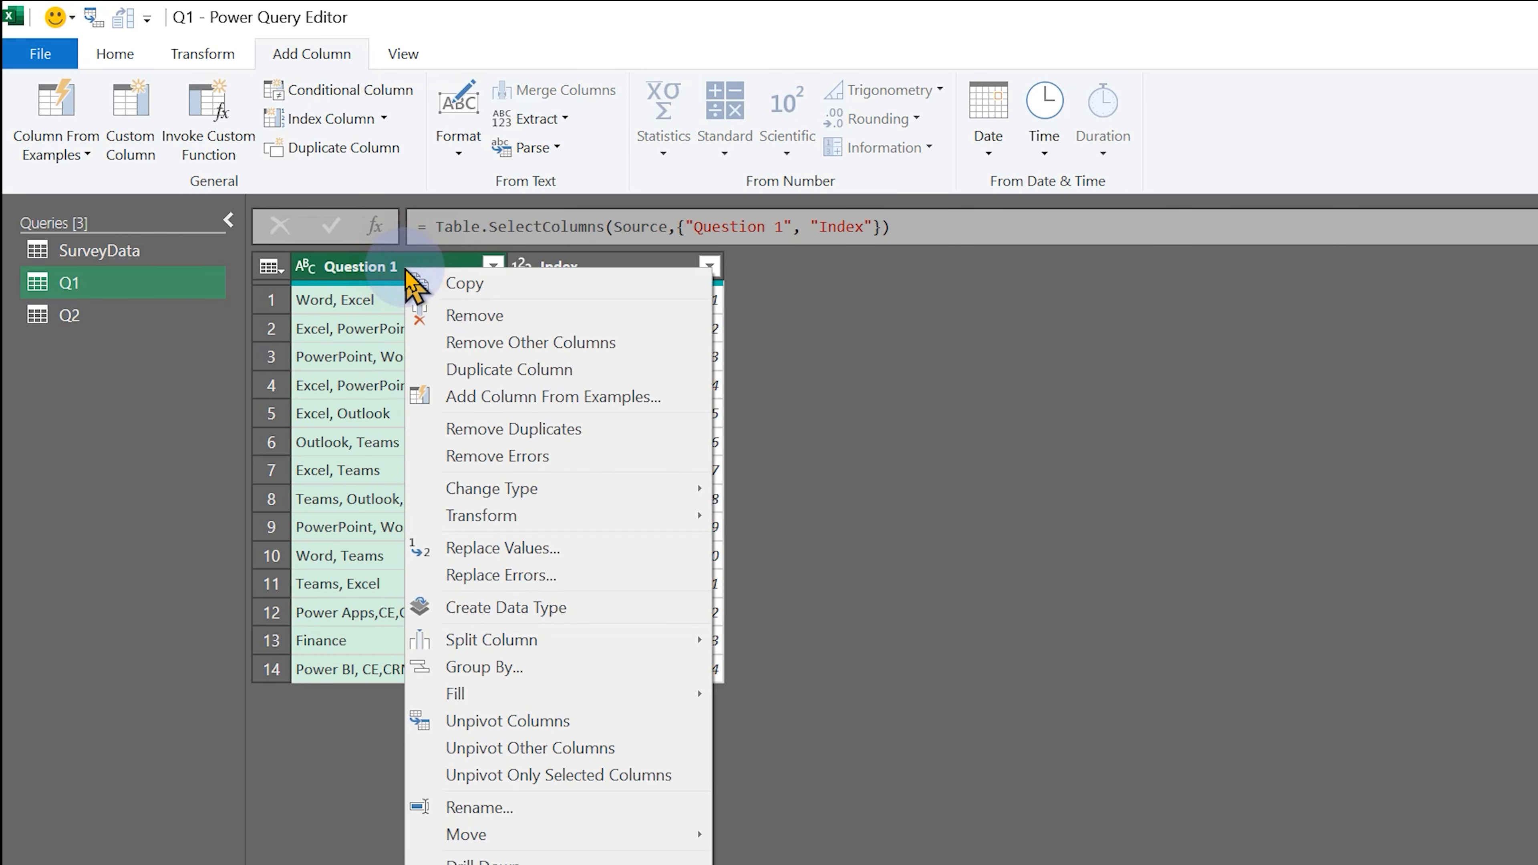
mouse_move(599, 673)
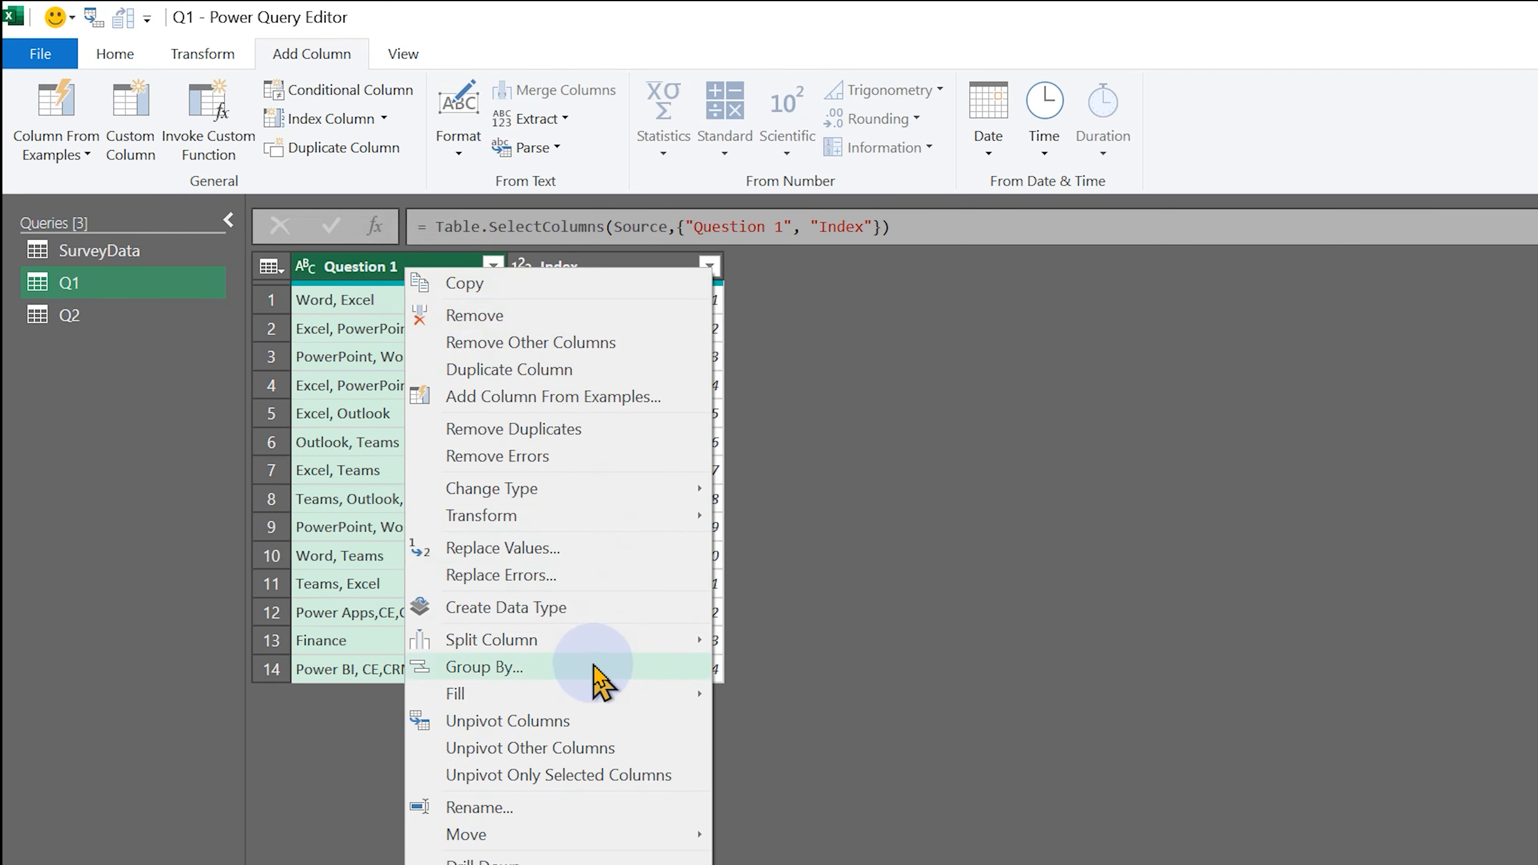
Split Question 1 answers at commas into rows and trim the leading spaces
click(493, 639)
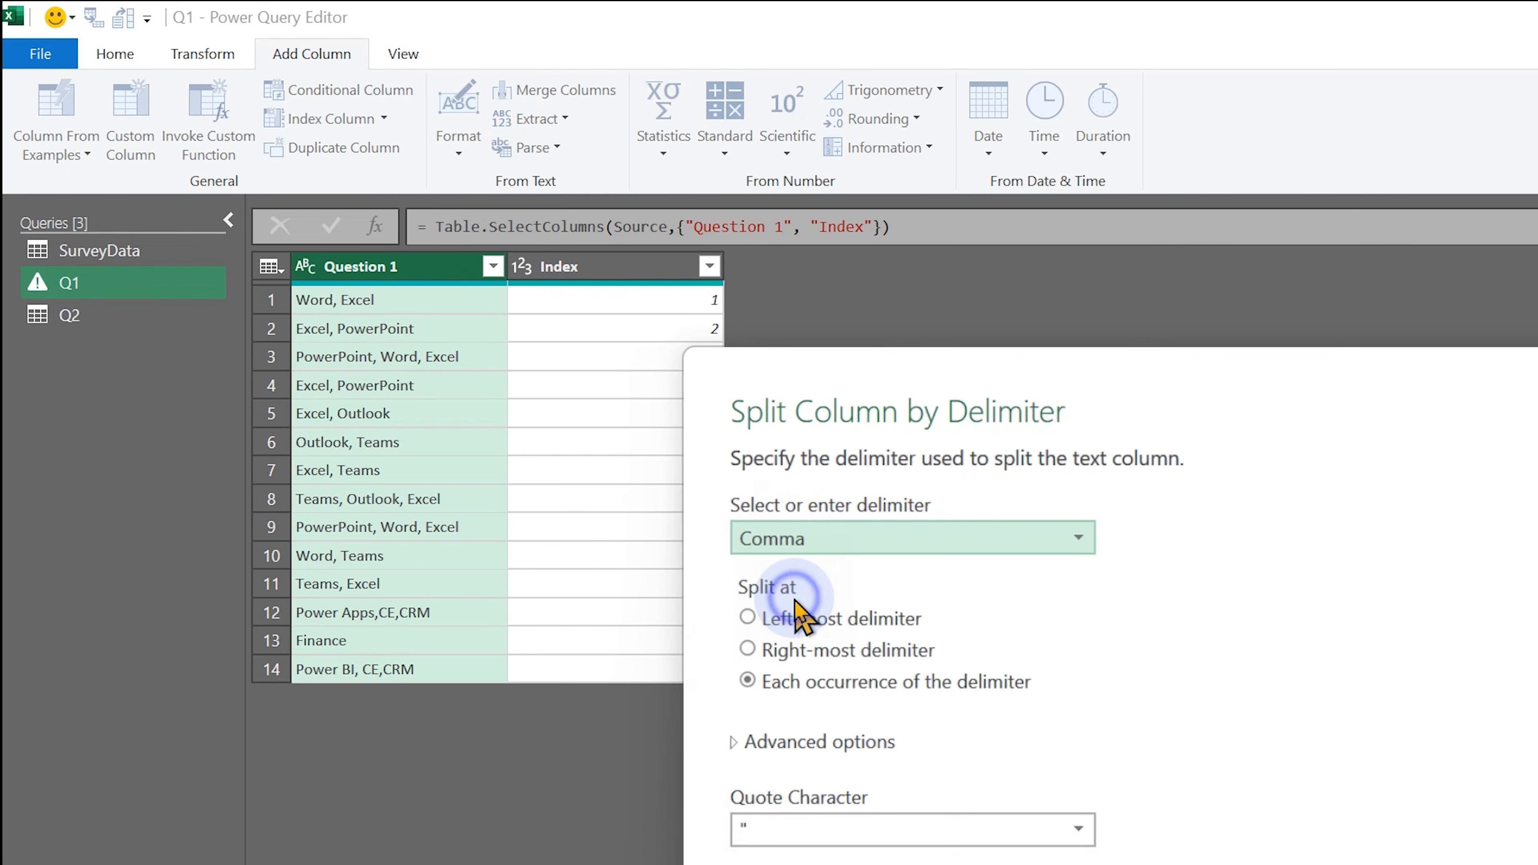
click(819, 742)
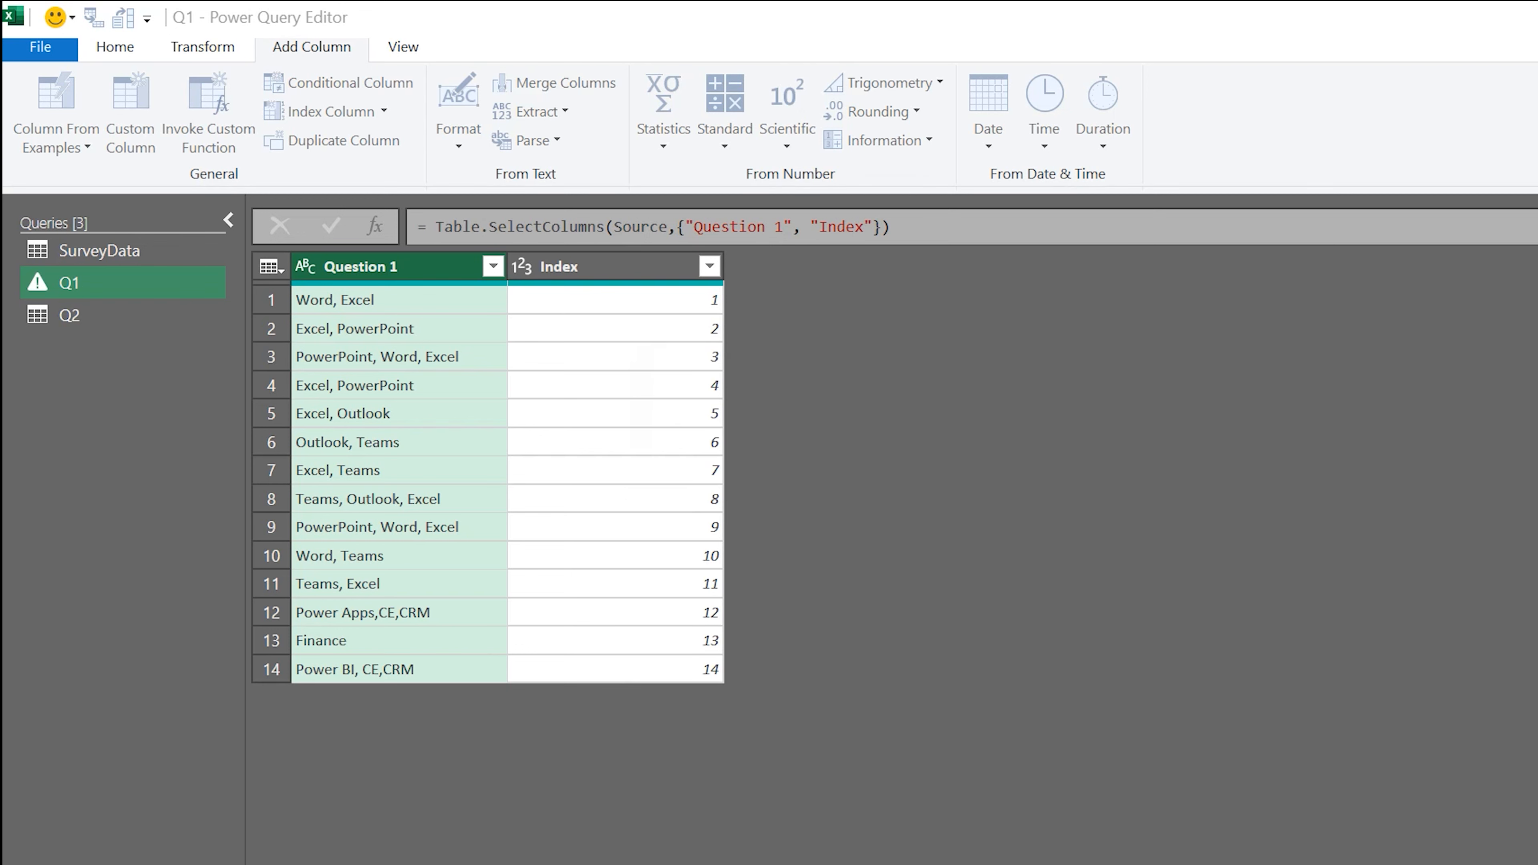
right_click(353, 266)
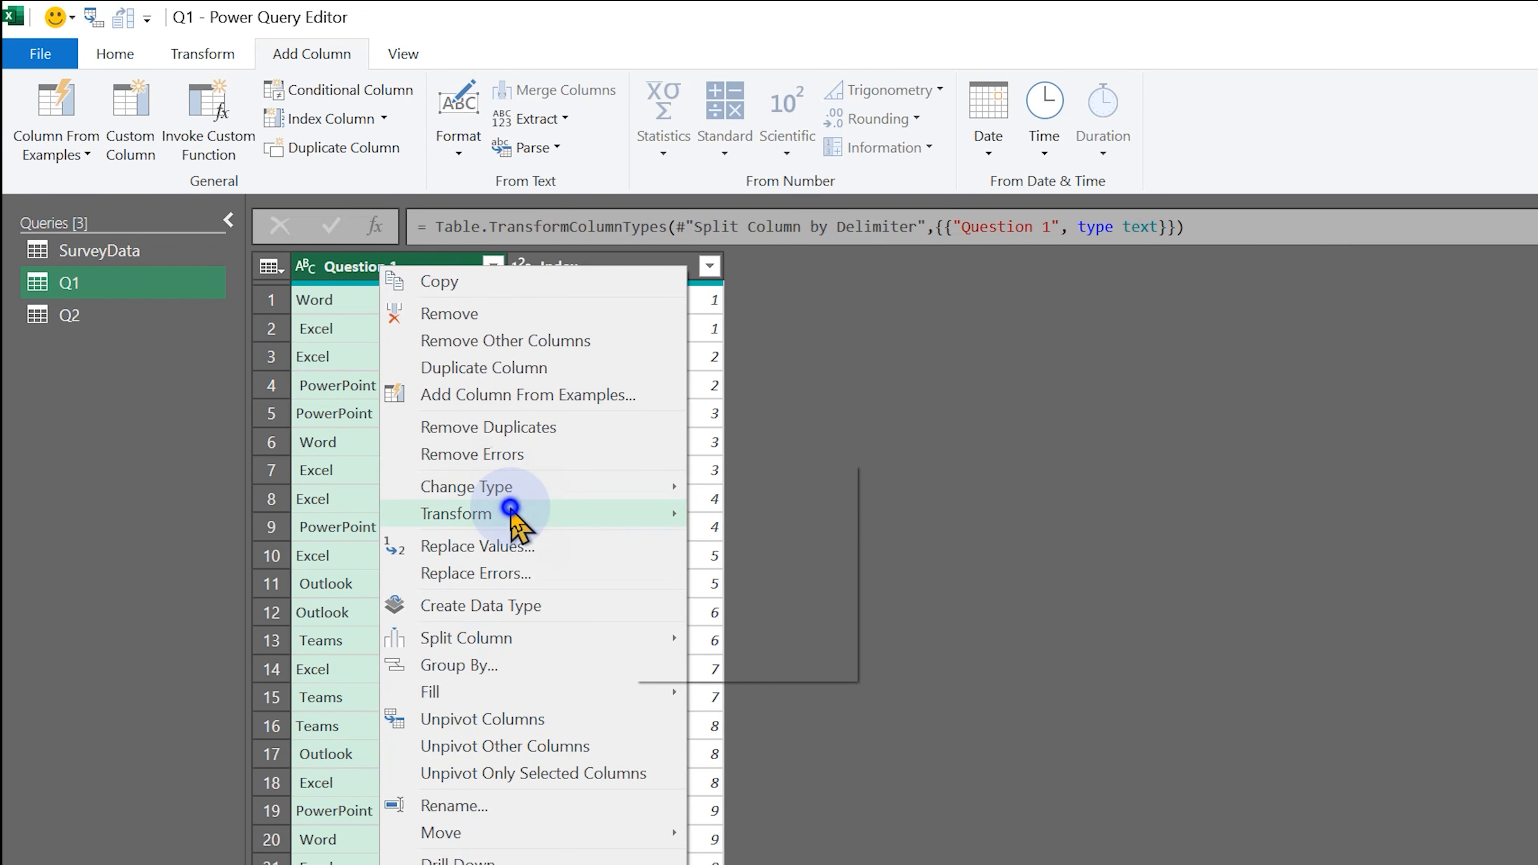
click(456, 513)
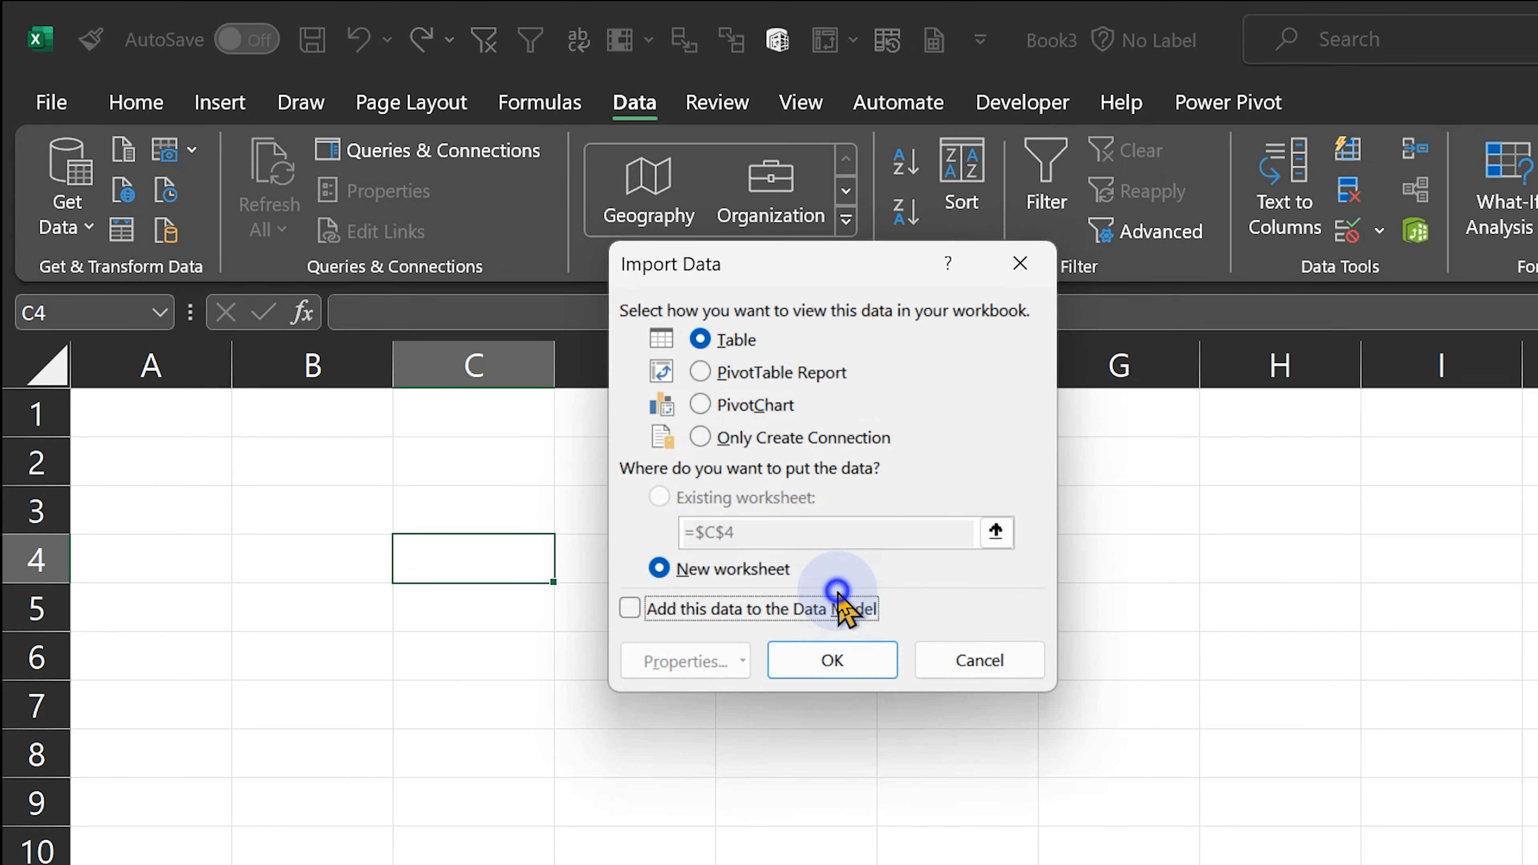
Load SurveyData, Q1 and Q2 to the Data Model and check the Diagram View
click(831, 659)
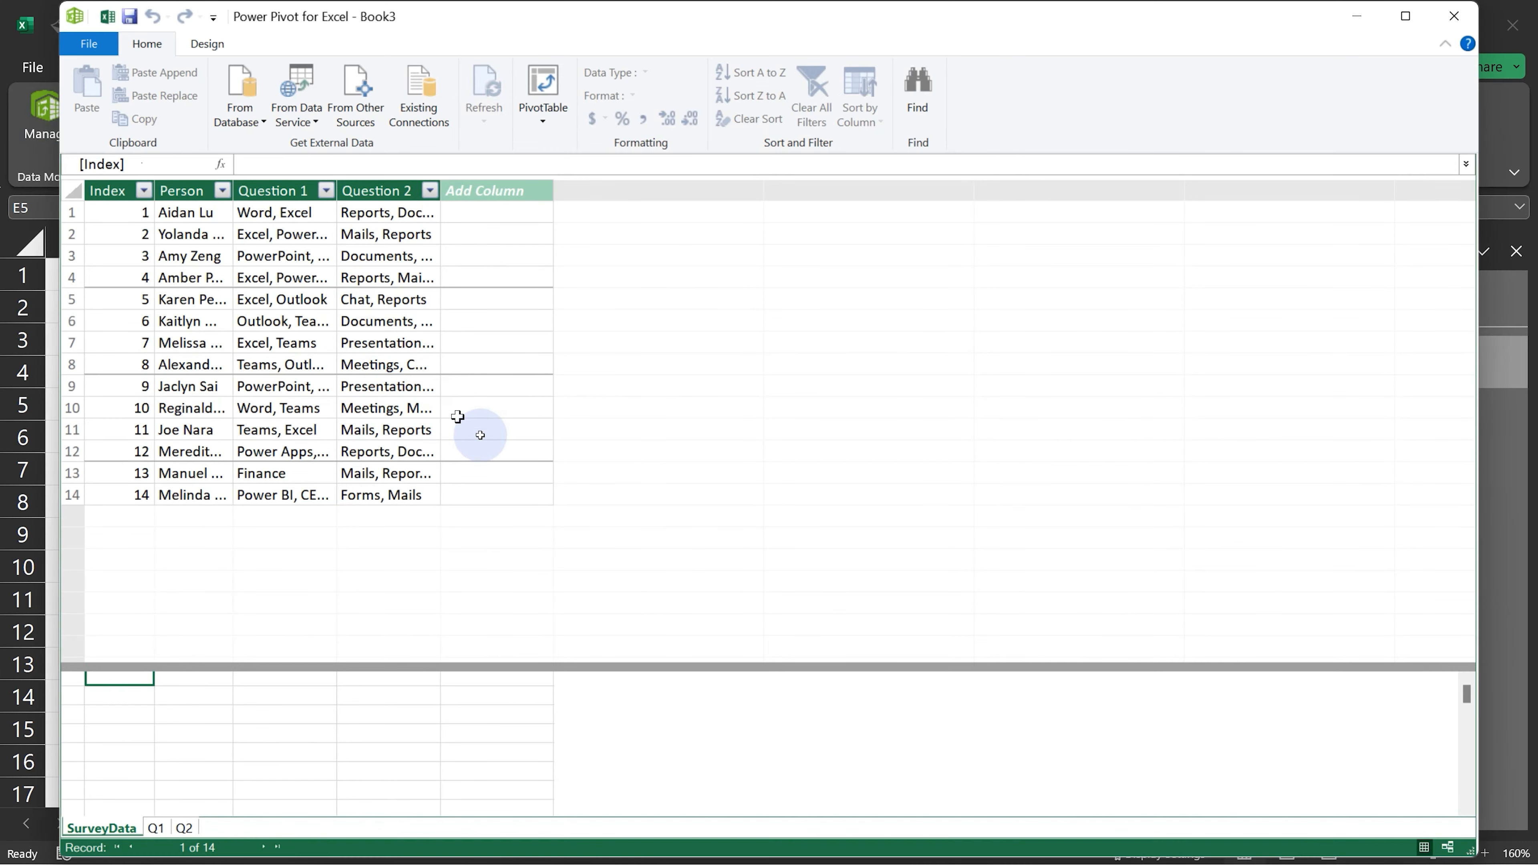
click(1109, 95)
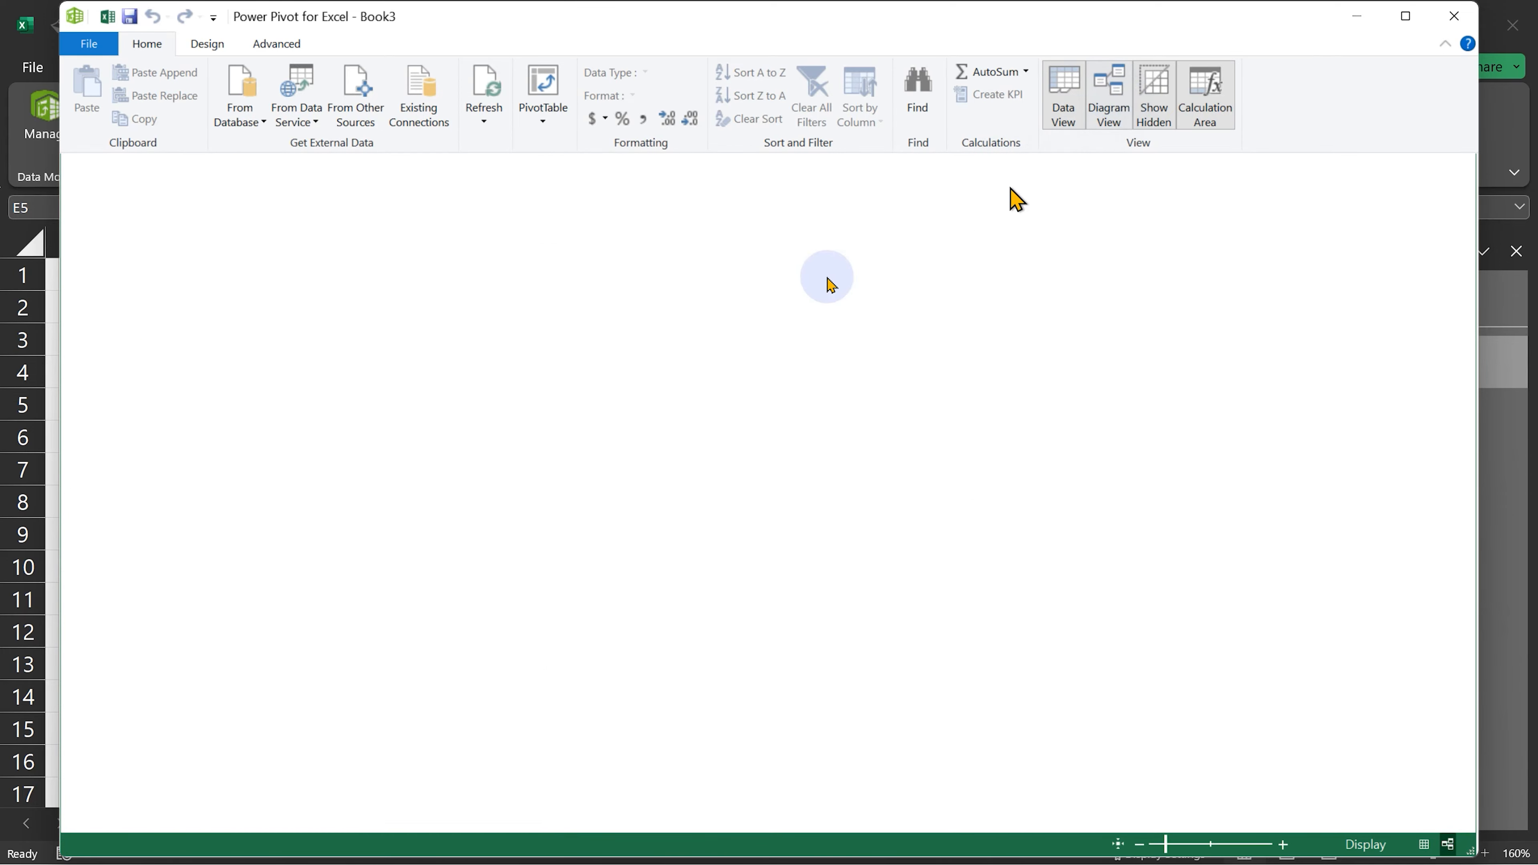
click(1109, 93)
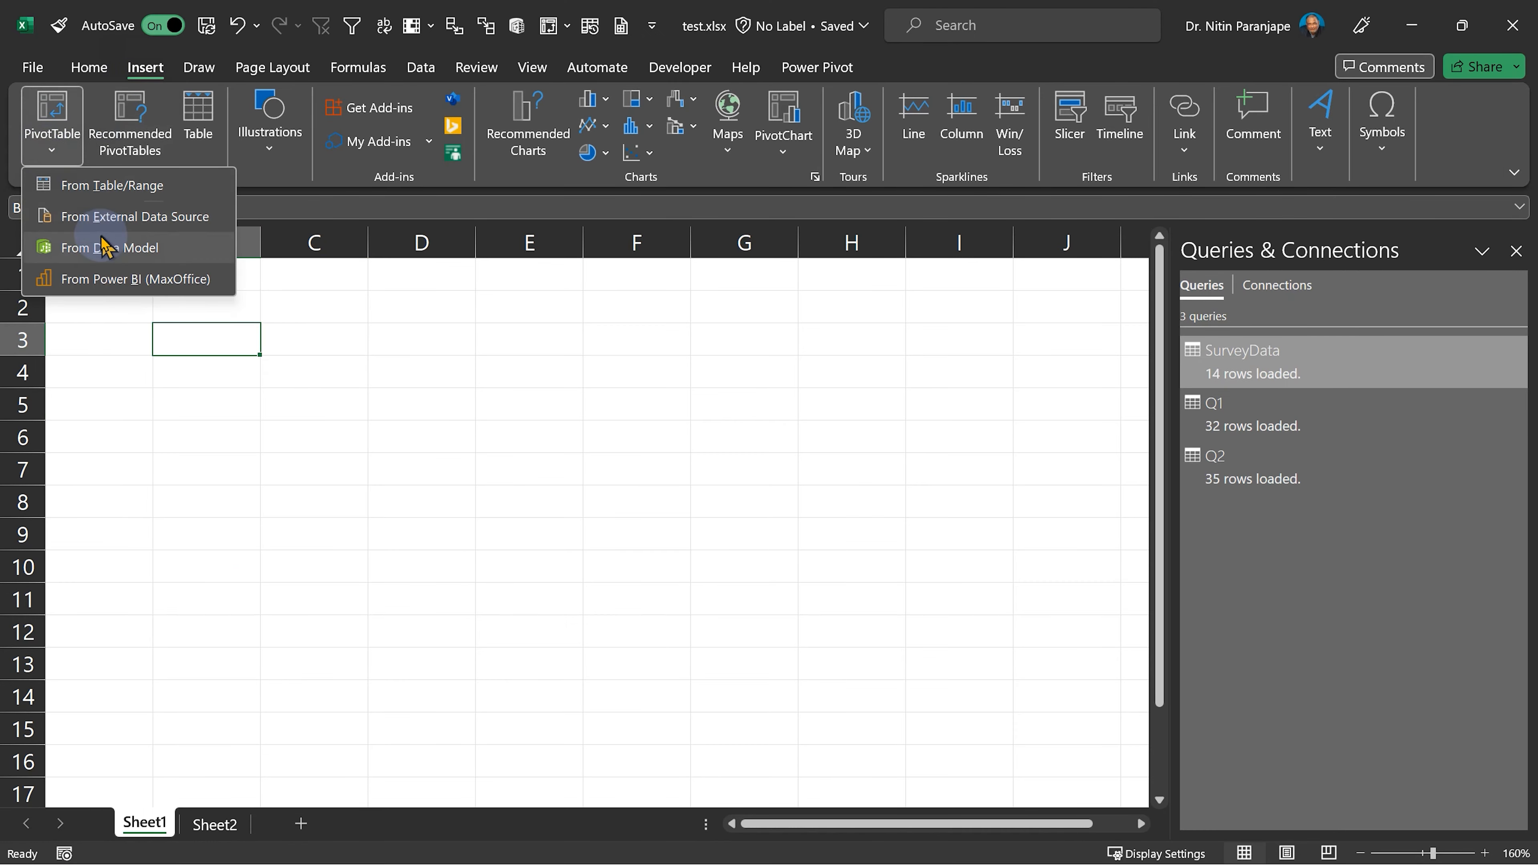
Place a Data Model PivotTable at Sheet1!B3 and count the Question 2 answers from Q2
click(118, 248)
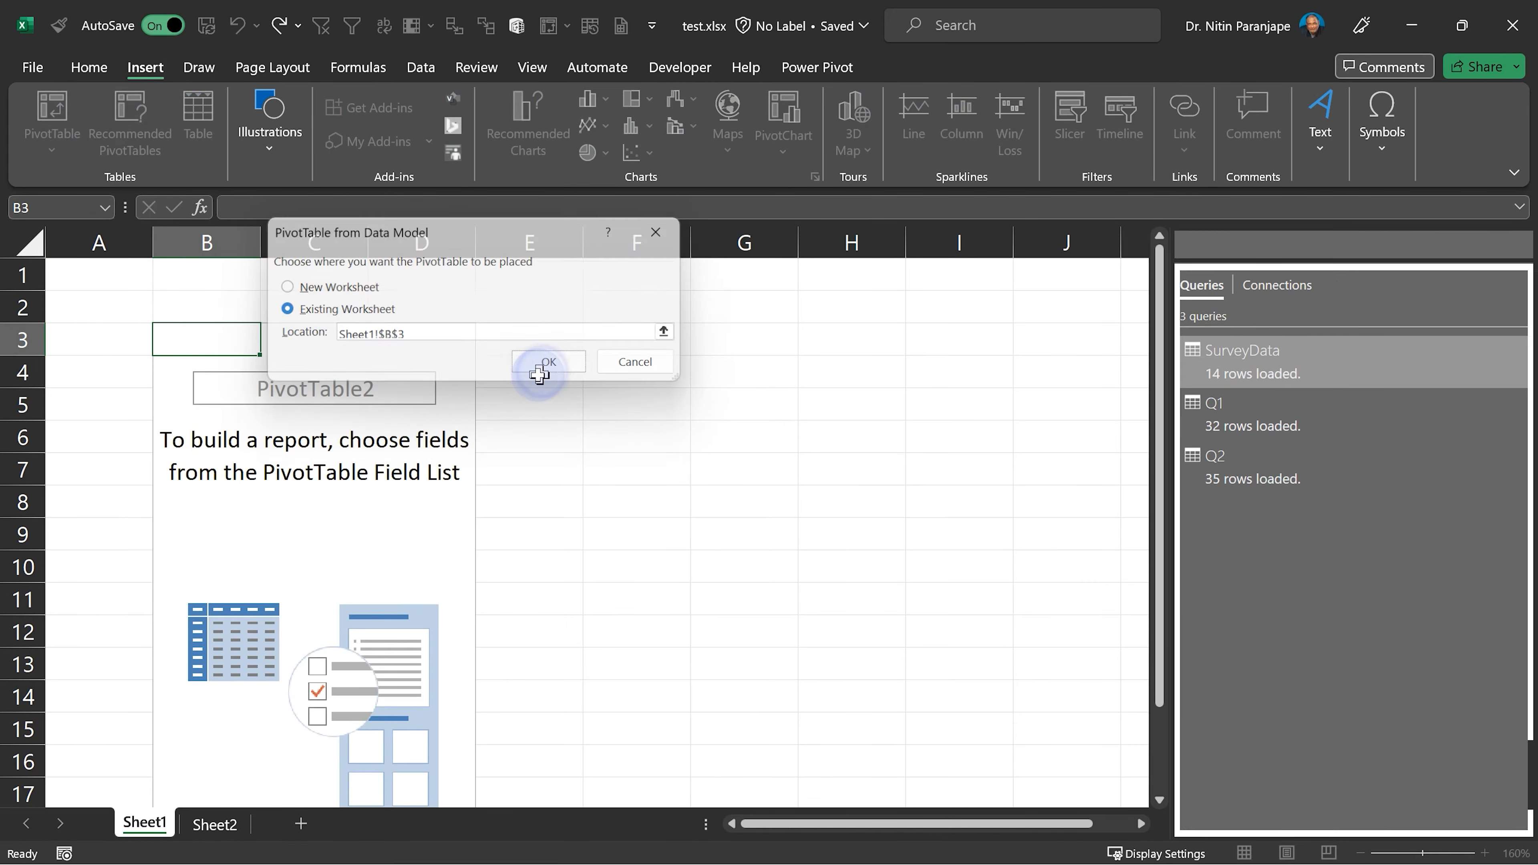
click(547, 362)
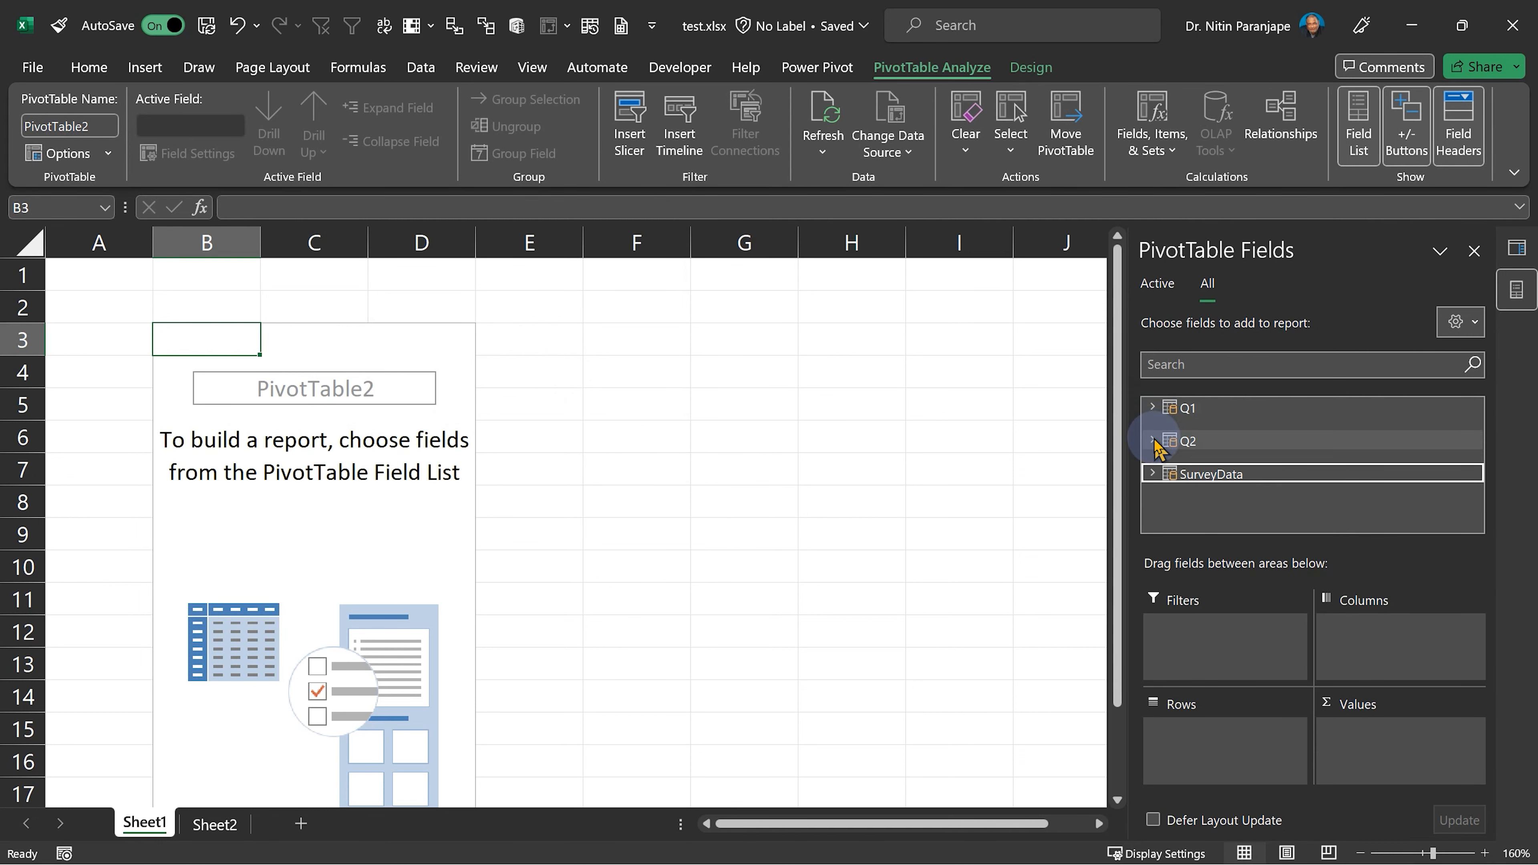
click(1155, 440)
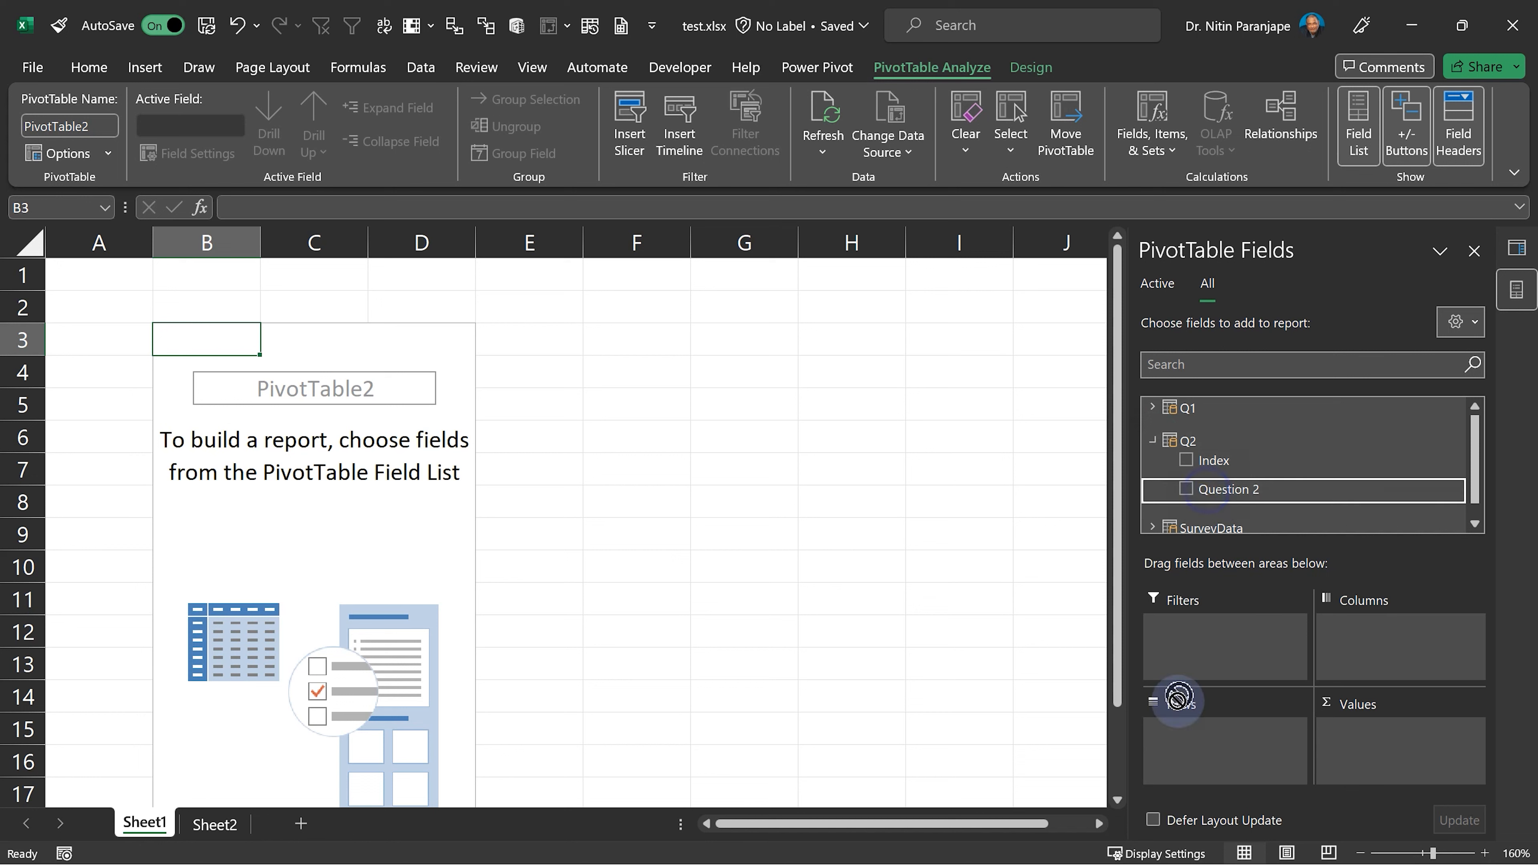
click(1185, 489)
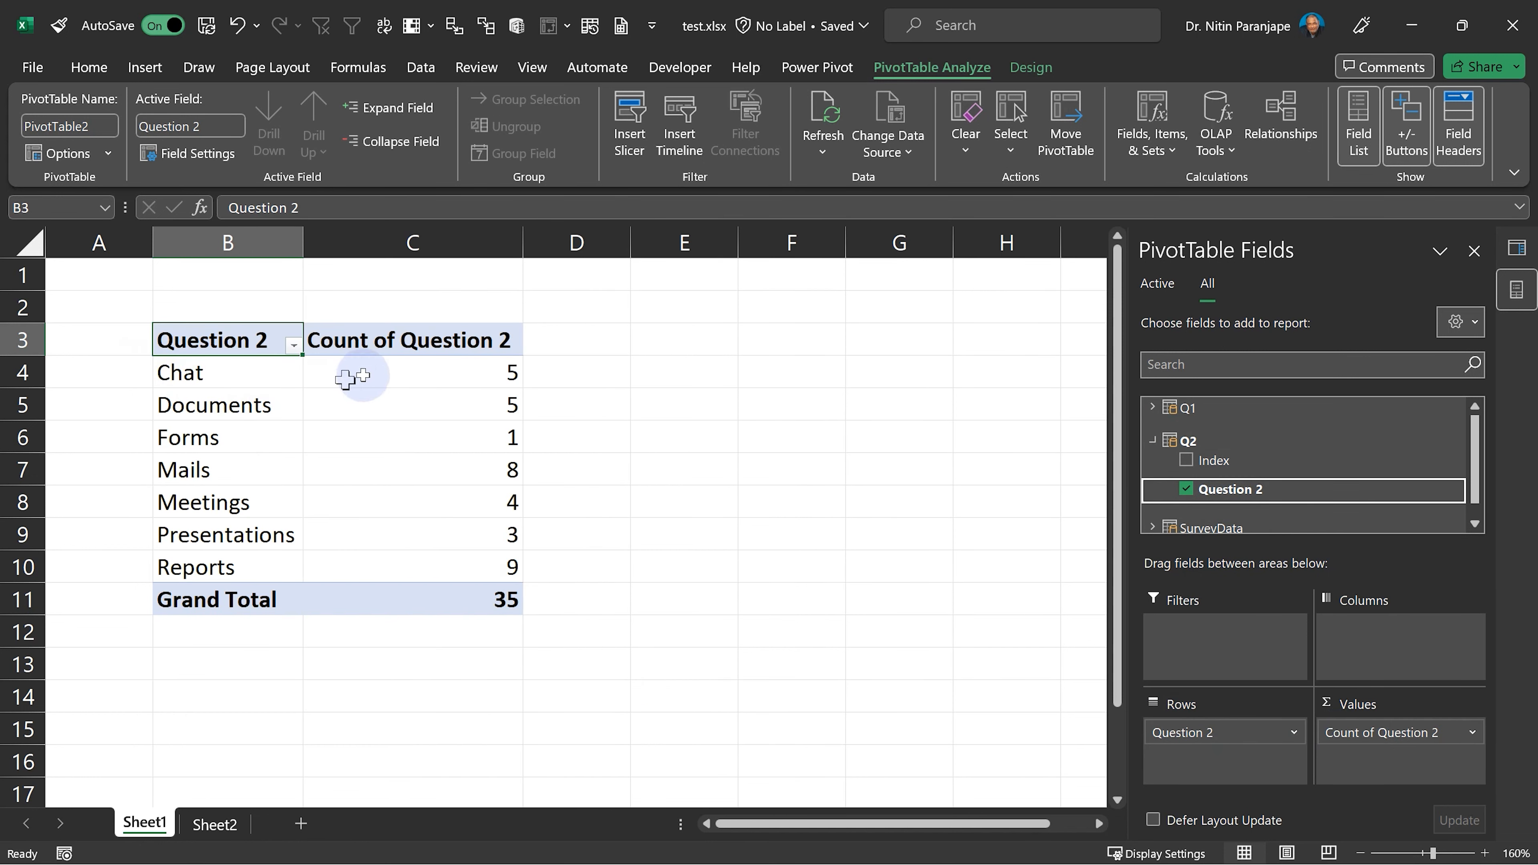
mouse_move(414, 450)
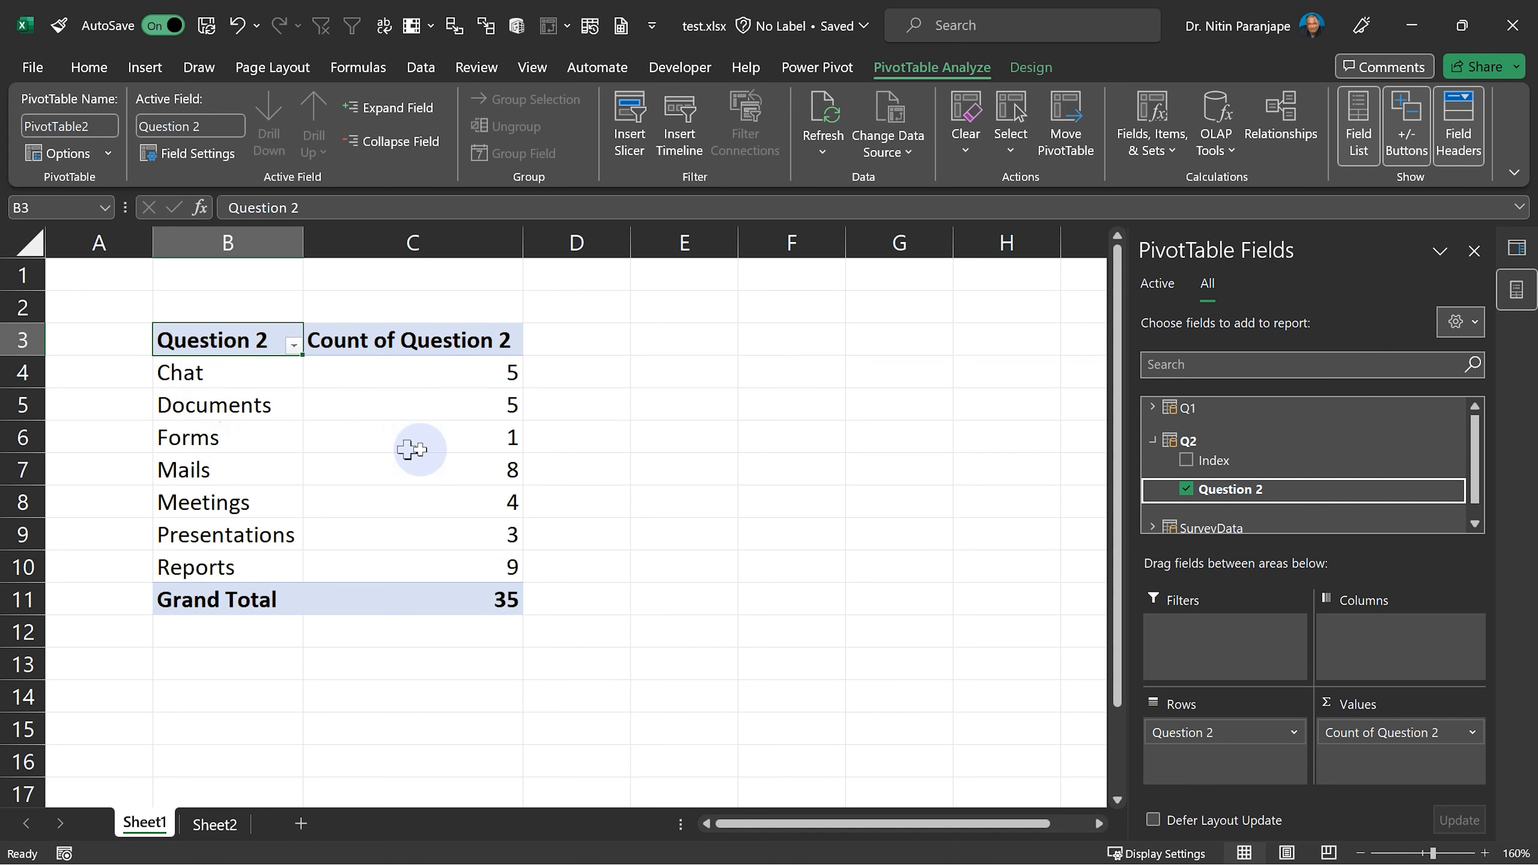
mouse_move(452, 485)
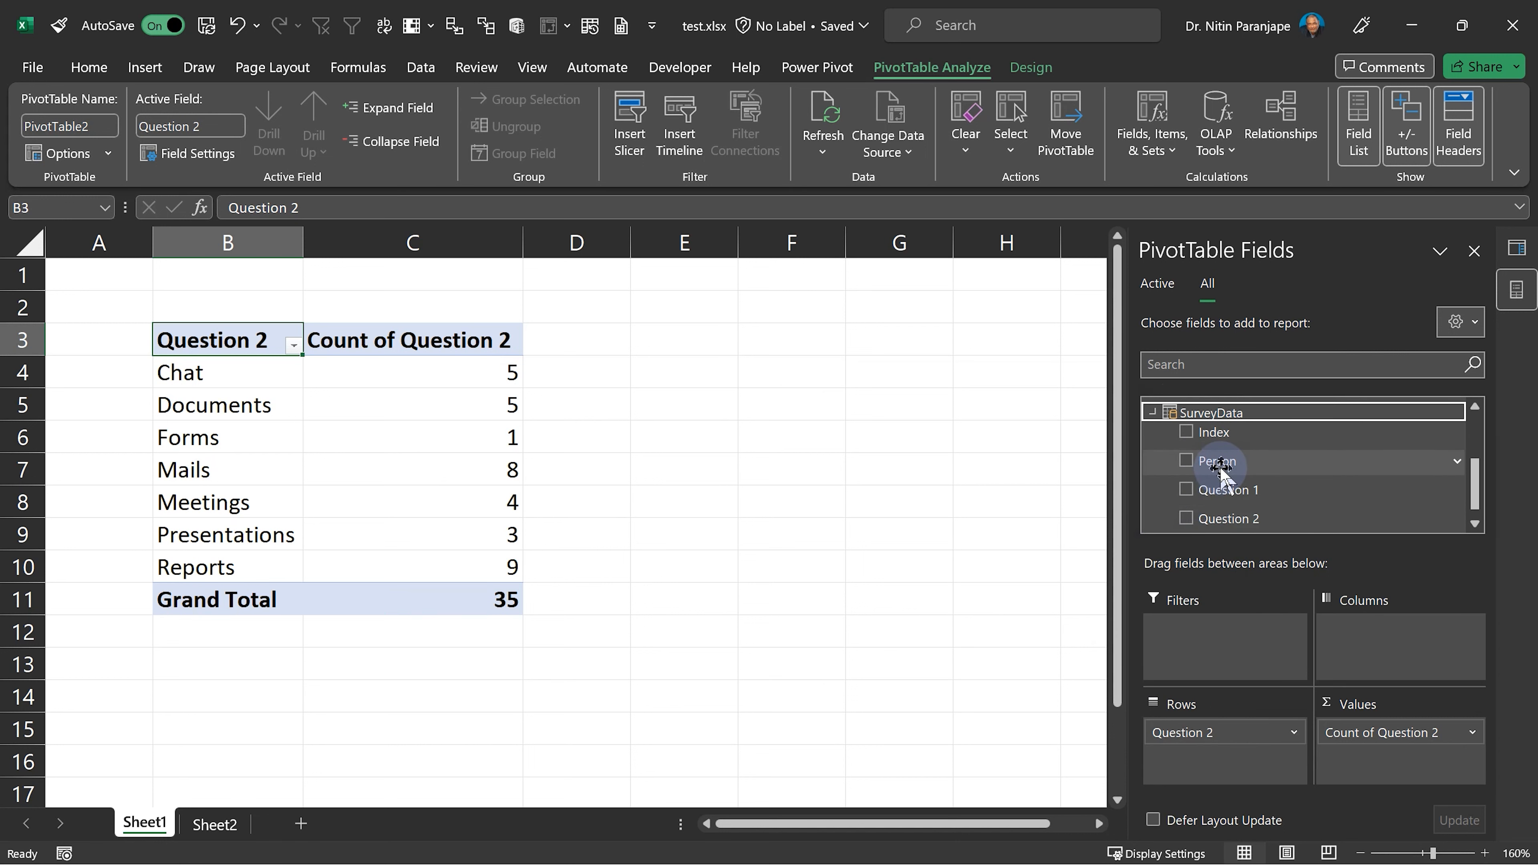
click(1187, 461)
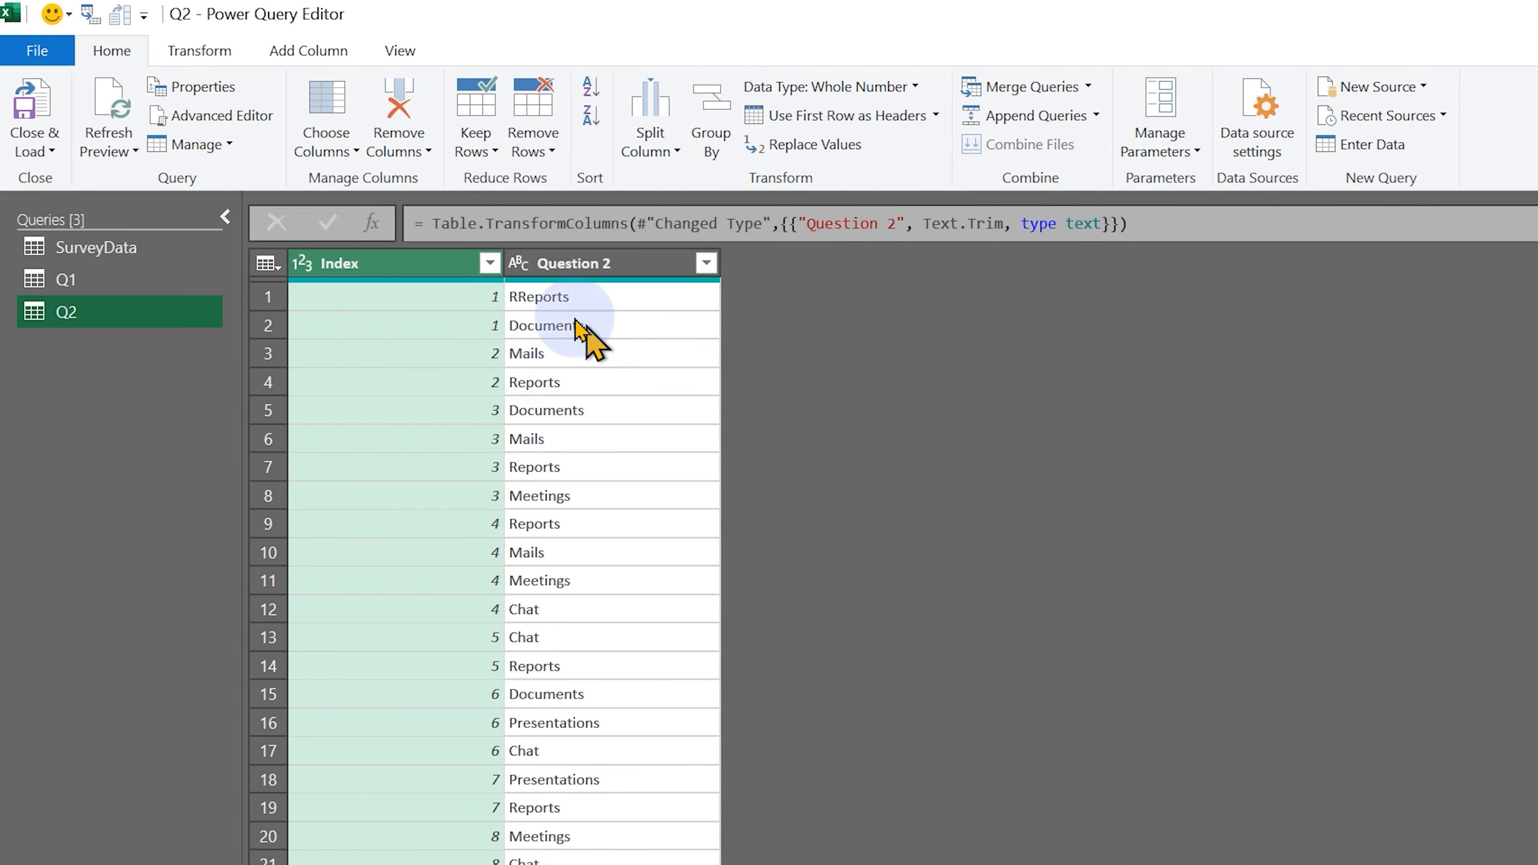
mouse_move(584, 314)
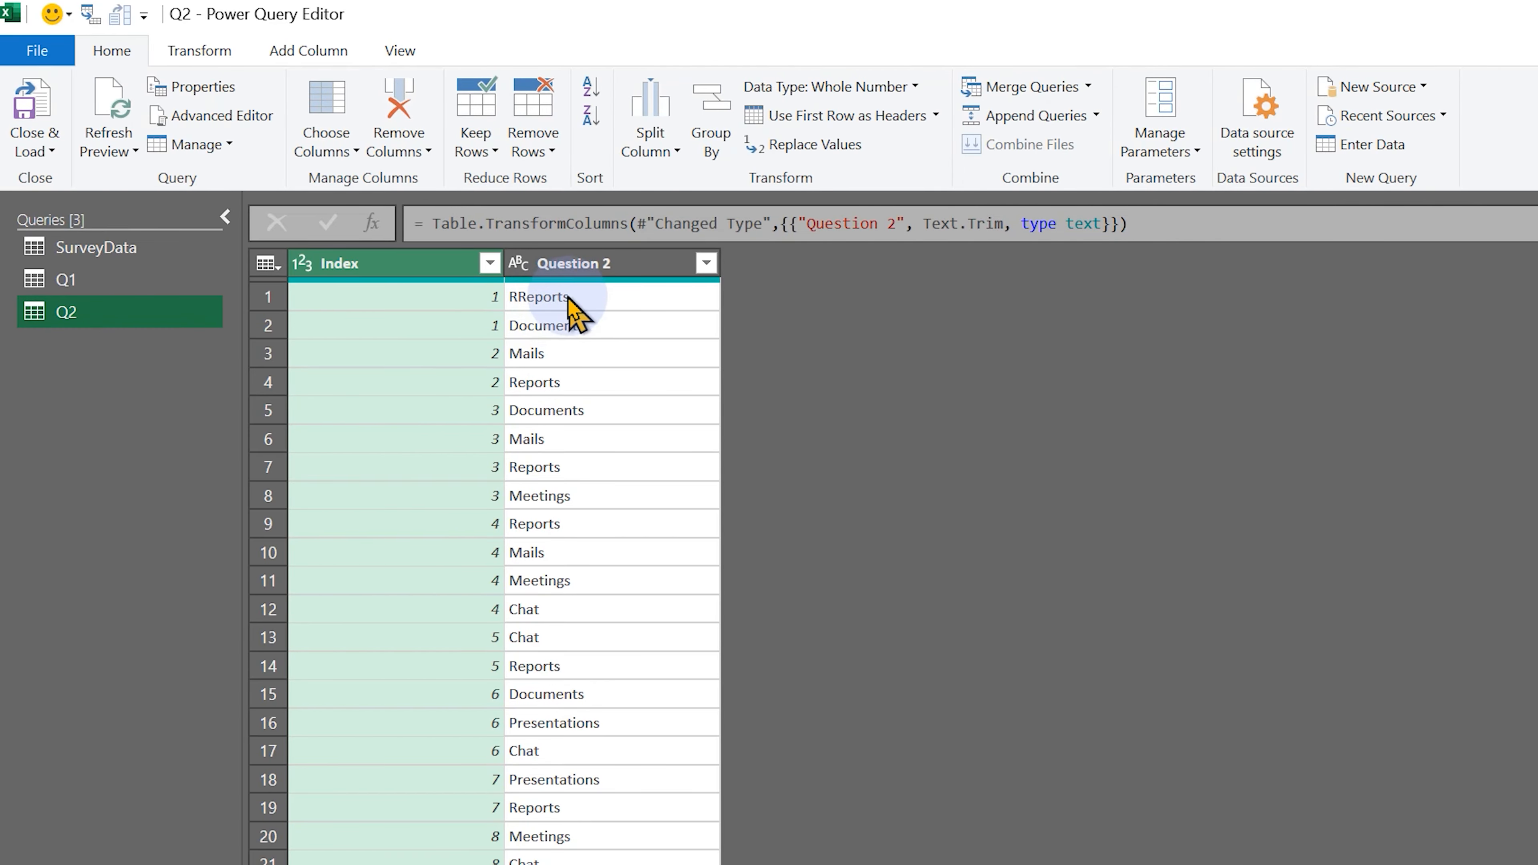
right_click(66, 312)
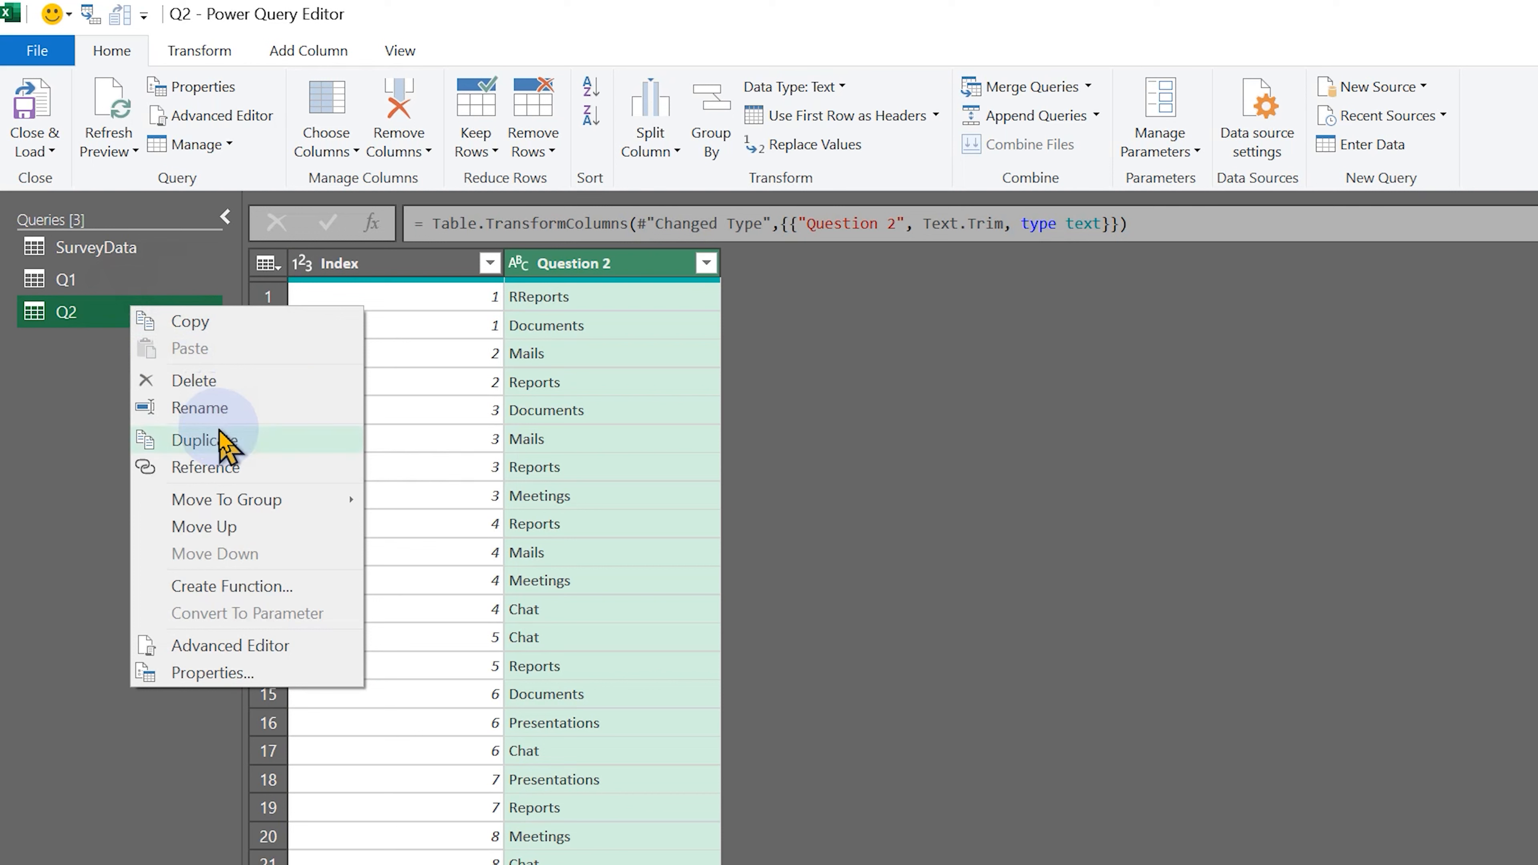
mouse_move(245, 499)
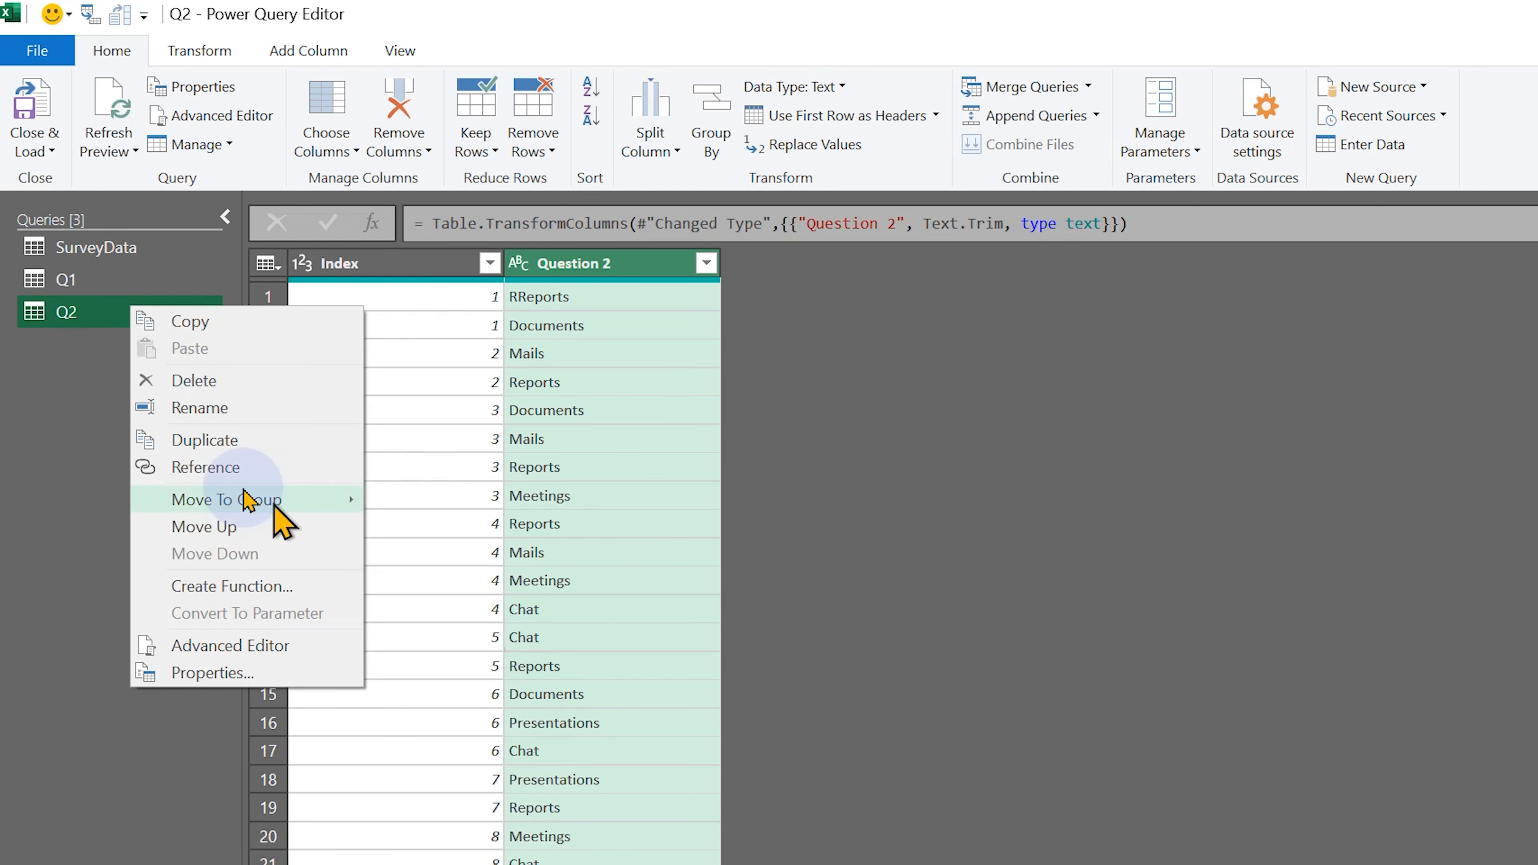
click(204, 438)
text(temp)
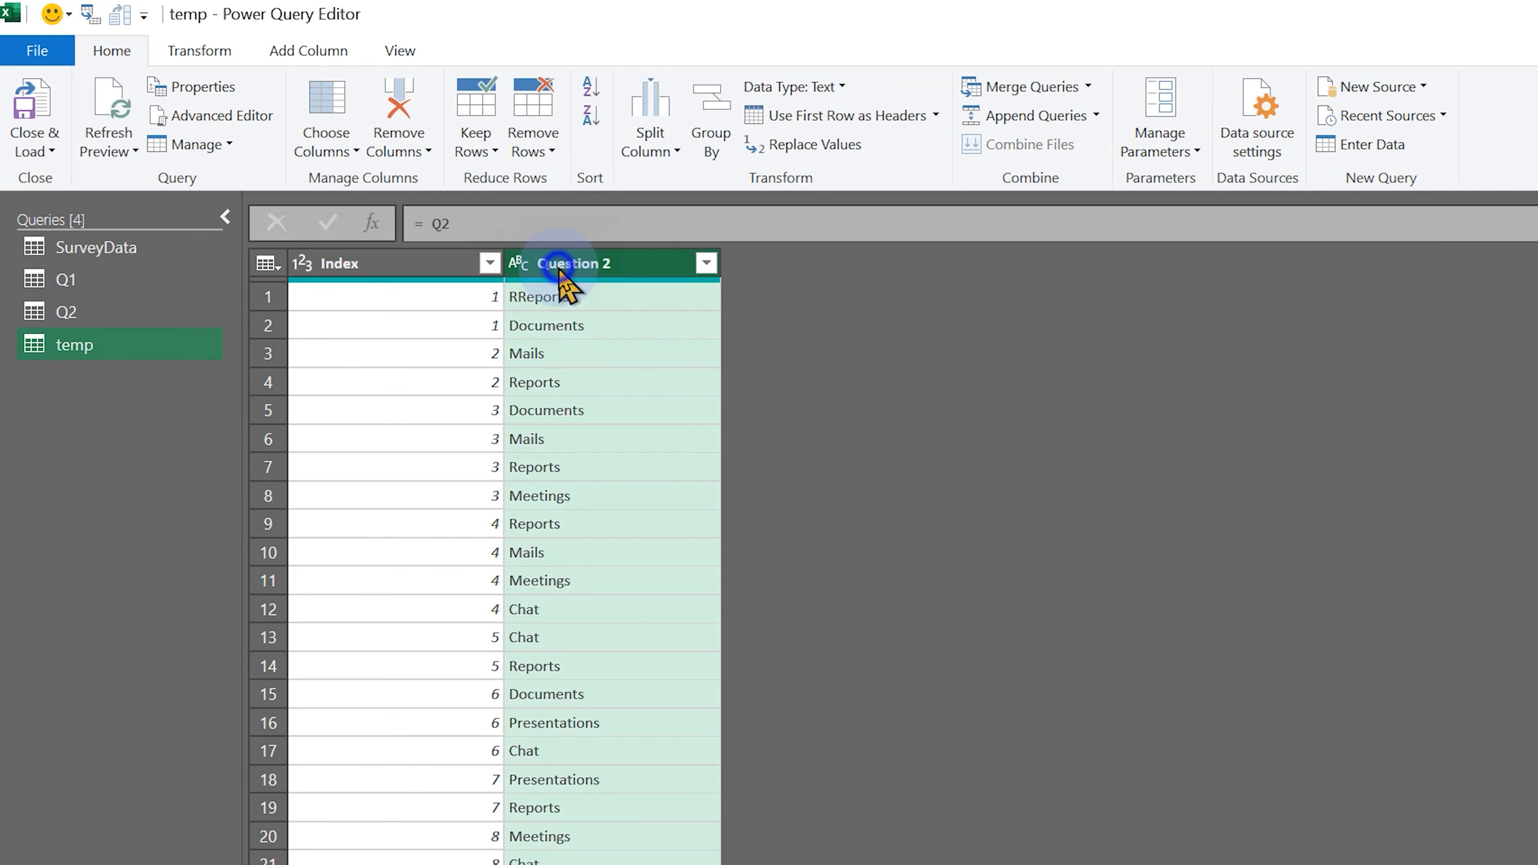
right_click(573, 262)
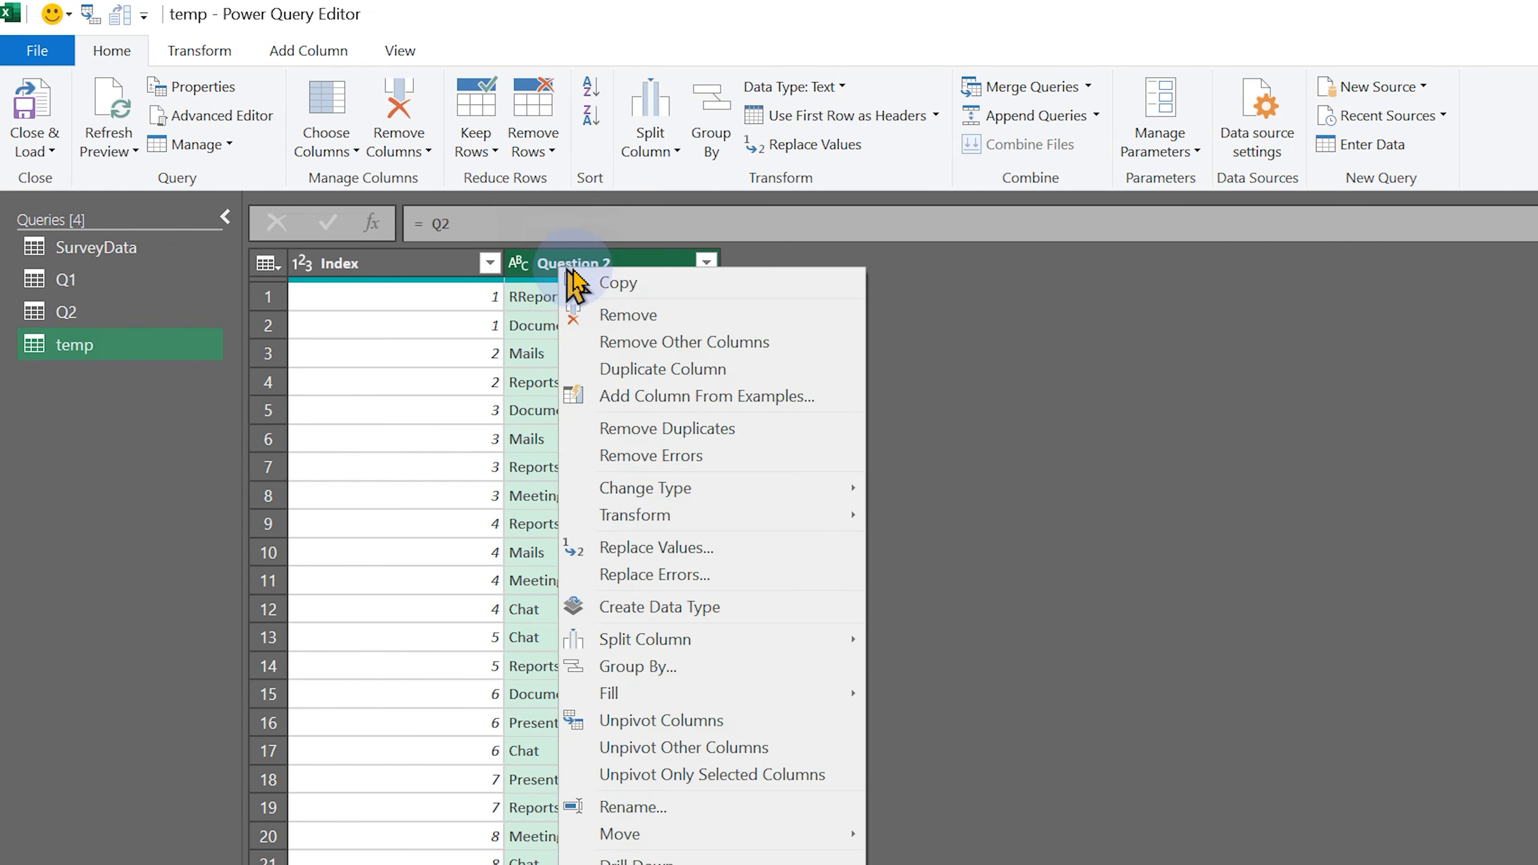
click(684, 341)
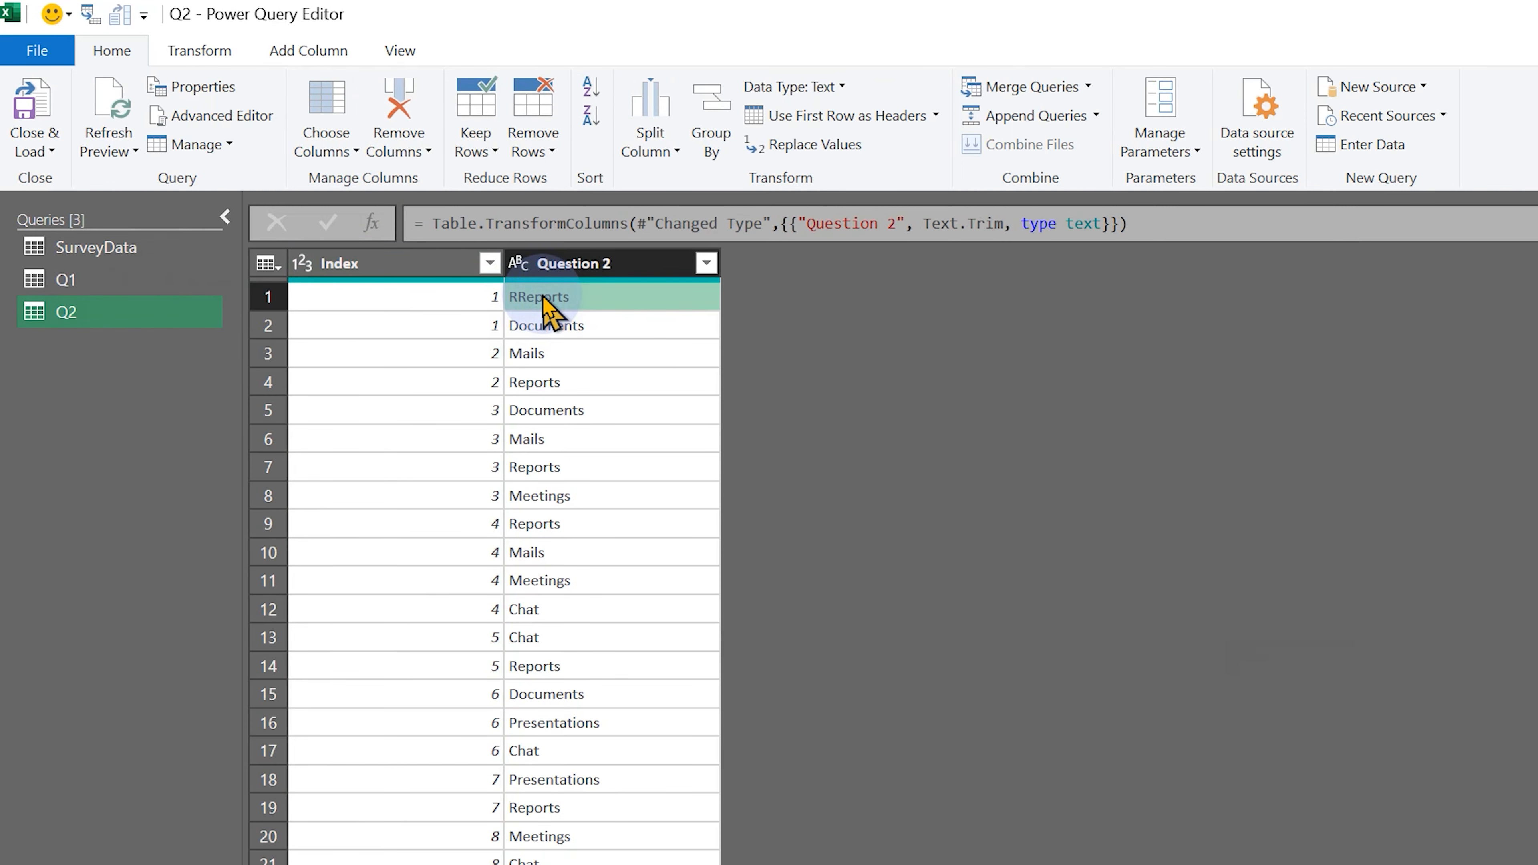
Replace the misspelled value 'RReports' with 'Reports' in Q2's Question 2 column
right_click(538, 296)
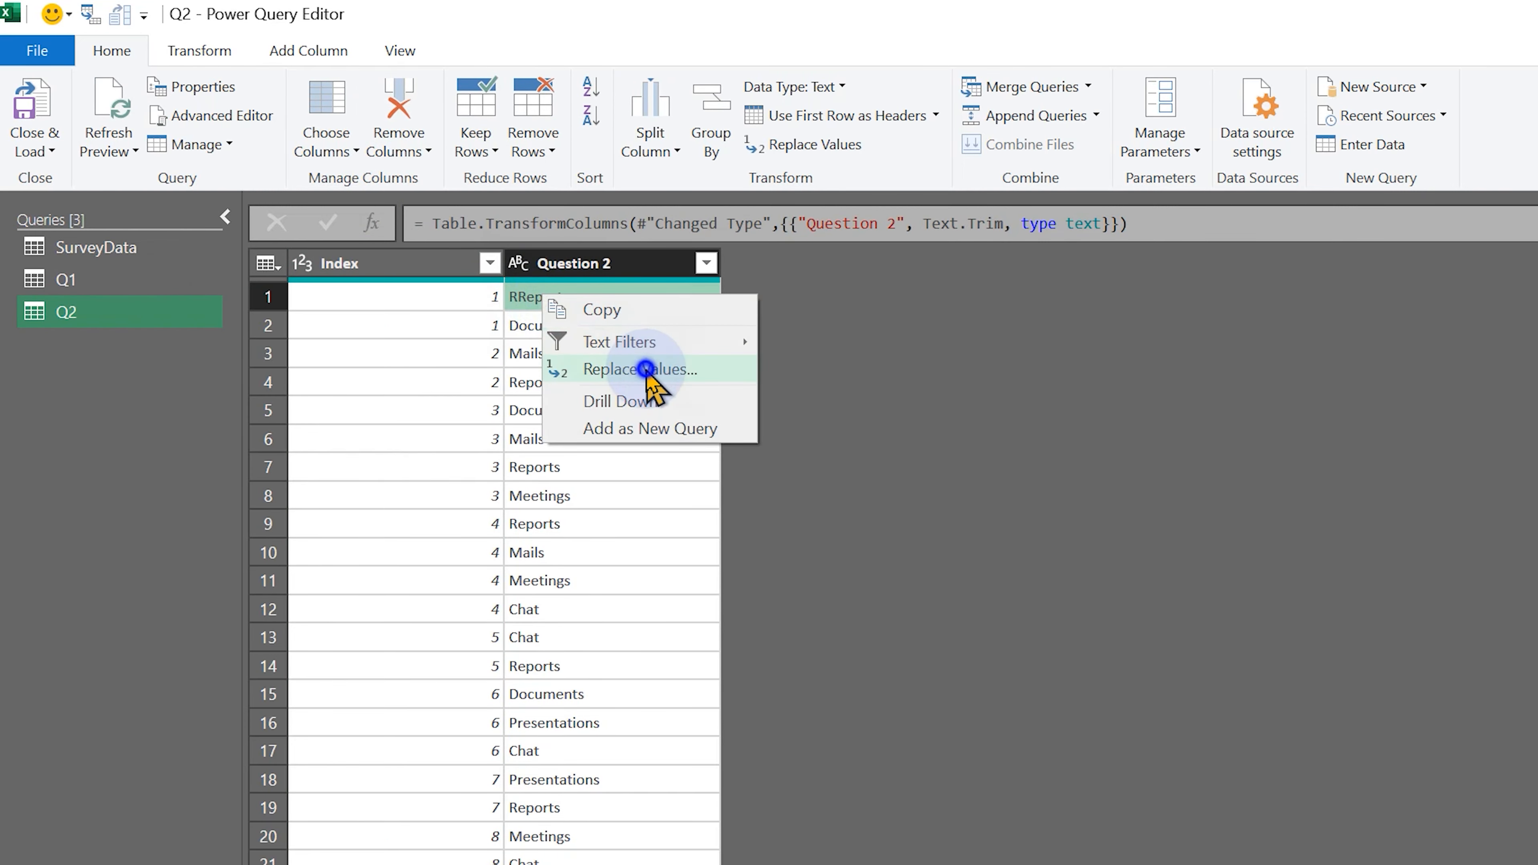
click(641, 370)
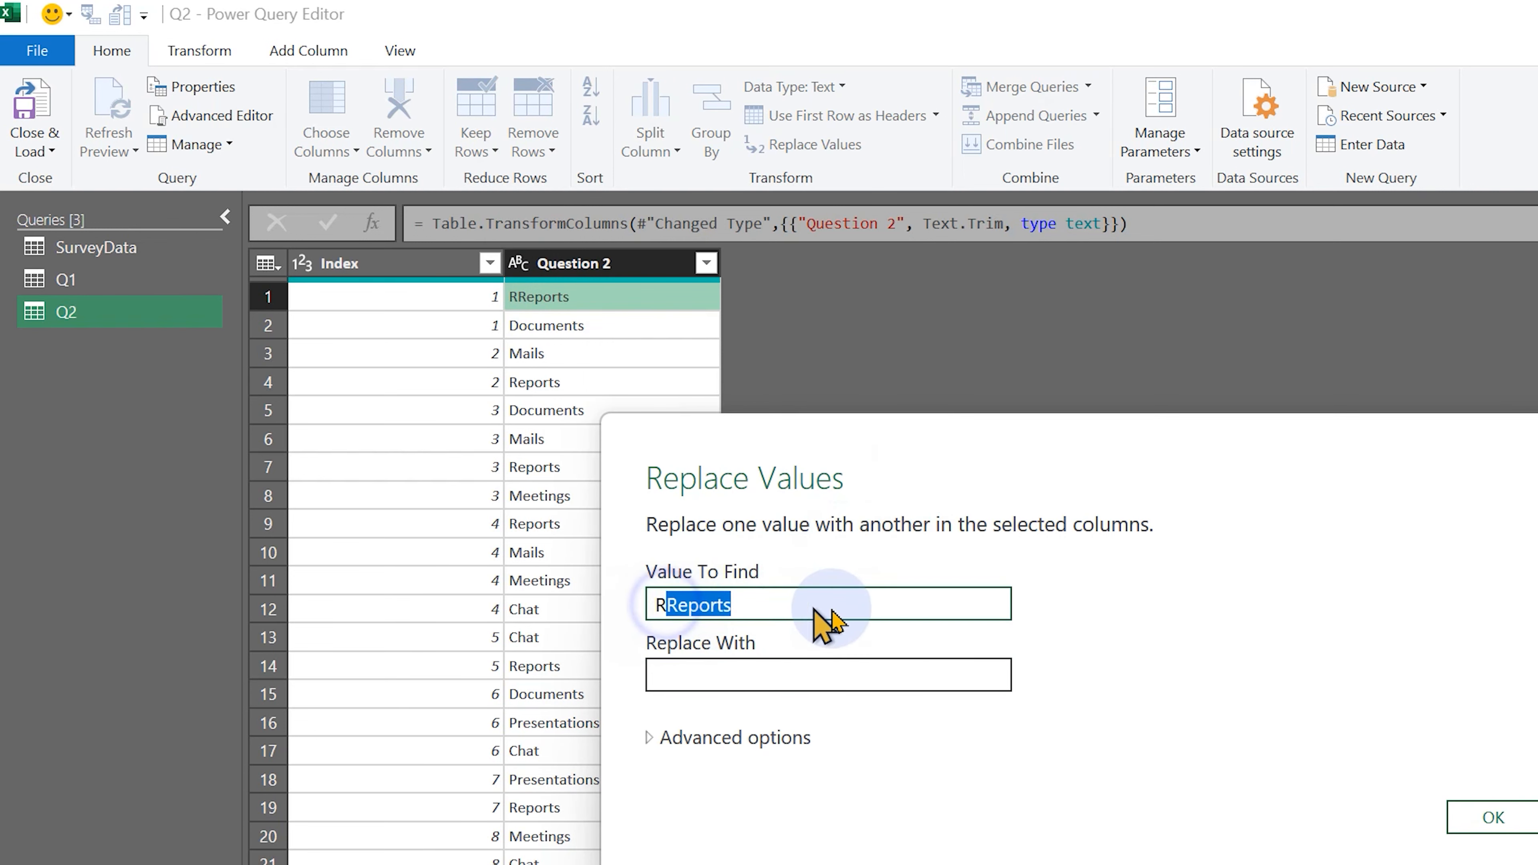
click(1491, 817)
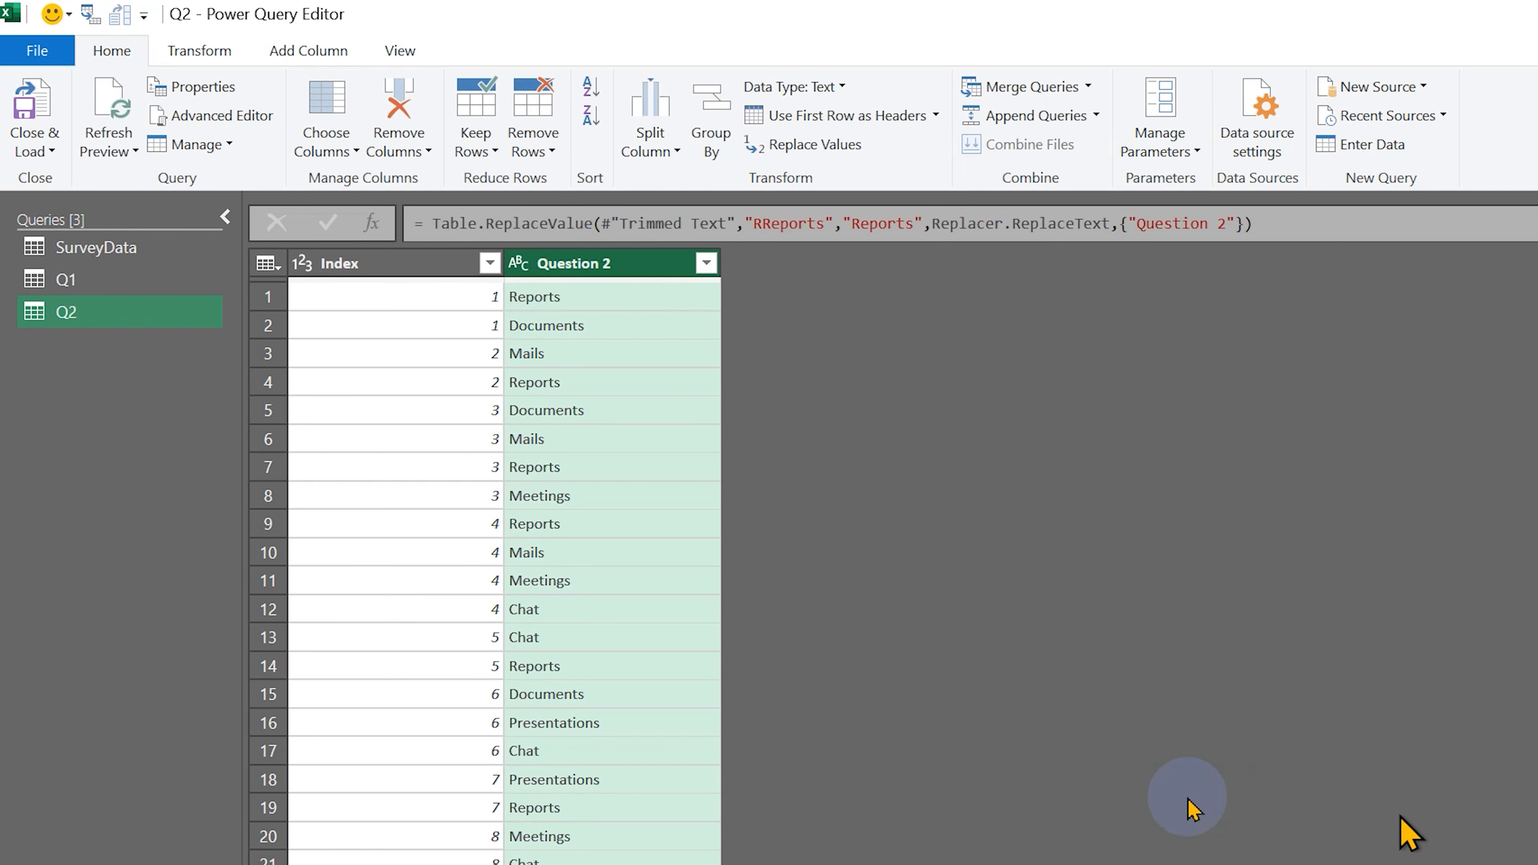